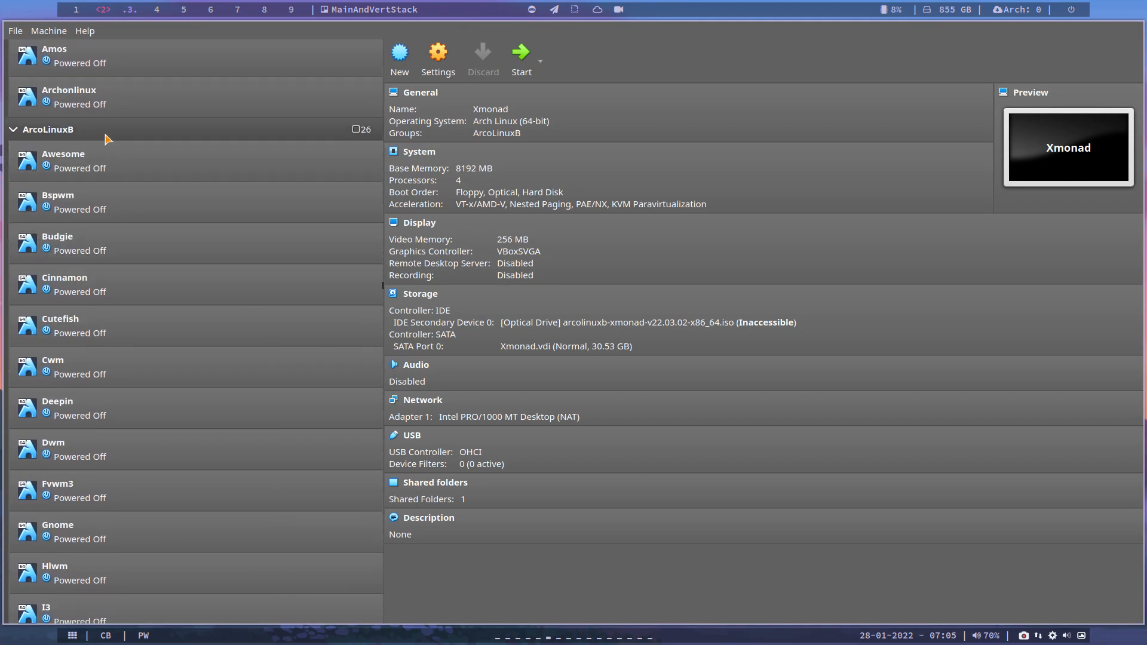
{"action": "mouse_move", "coordinate": [118, 368]}
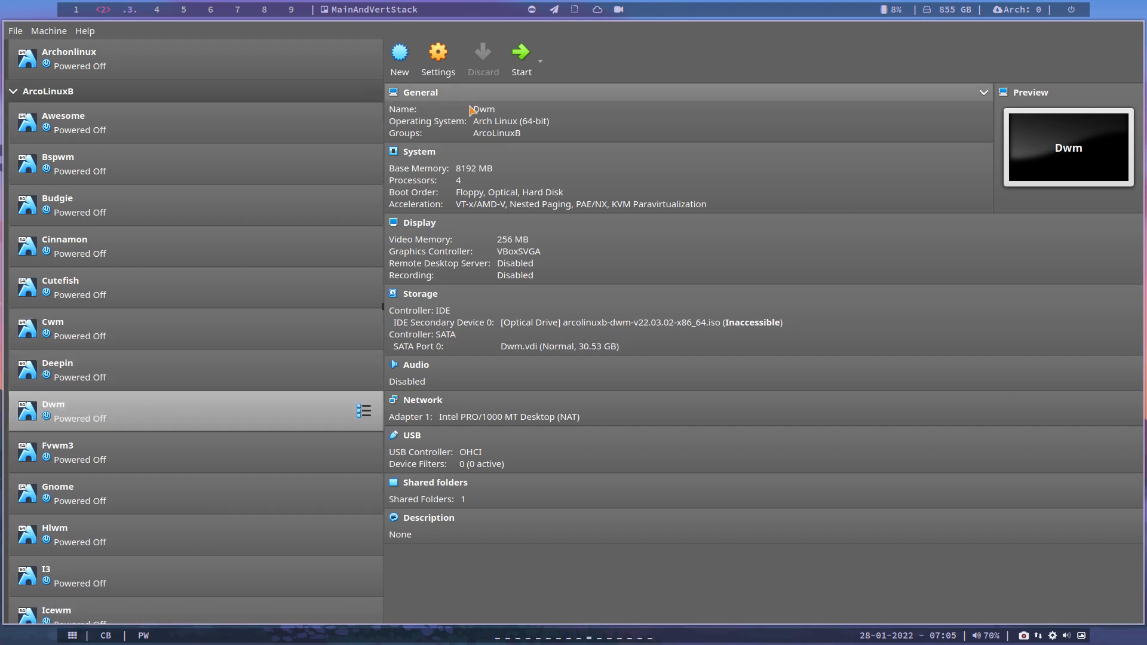
Boot the Dwm ArcoLinuxB virtual machine from the VirtualBox machine list
{"action": "left_click", "coordinate": [521, 53]}
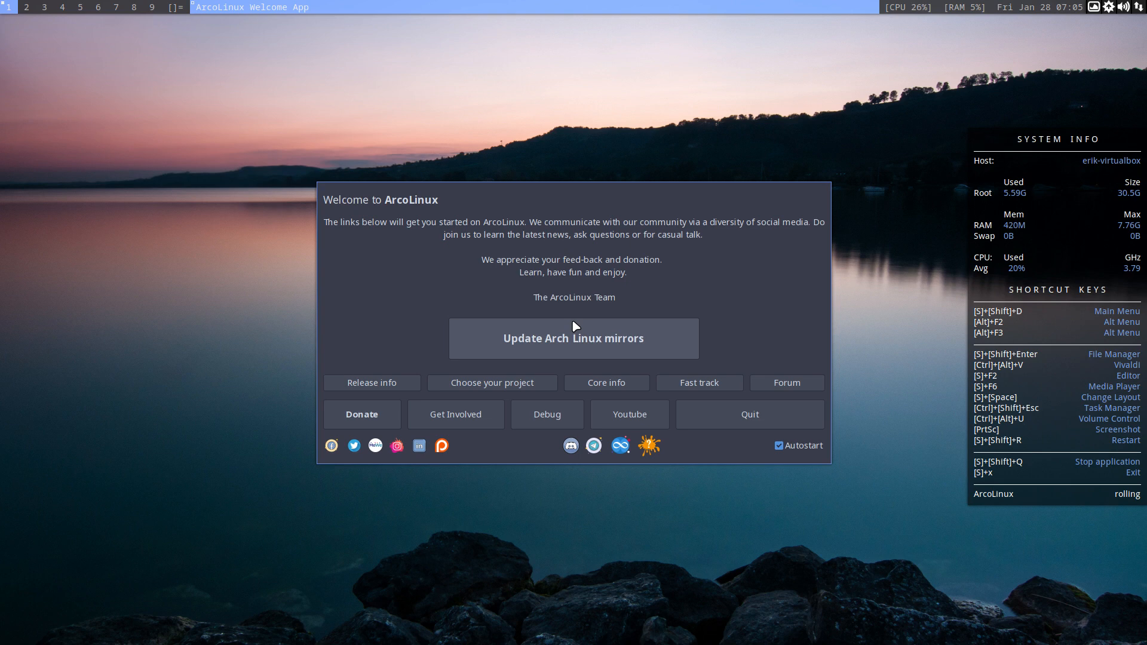
Quit the ArcoLinux Welcome App, leaving the Dwm desktop clear
{"action": "left_click", "coordinate": [750, 413]}
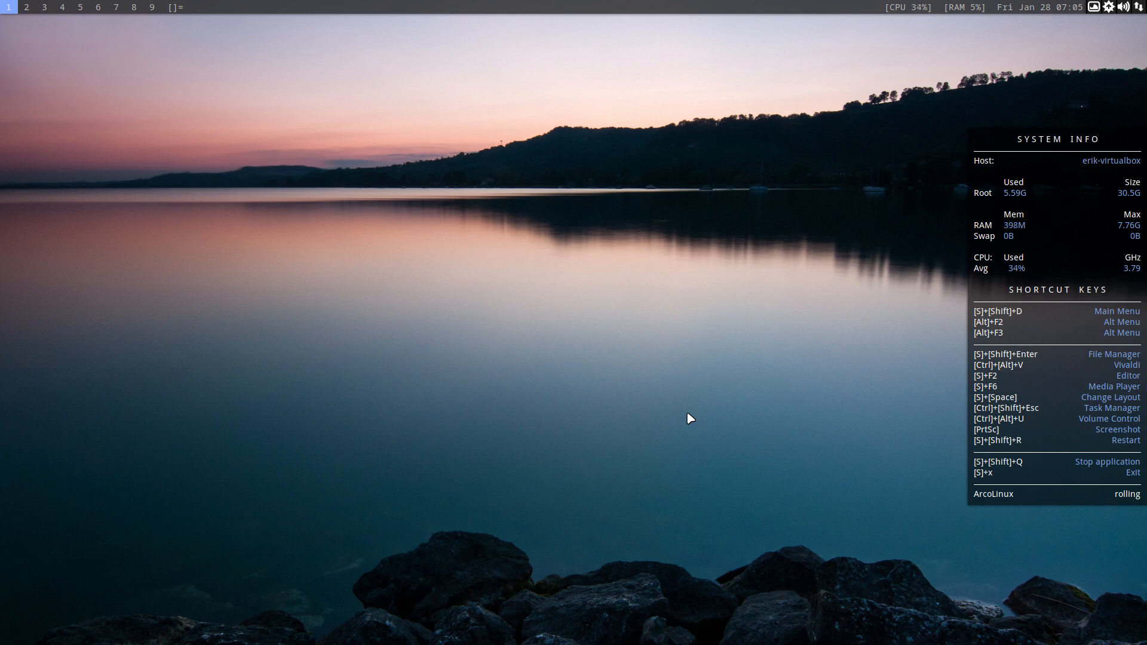
{"action": "mouse_move", "coordinate": [647, 409]}
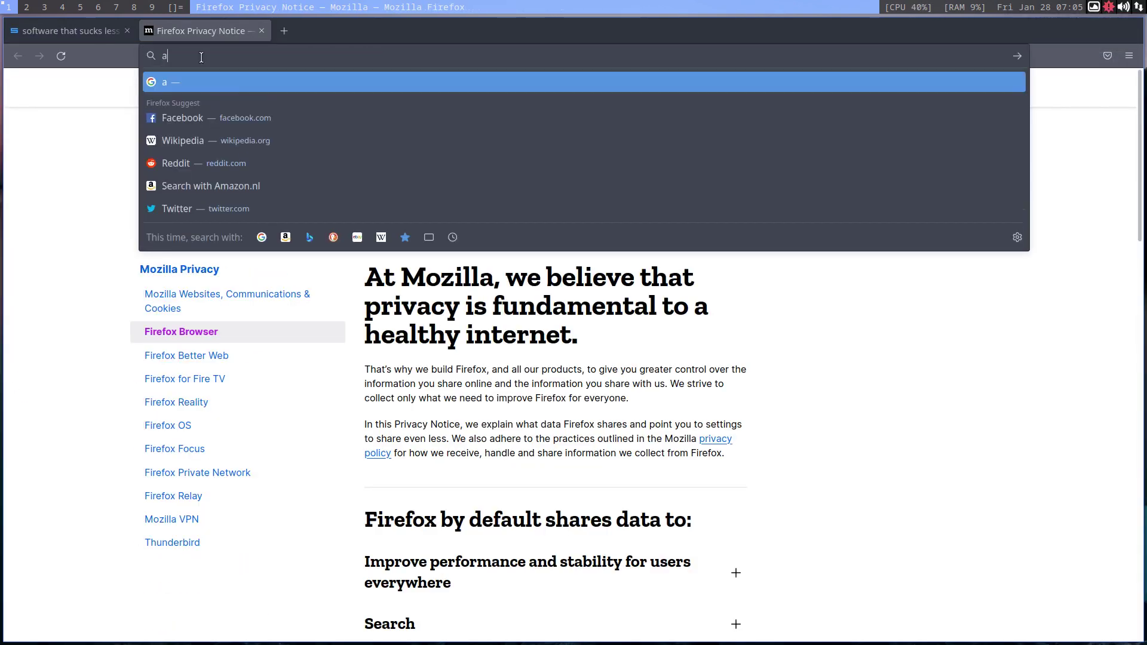
Browse to arcolinuxd.com's Phase3 > DWM tutorial page, then return to the suckless.org tab
{"action": "type", "text": "rcoln"}
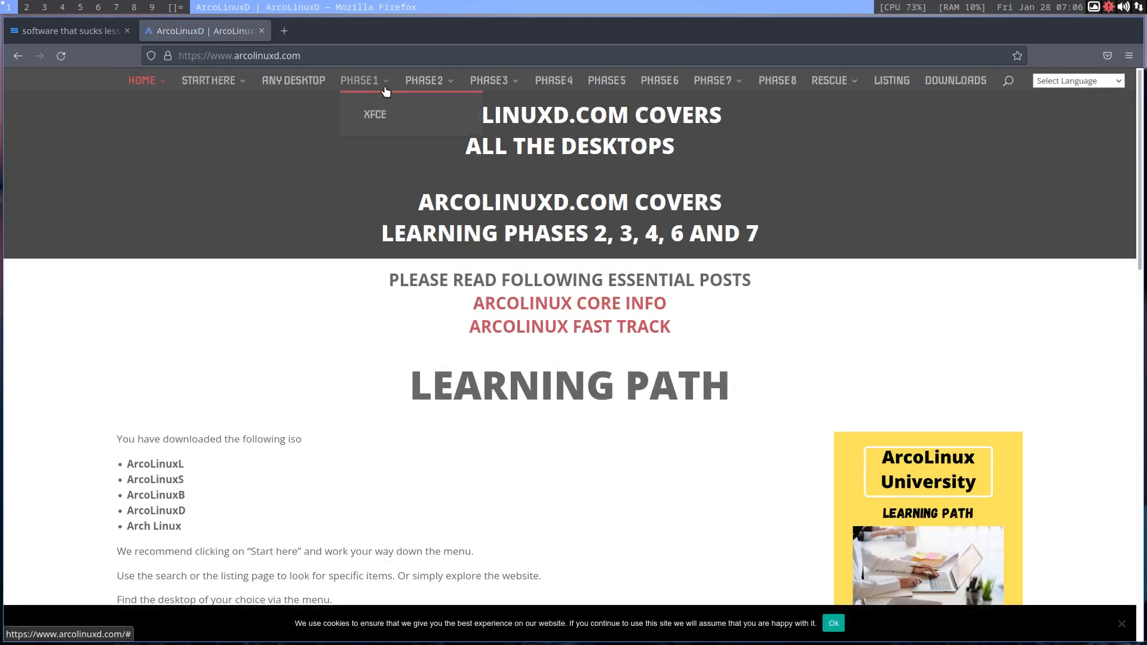
{"action": "mouse_move", "coordinate": [437, 81]}
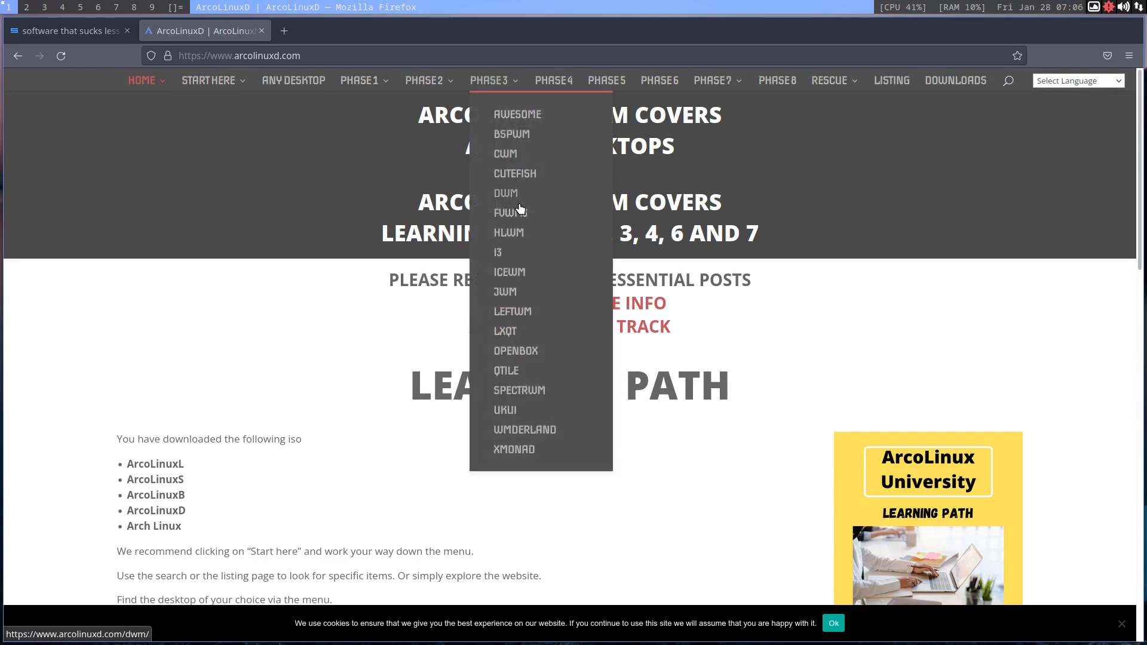
{"action": "left_click", "coordinate": [506, 193]}
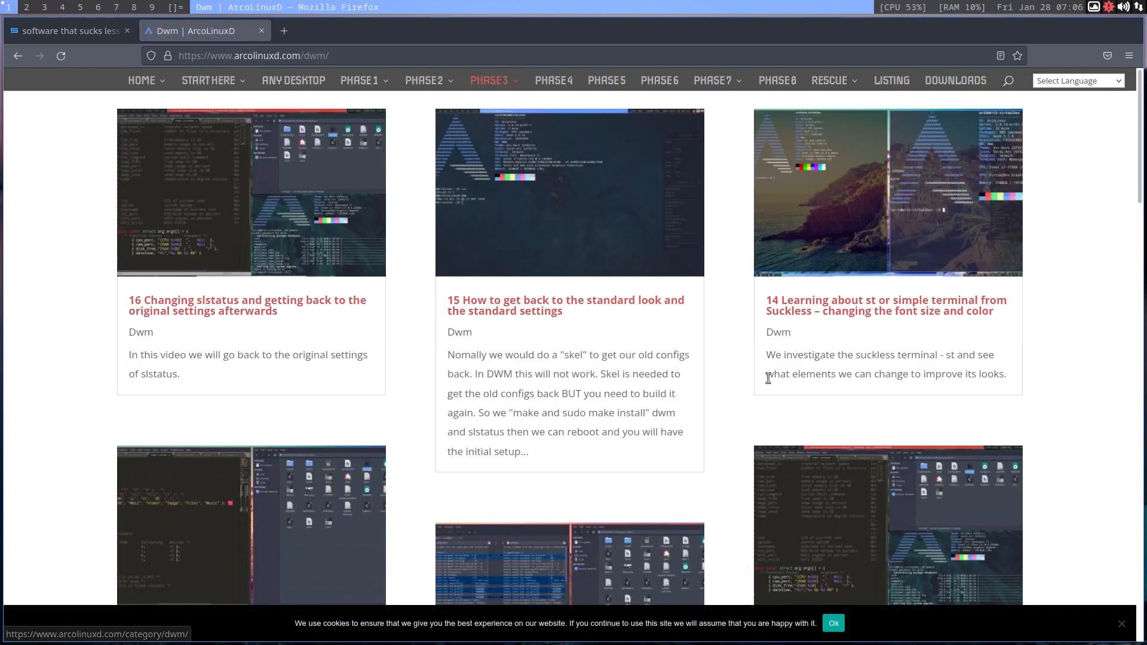
{"action": "scroll", "scroll_direction": "down", "scroll_amount": 3}
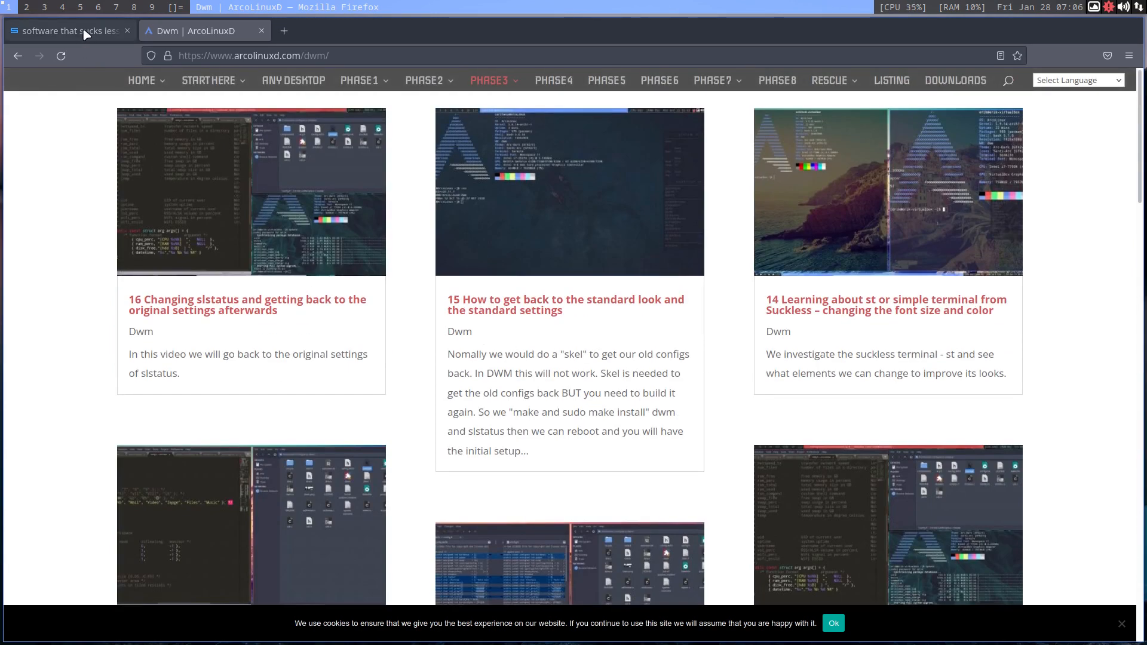
{"action": "left_click", "coordinate": [72, 31]}
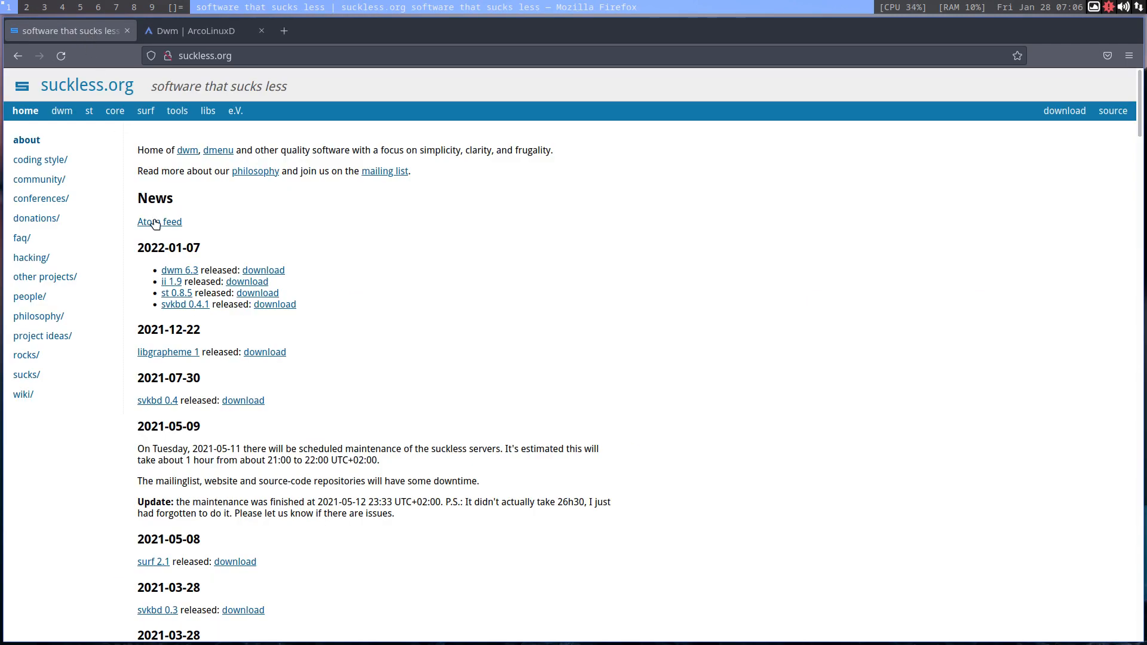
{"action": "mouse_move", "coordinate": [352, 262]}
{"action": "type", "text": "update"}
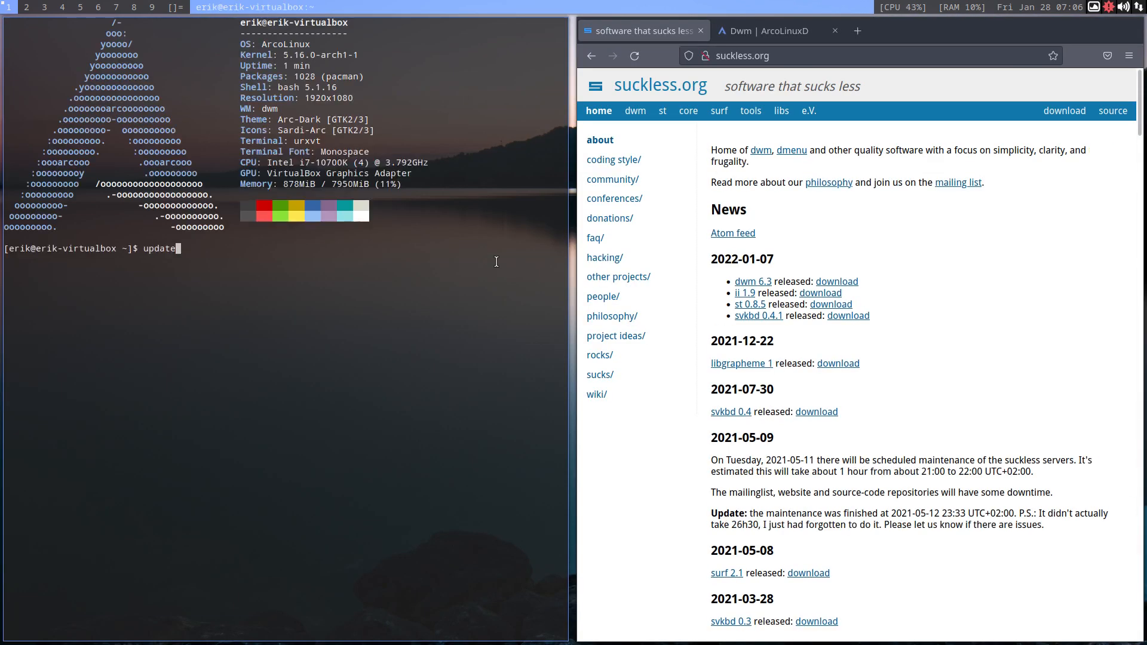
Run last -F for the login/reboot history, then start a full system update with sudo
{"action": "type", "text": "l"}
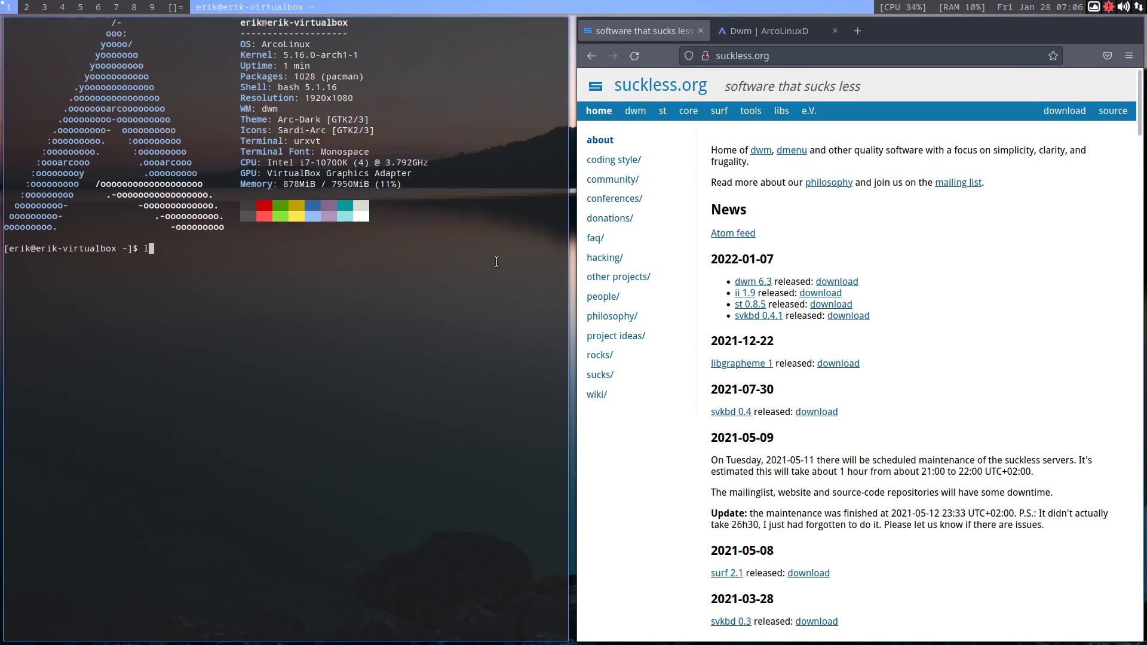
{"action": "type", "text": "ast -F"}
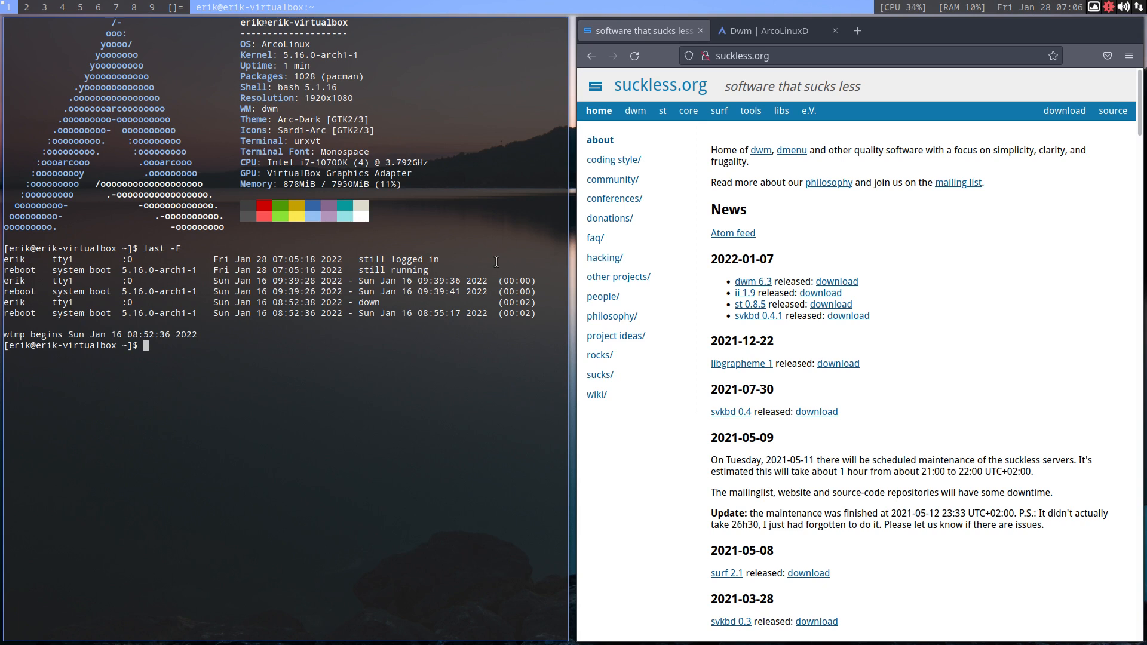
{"action": "type", "text": "update"}
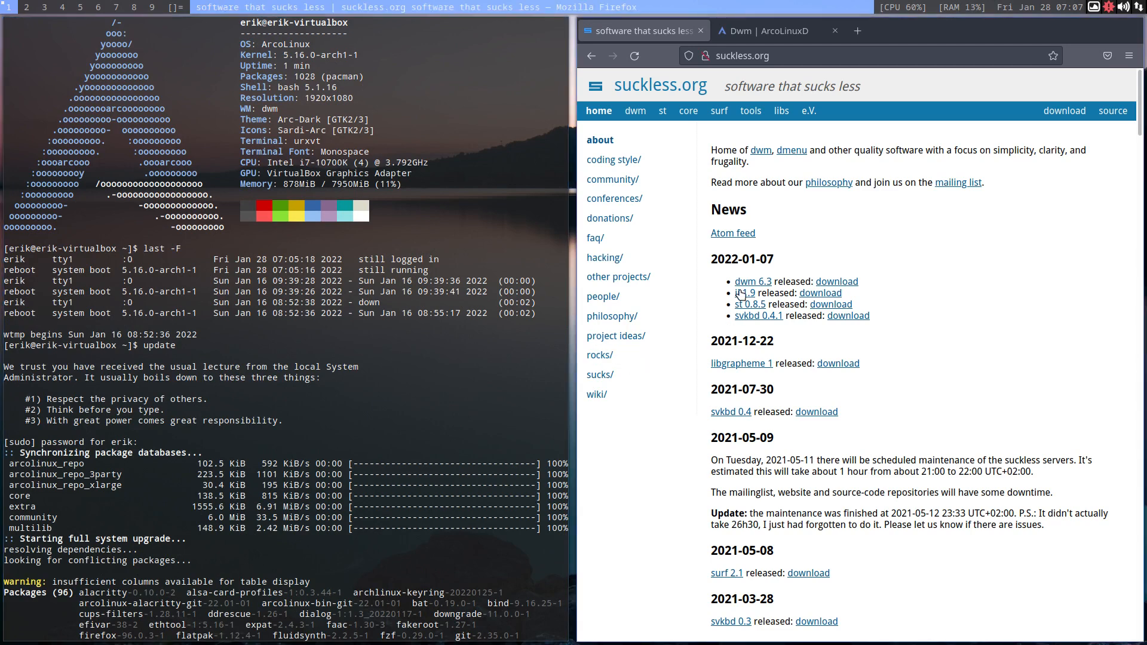
{"action": "mouse_move", "coordinate": [748, 284]}
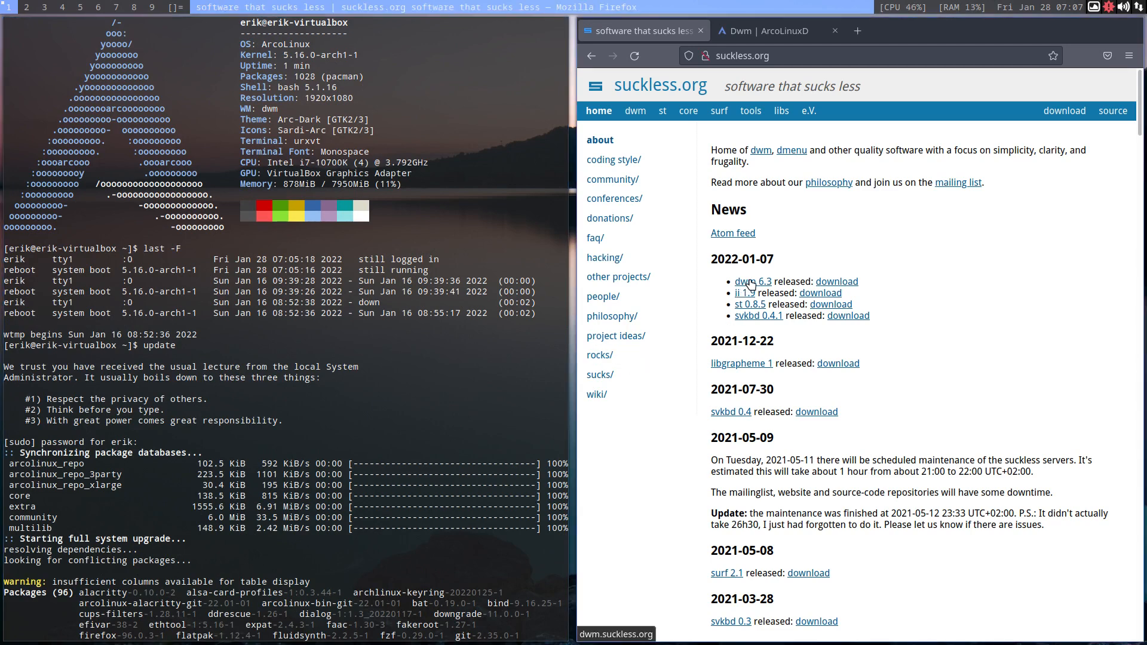
{"action": "mouse_move", "coordinate": [740, 416]}
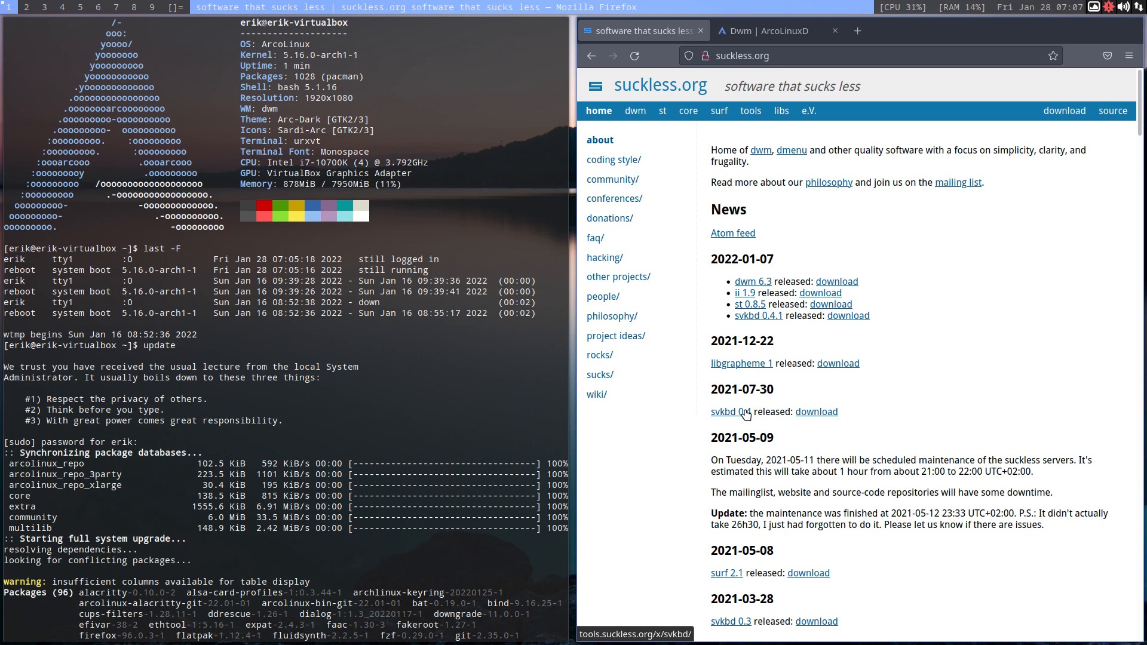
{"action": "mouse_move", "coordinate": [803, 375]}
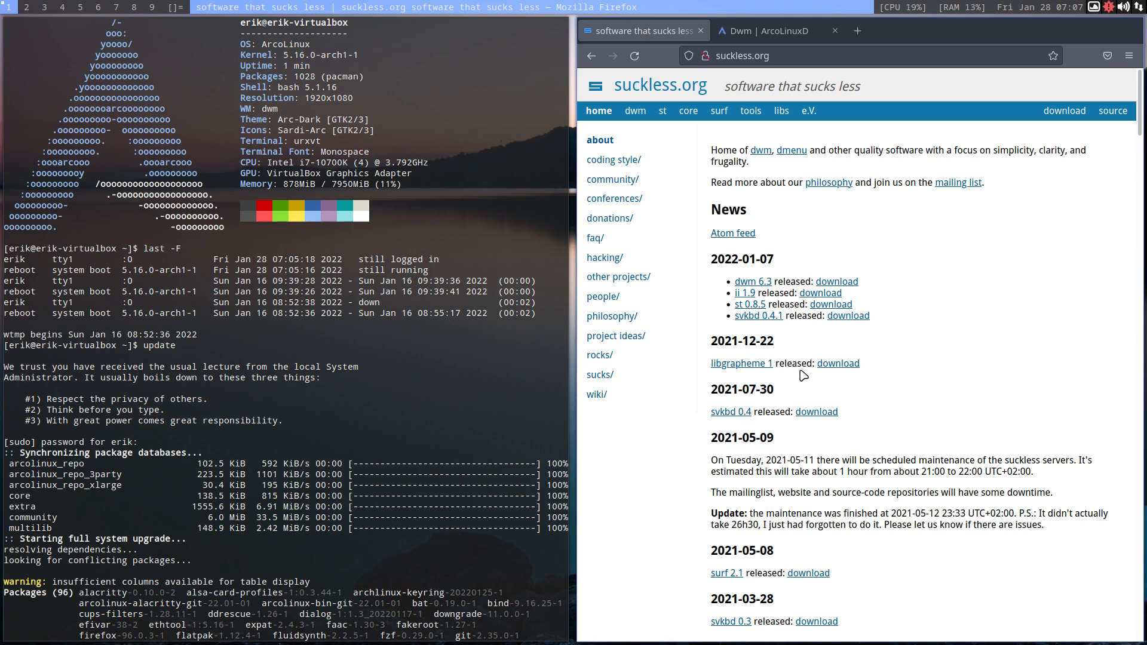
{"action": "mouse_move", "coordinate": [827, 292]}
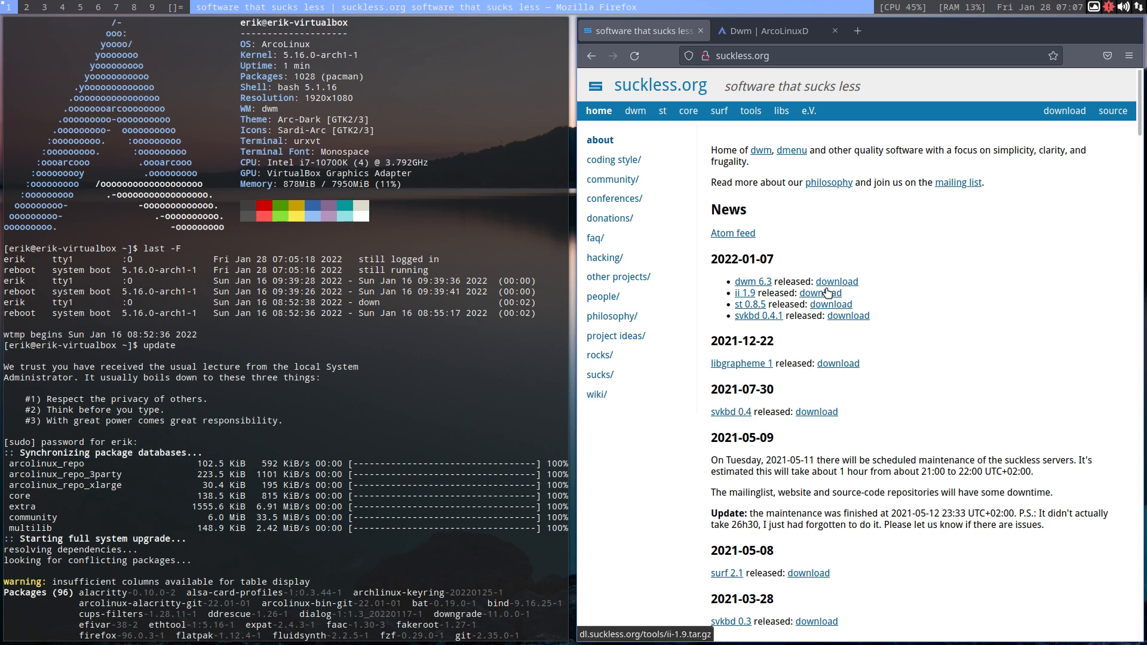
{"action": "mouse_move", "coordinate": [765, 316]}
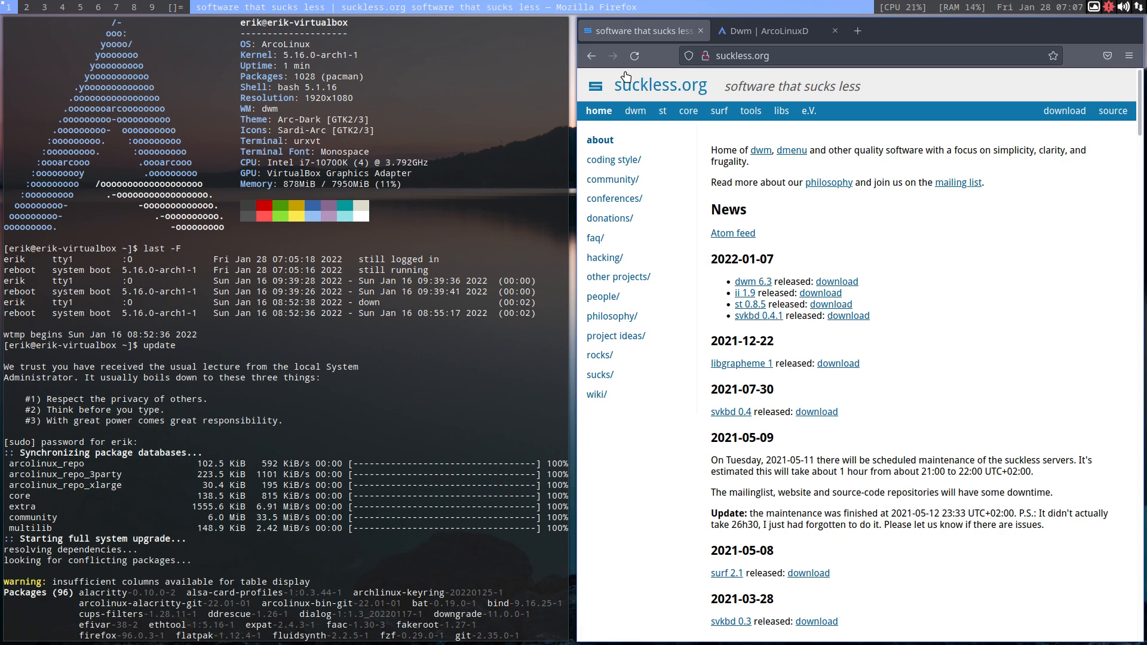
{"action": "mouse_move", "coordinate": [726, 124]}
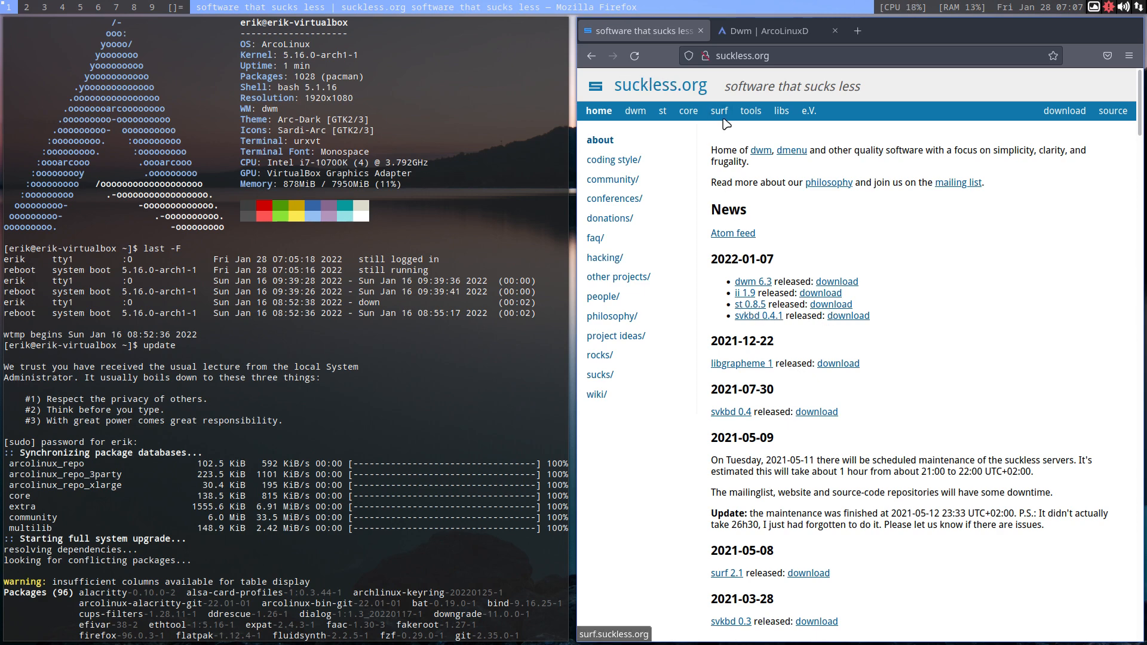
{"action": "mouse_move", "coordinate": [892, 163]}
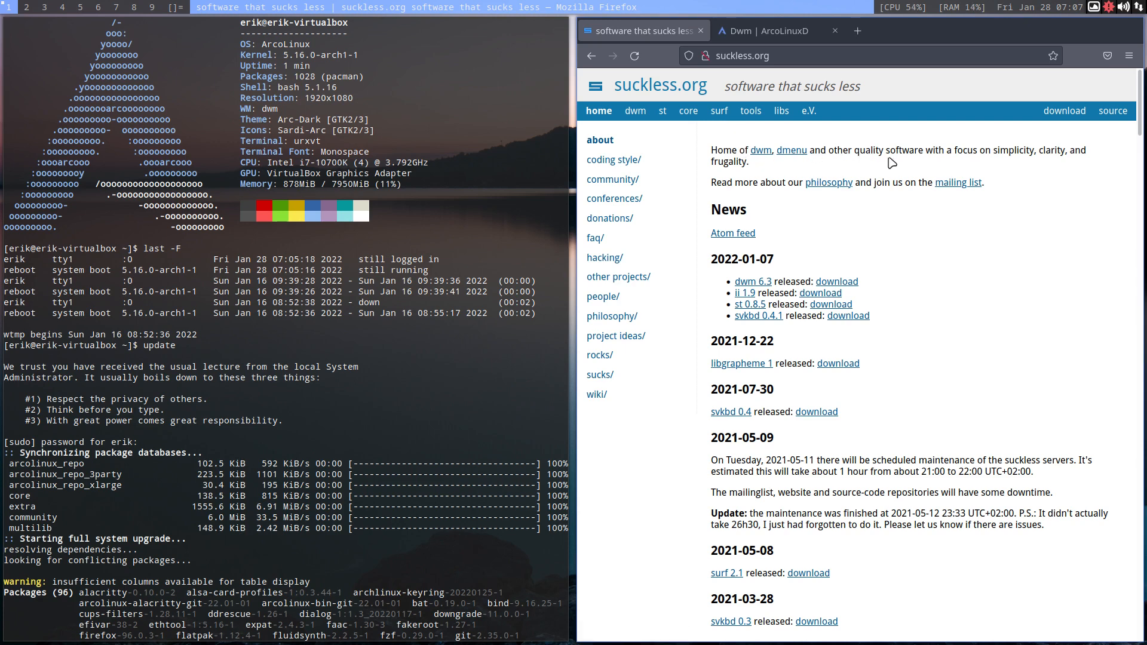
{"action": "mouse_move", "coordinate": [1062, 163]}
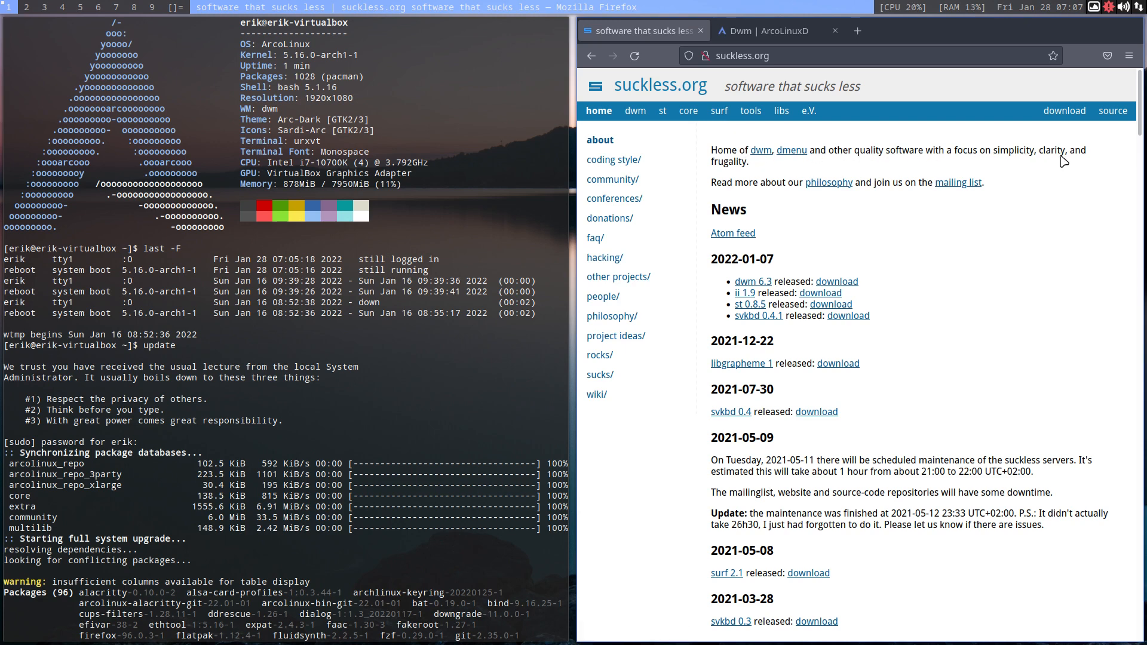
{"action": "mouse_move", "coordinate": [727, 163]}
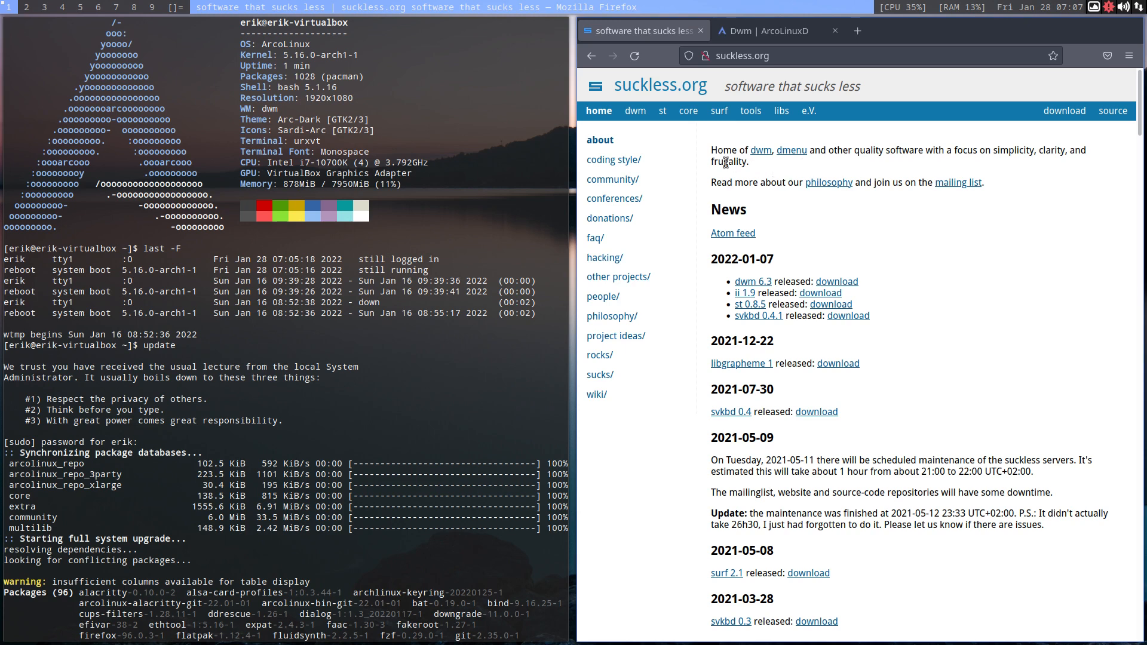
Highlight 'frugality' in the suckless.org intro and follow the philosophy link
{"action": "double_click", "coordinate": [728, 163]}
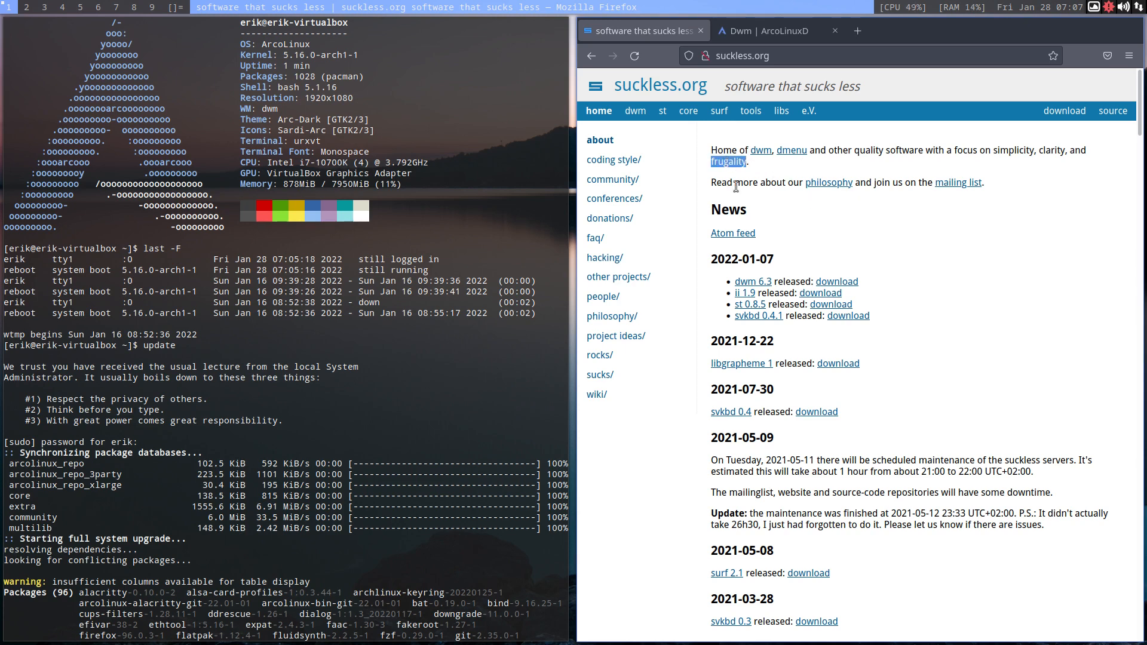
{"action": "mouse_move", "coordinate": [829, 185]}
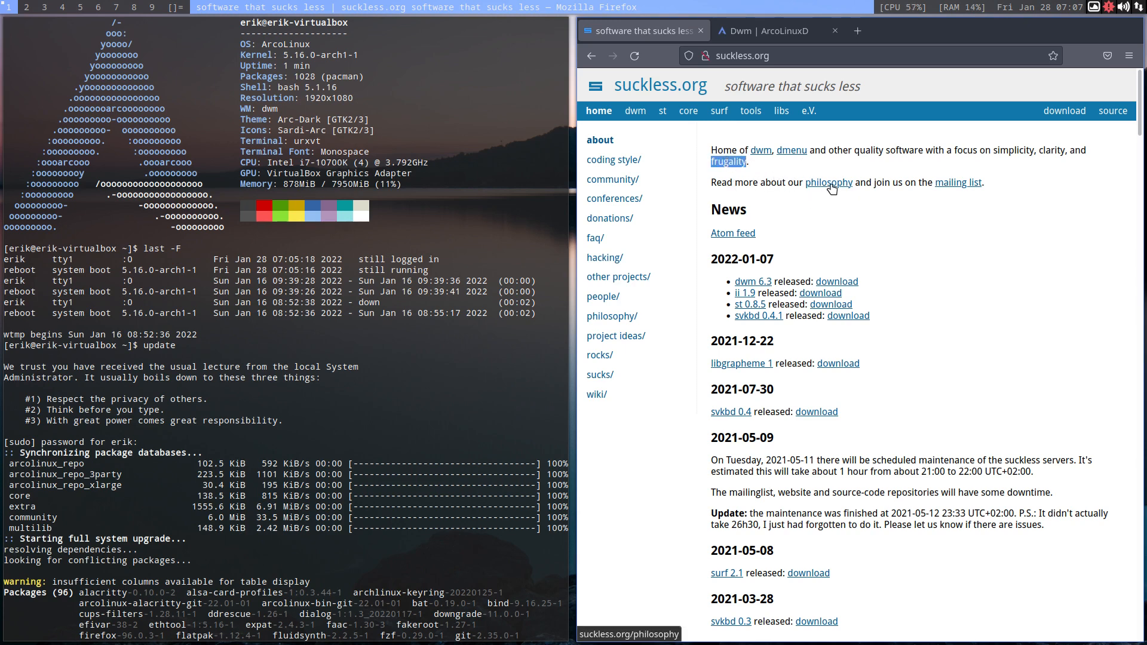
{"action": "left_click", "coordinate": [828, 182]}
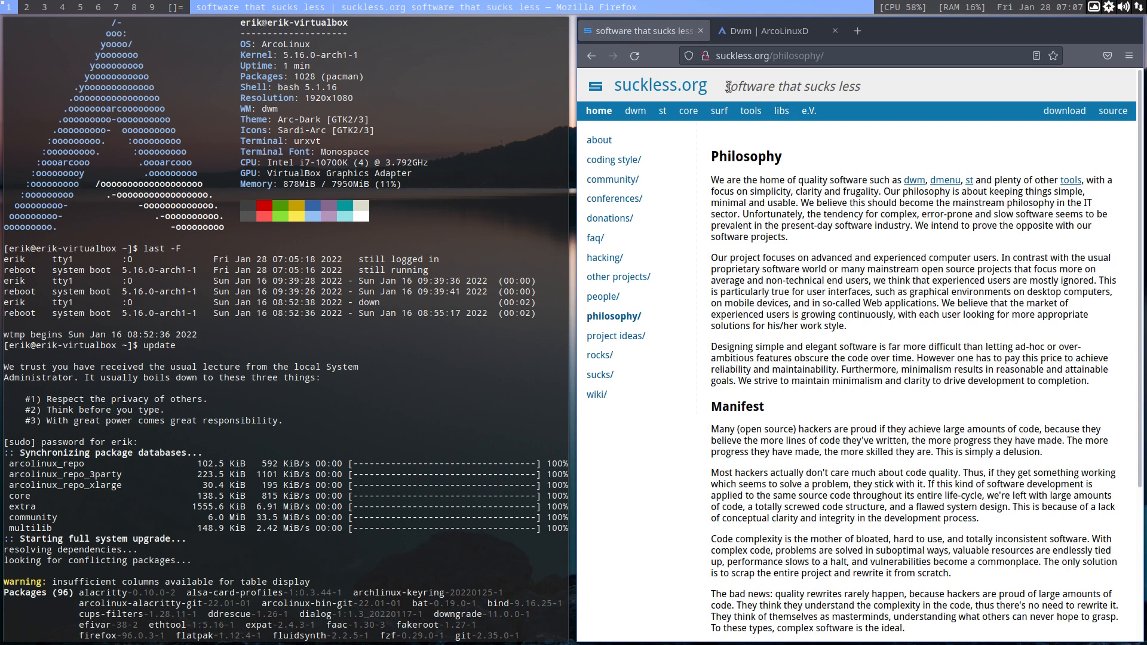
{"action": "mouse_move", "coordinate": [745, 89]}
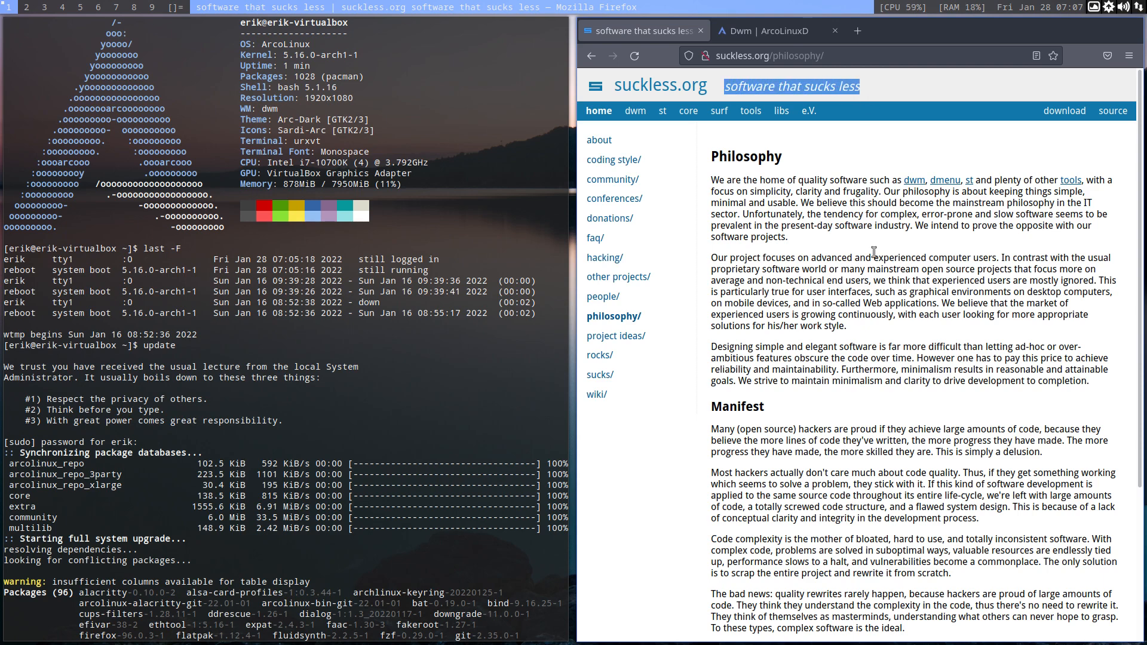
{"action": "scroll", "scroll_direction": "down", "scroll_amount": 3}
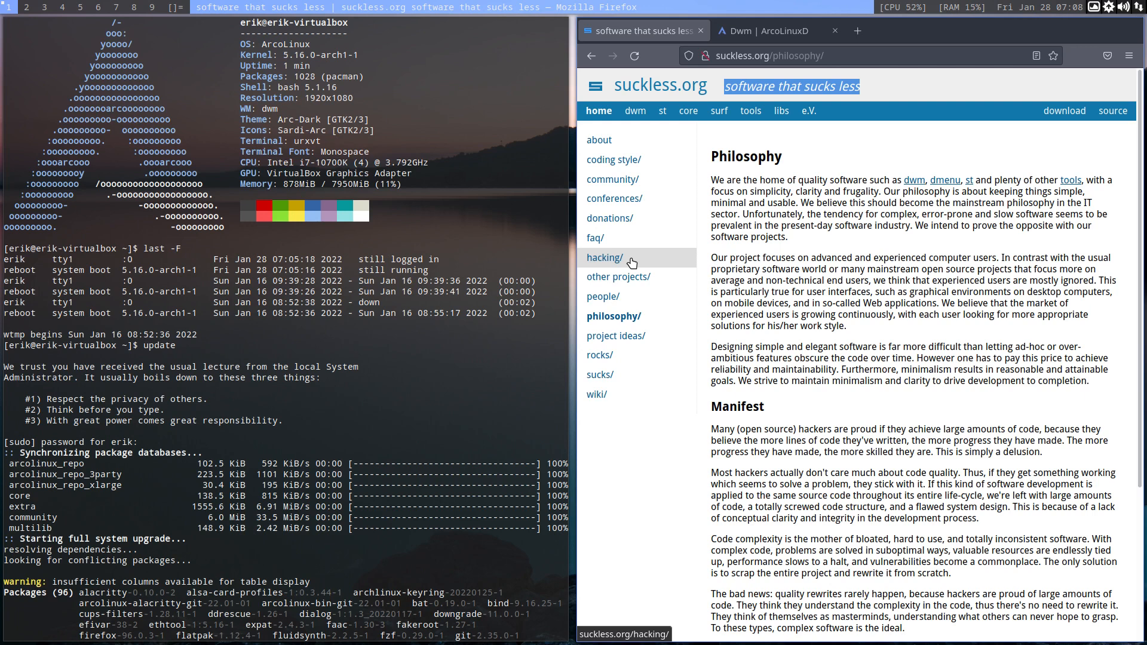
{"action": "mouse_move", "coordinate": [636, 115]}
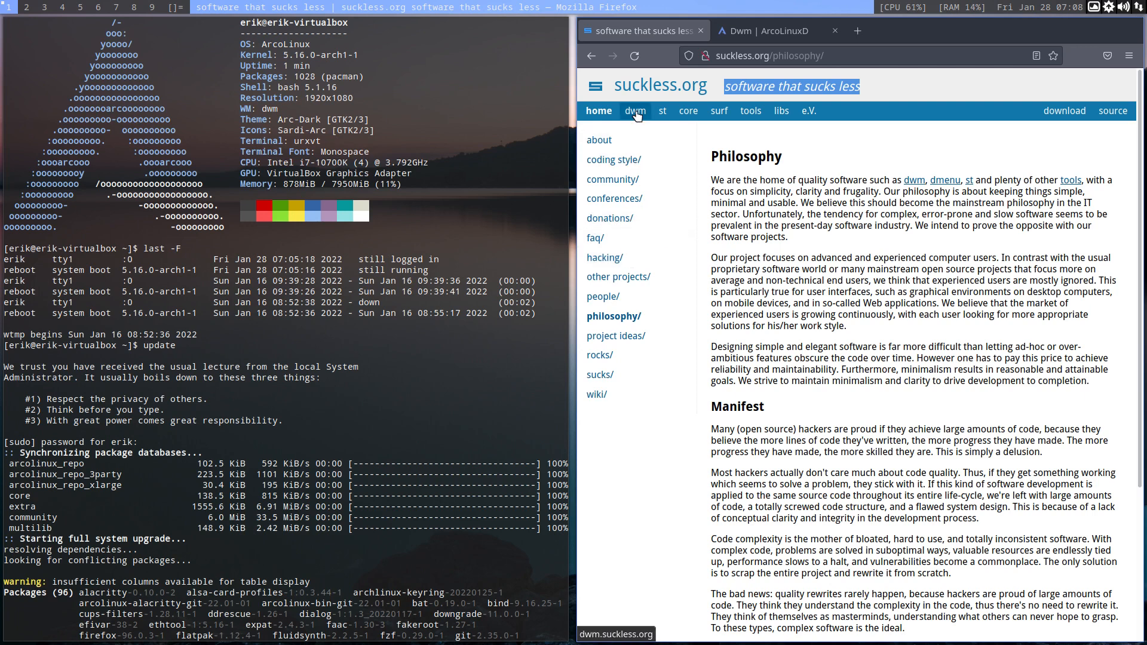
{"action": "left_click", "coordinate": [635, 110]}
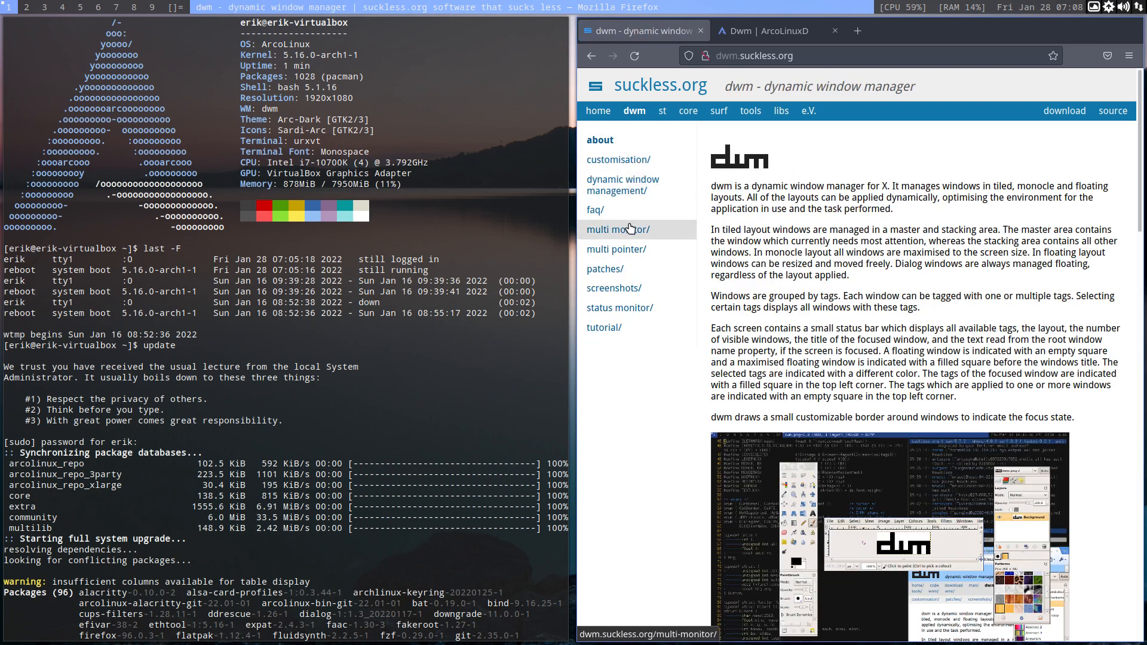
{"action": "mouse_move", "coordinate": [629, 268]}
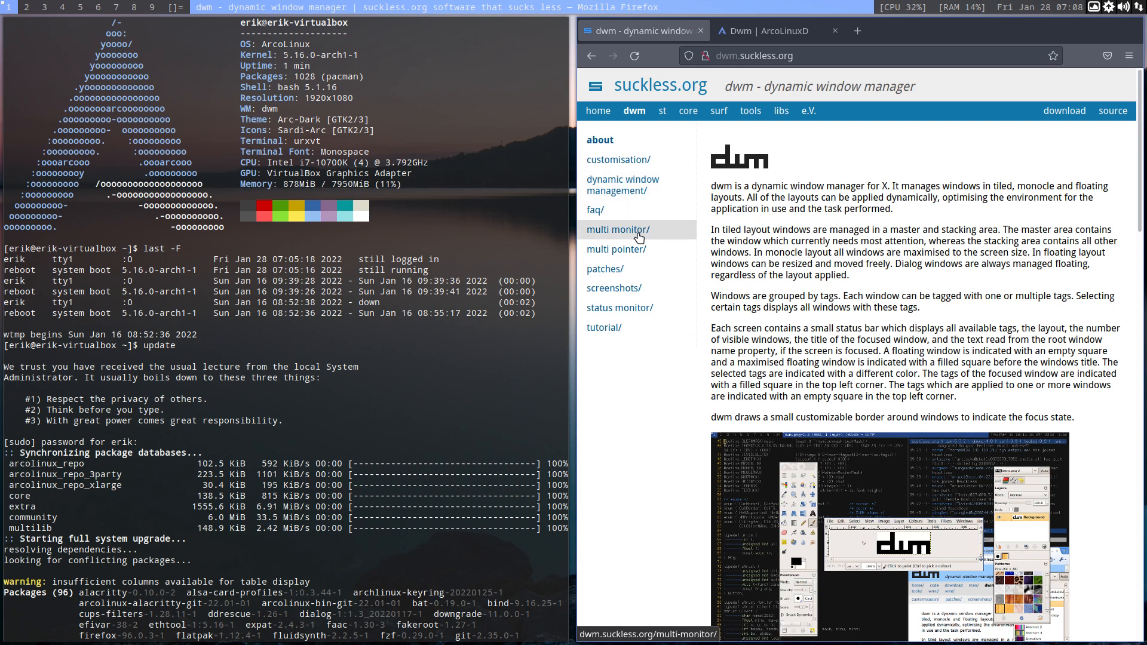
{"action": "left_click", "coordinate": [605, 269]}
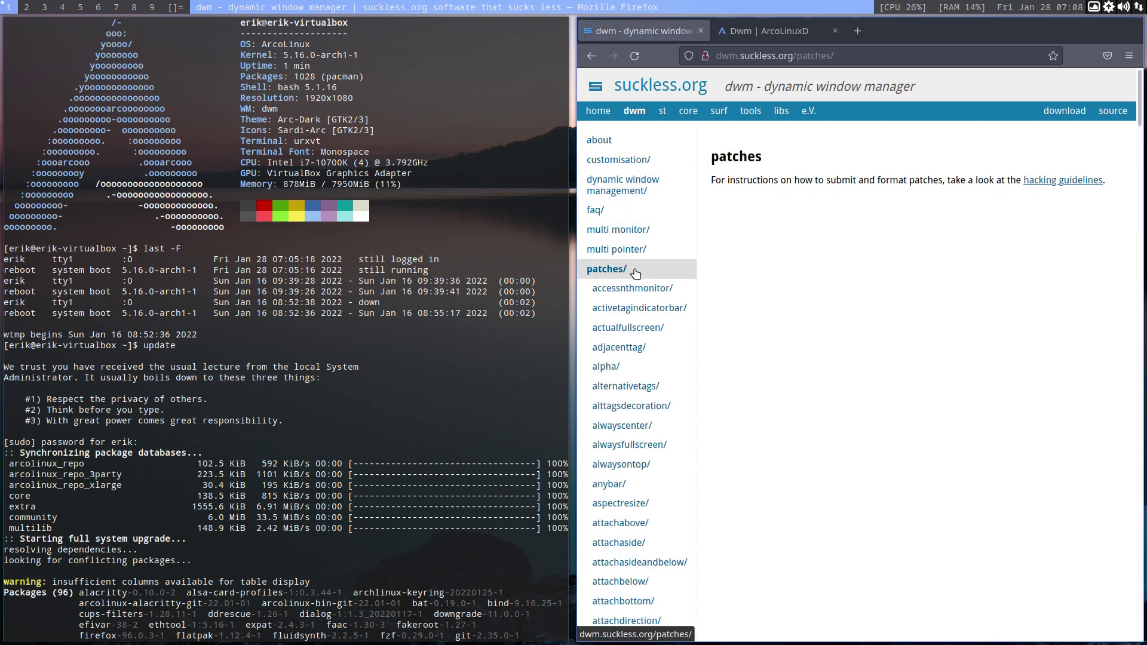
{"action": "scroll", "scroll_direction": "down", "scroll_amount": 3}
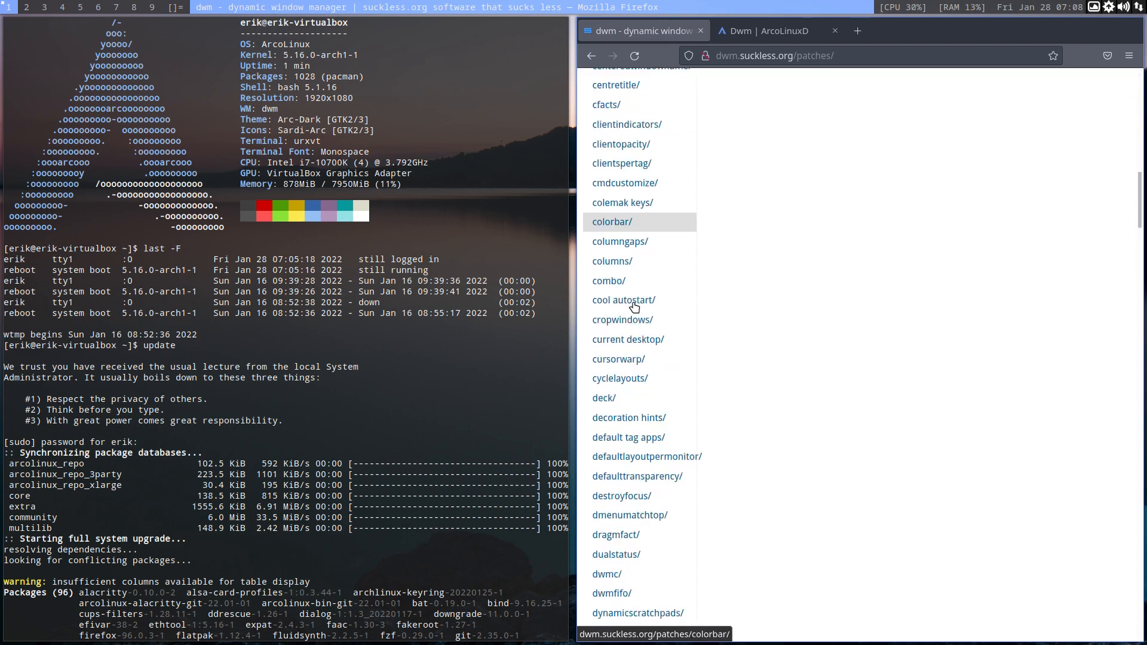
{"action": "scroll", "scroll_direction": "down", "scroll_amount": 3}
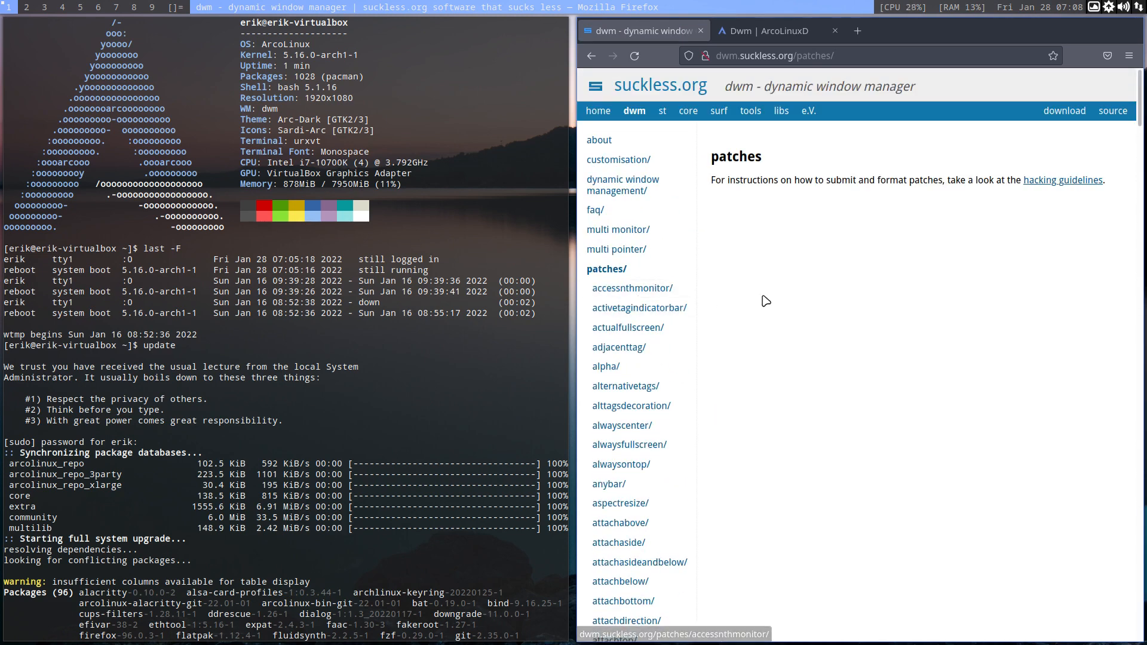
{"action": "scroll", "scroll_direction": "down", "scroll_amount": 3}
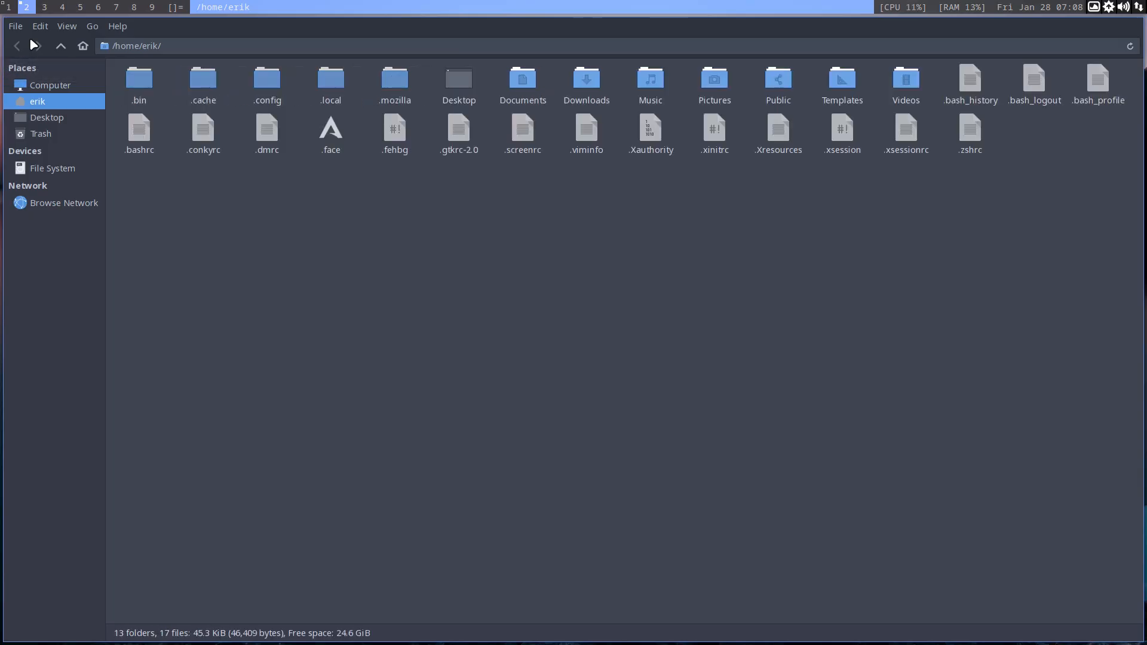
Navigate Thunar into ~/.config/arco-dwm and select the autostart.sh script
{"action": "left_click", "coordinate": [266, 78]}
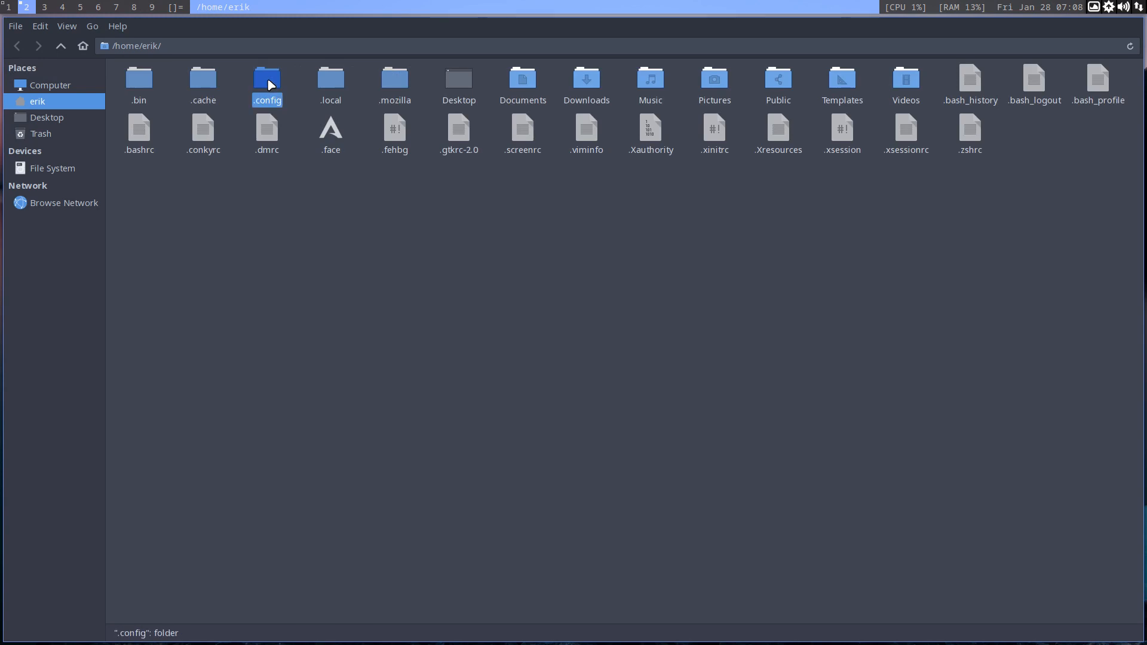
{"action": "double_click", "coordinate": [268, 79]}
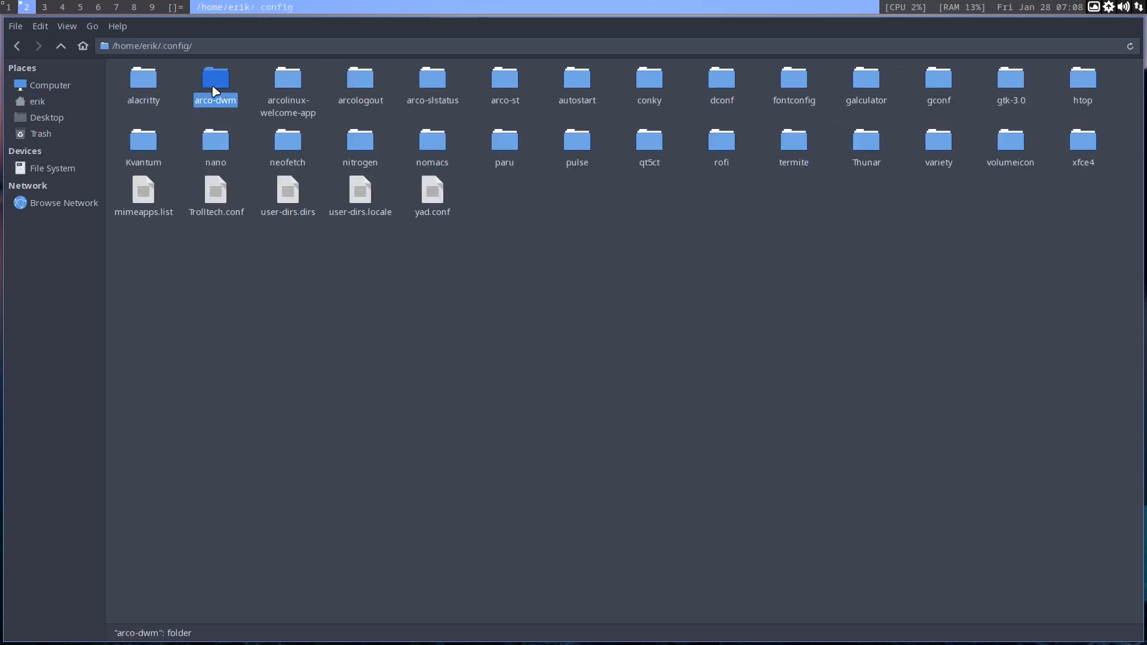
{"action": "mouse_move", "coordinate": [198, 91]}
{"action": "type", "text": "which dwm"}
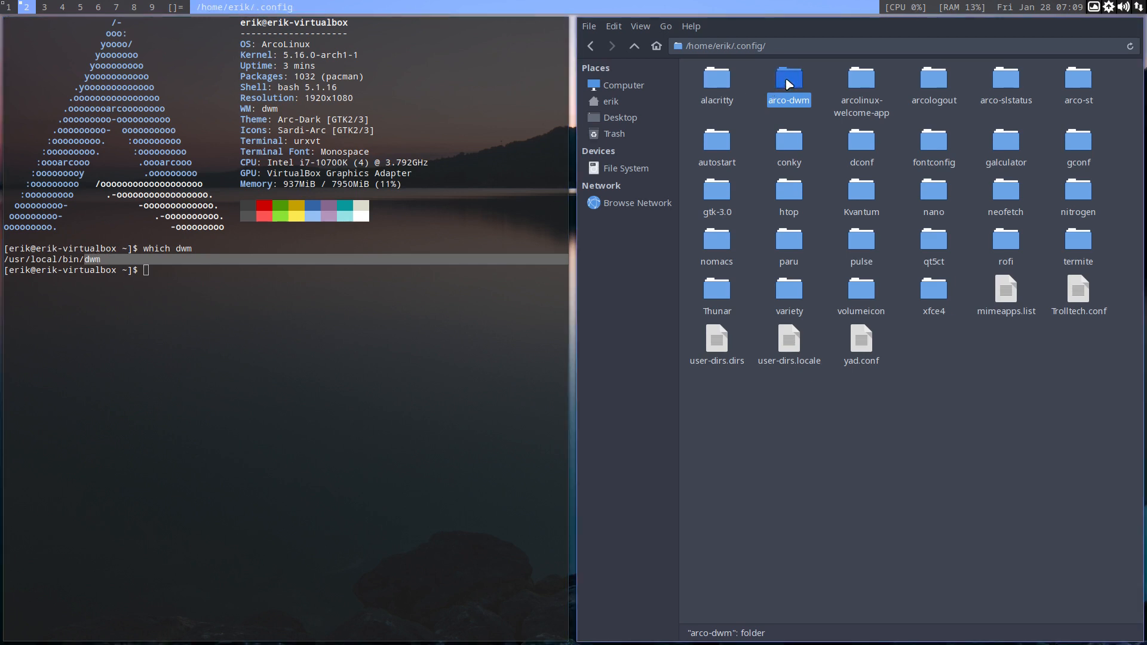
{"action": "mouse_move", "coordinate": [800, 83]}
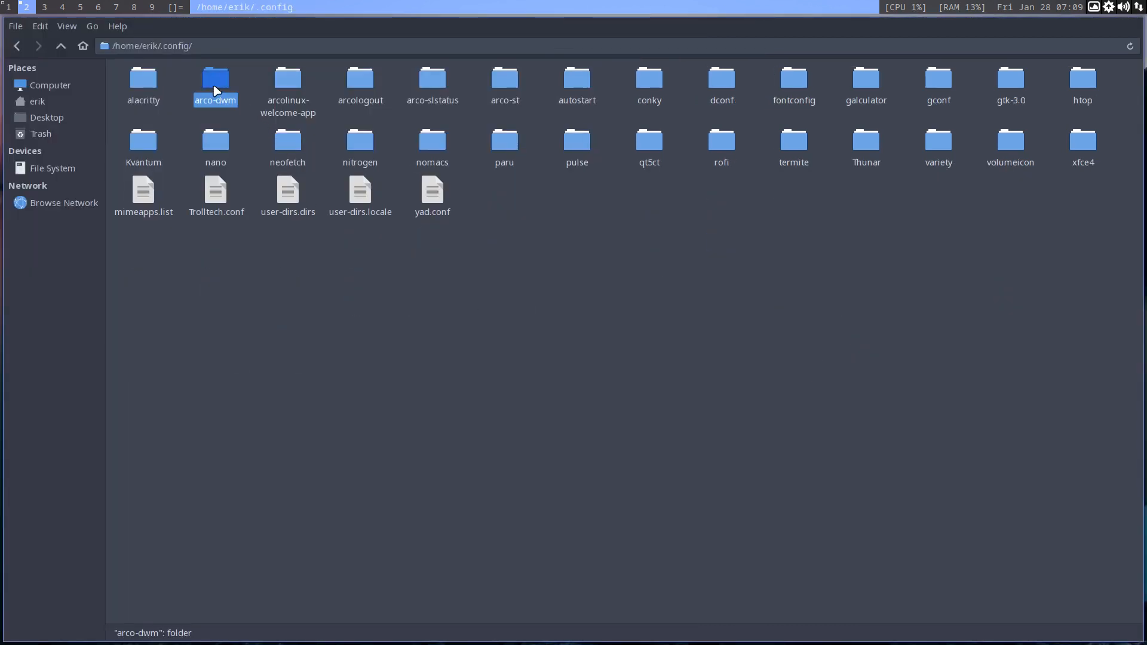
{"action": "double_click", "coordinate": [215, 81]}
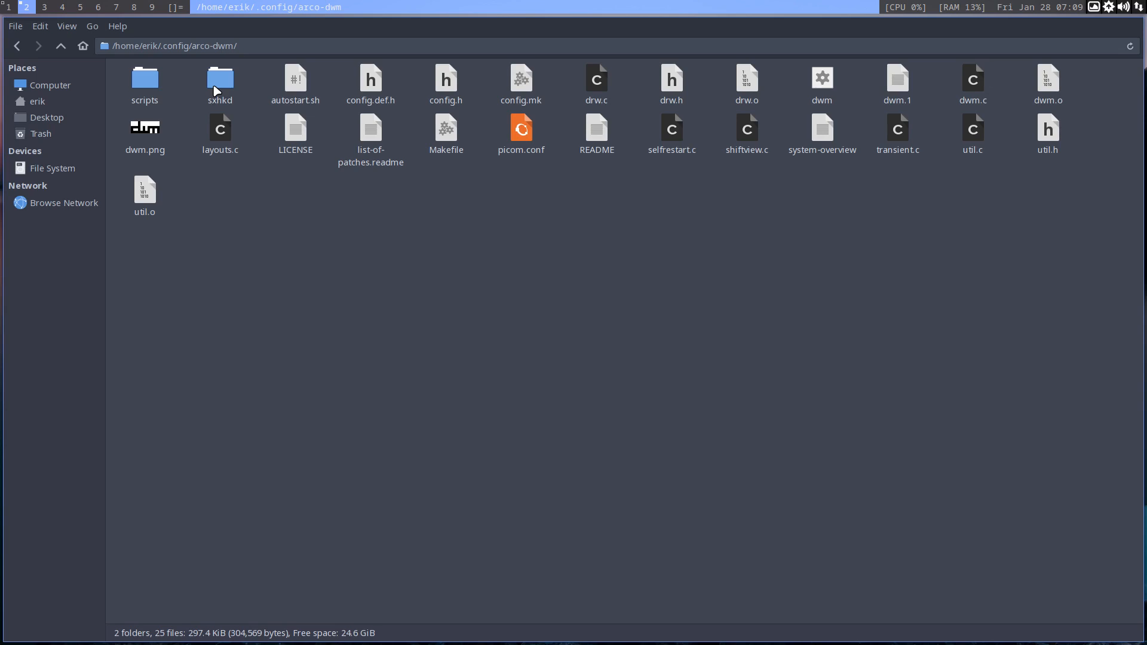
{"action": "left_click", "coordinate": [295, 79]}
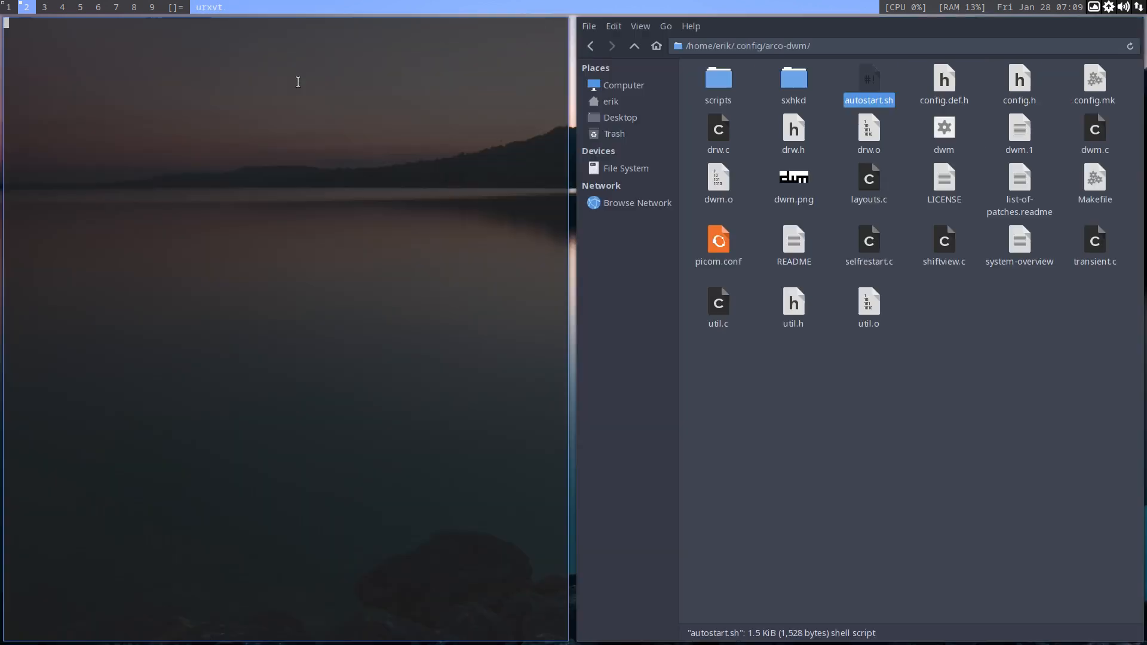
Query pacman for dwm and arco-dwm-git, finding neither package installed
{"action": "type", "text": "sudo pacman -Q dwm"}
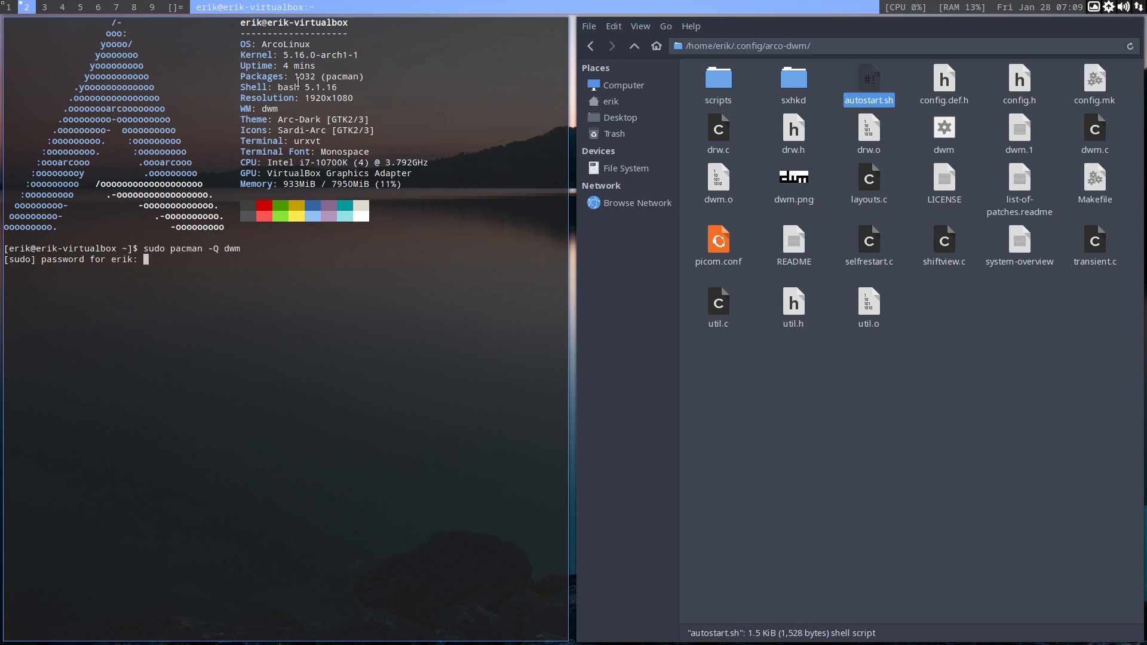
{"action": "key", "text": "Return"}
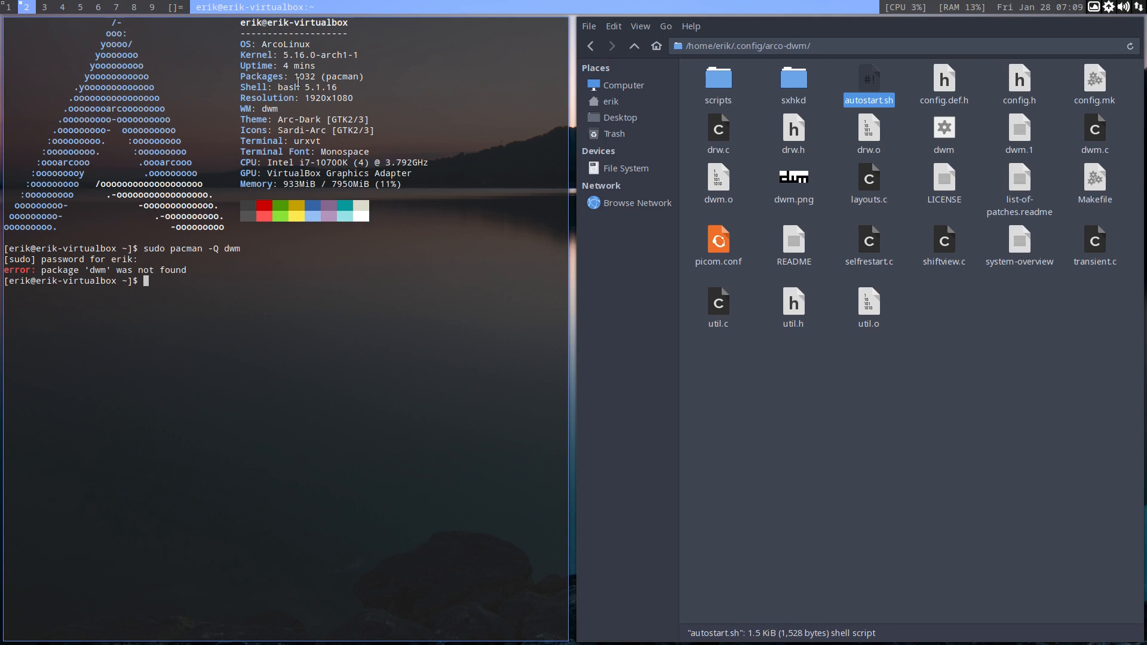
{"action": "type", "text": "sudo pacman -Q arcwm"}
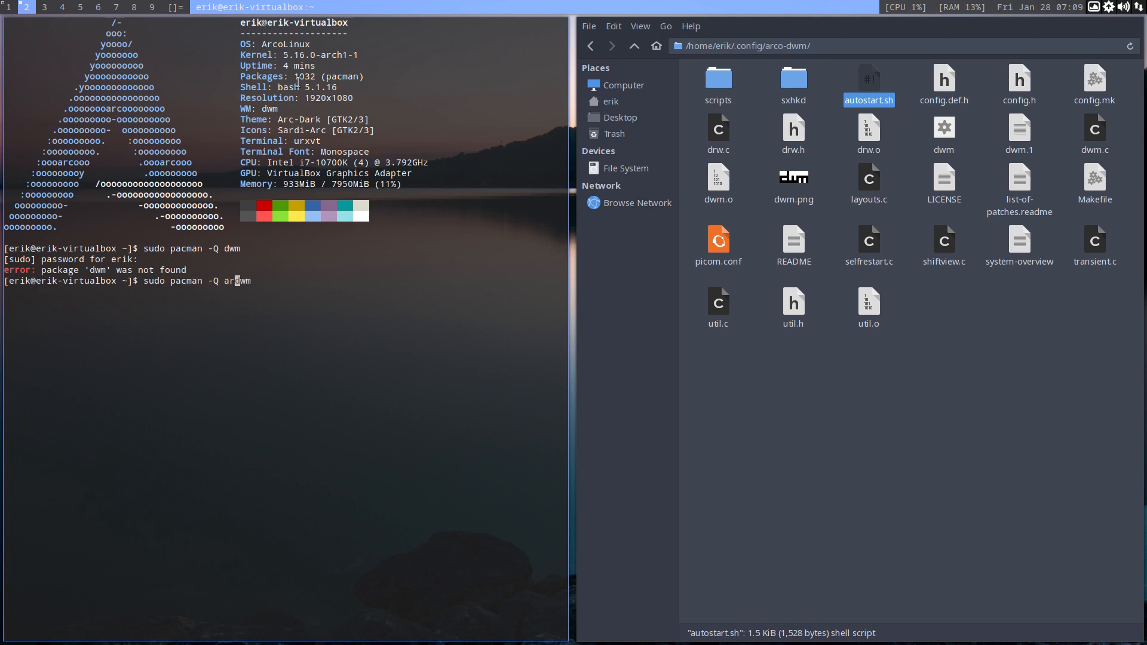
{"action": "type", "text": "co"}
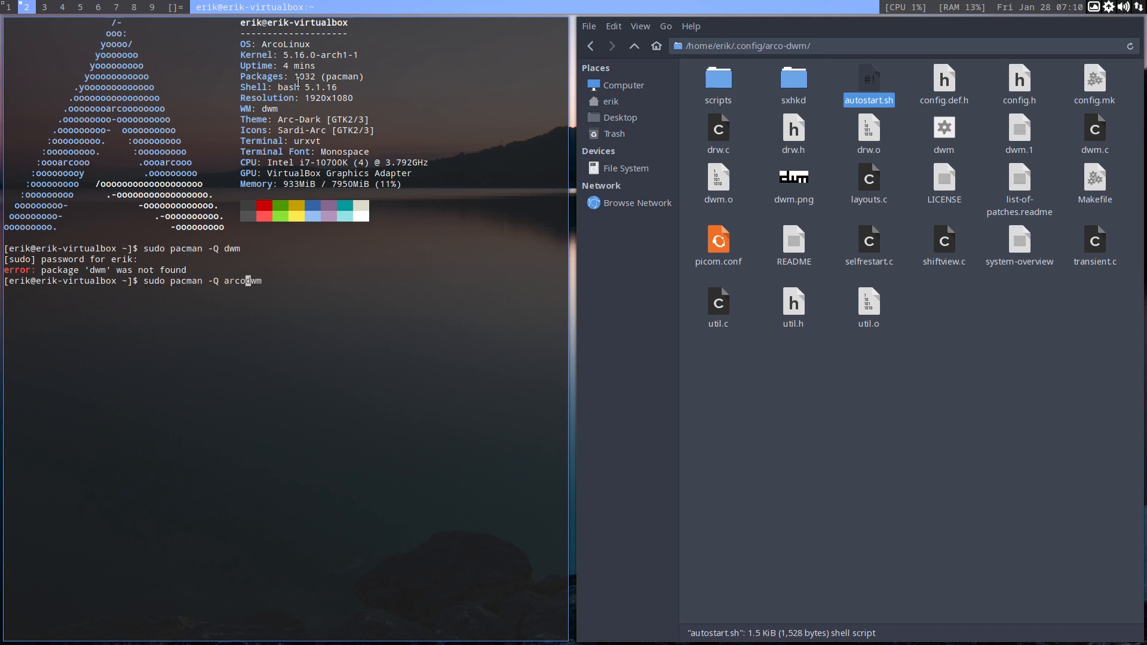
{"action": "type", "text": "-"}
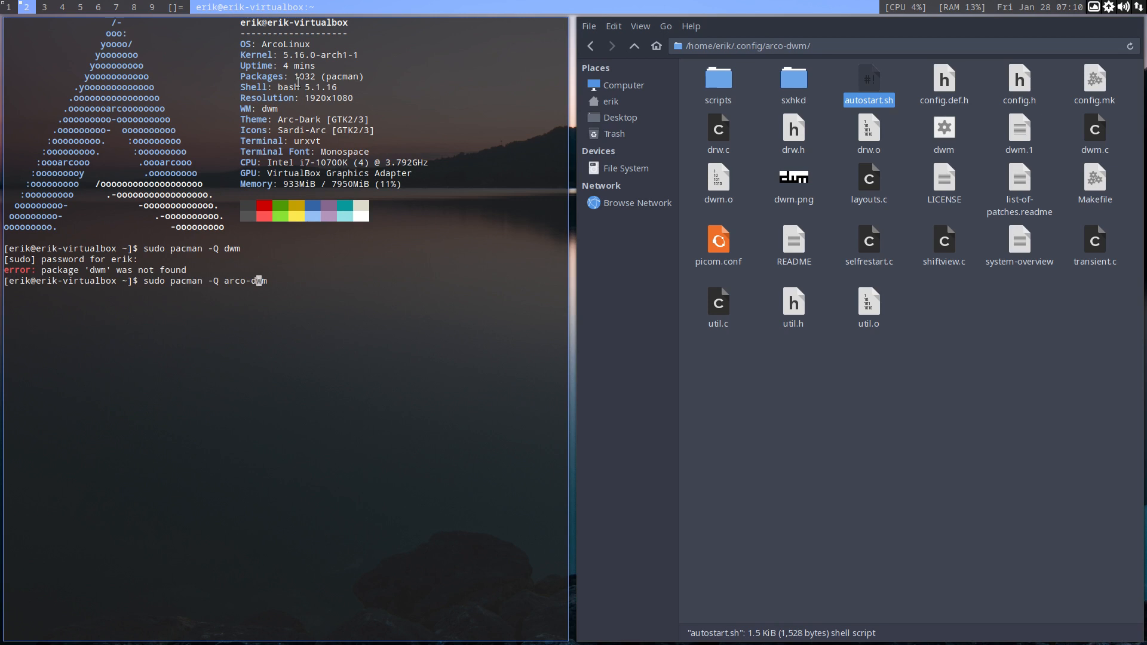
{"action": "type", "text": "git"}
{"action": "type", "text": "sudo pacman -Q "}
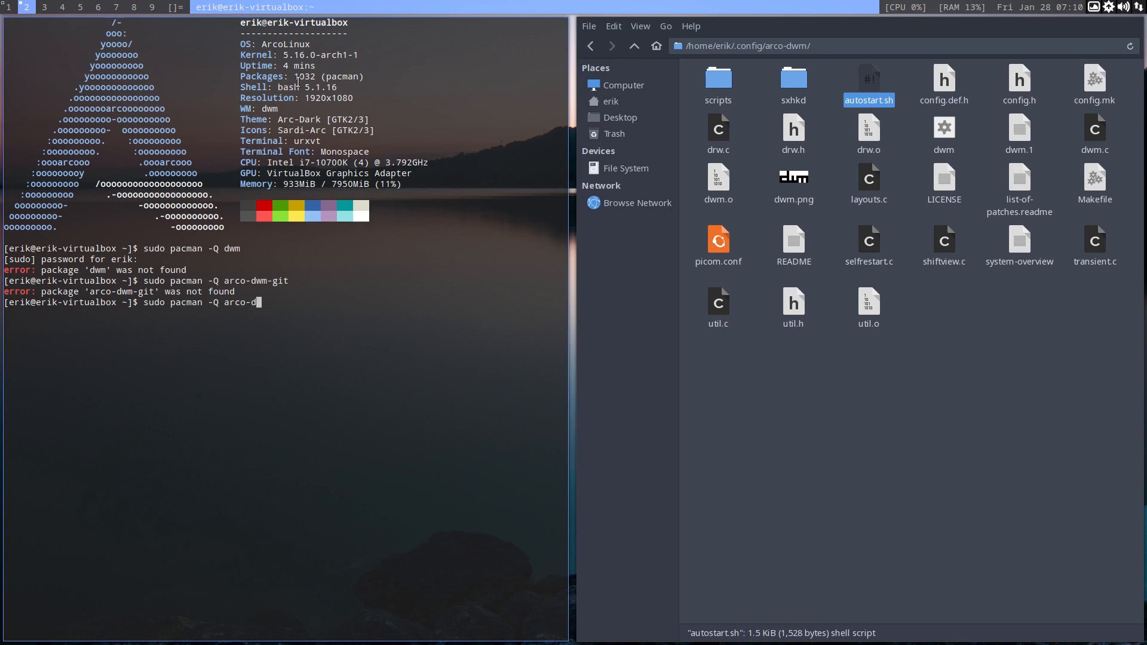
Tab-complete sudo pacman -Q arcolinux- to reveal arcolinux-dwm-git 21.10-15 is installed
{"action": "type", "text": "arcolinux-"}
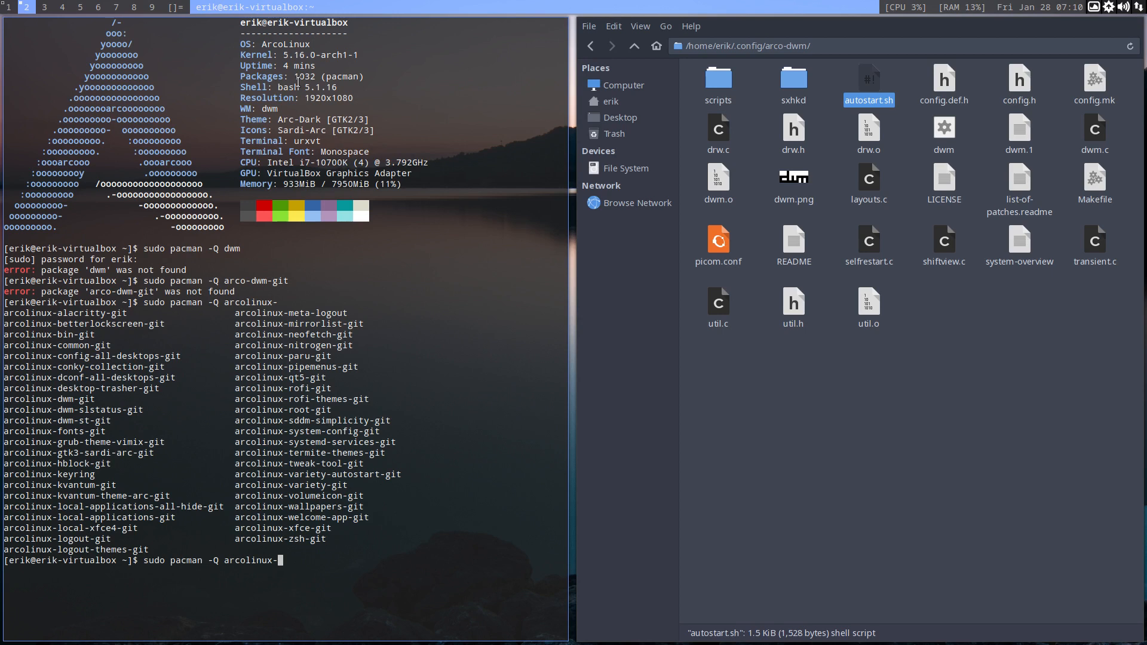
{"action": "type", "text": "dwm-gti"}
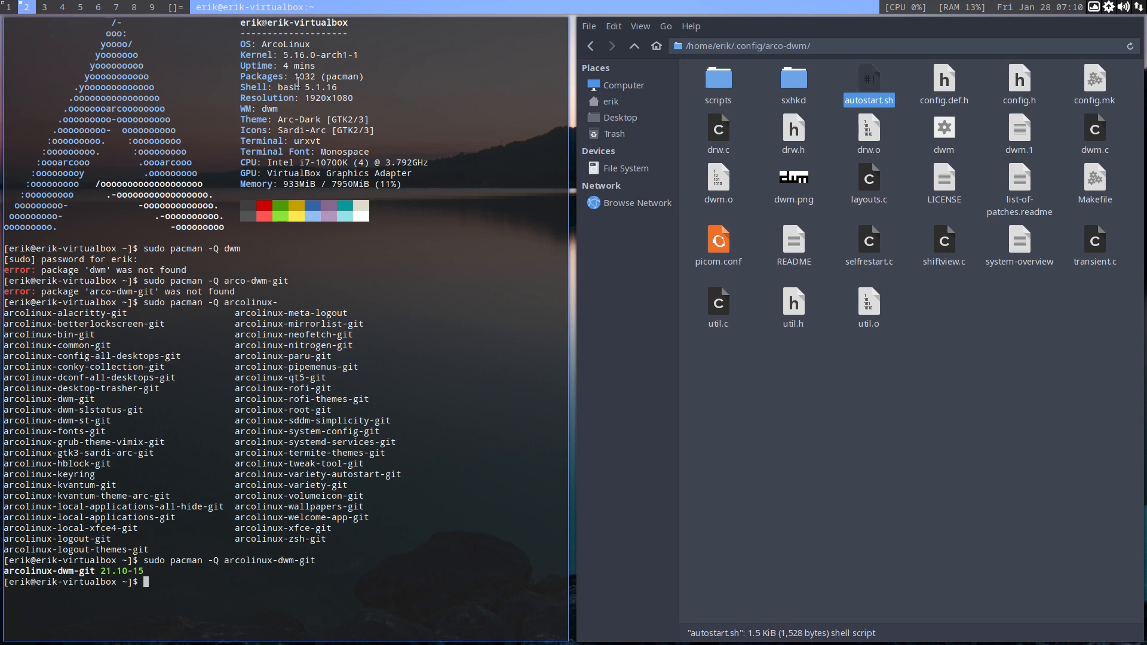
{"action": "mouse_move", "coordinate": [636, 5]}
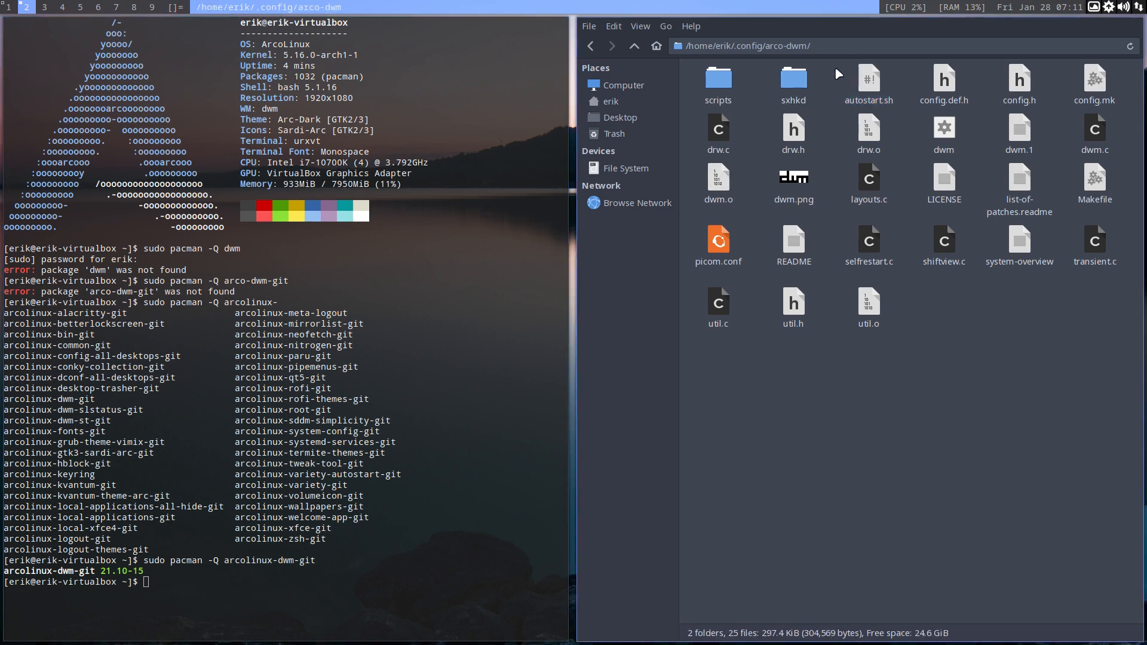
{"action": "mouse_move", "coordinate": [923, 356]}
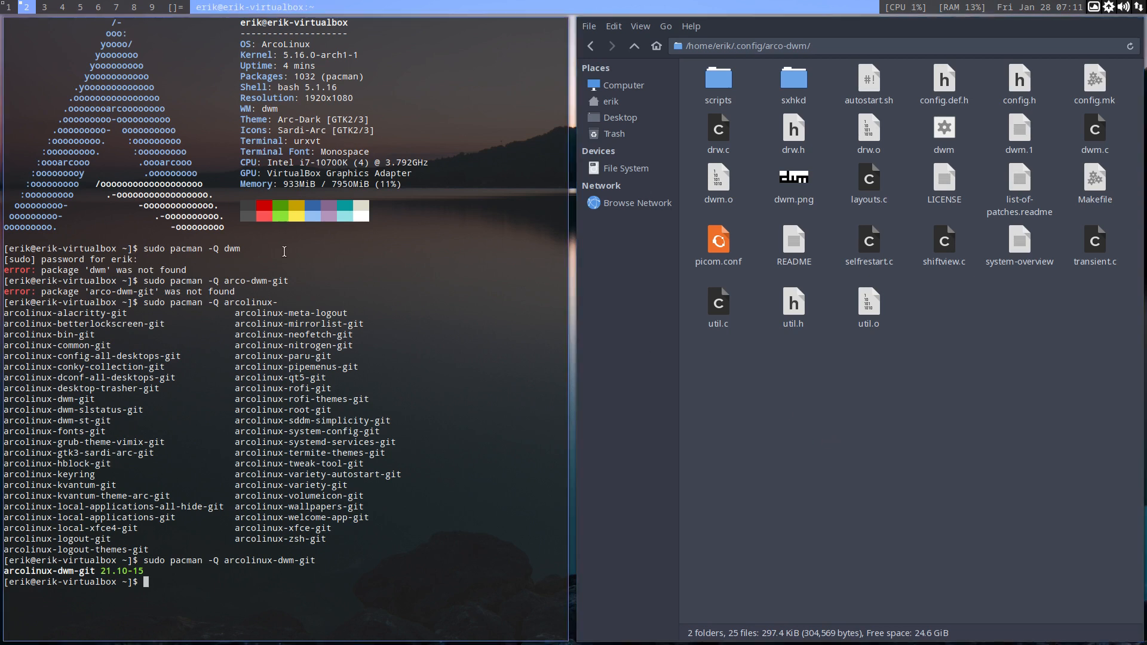
{"action": "mouse_move", "coordinate": [253, 347]}
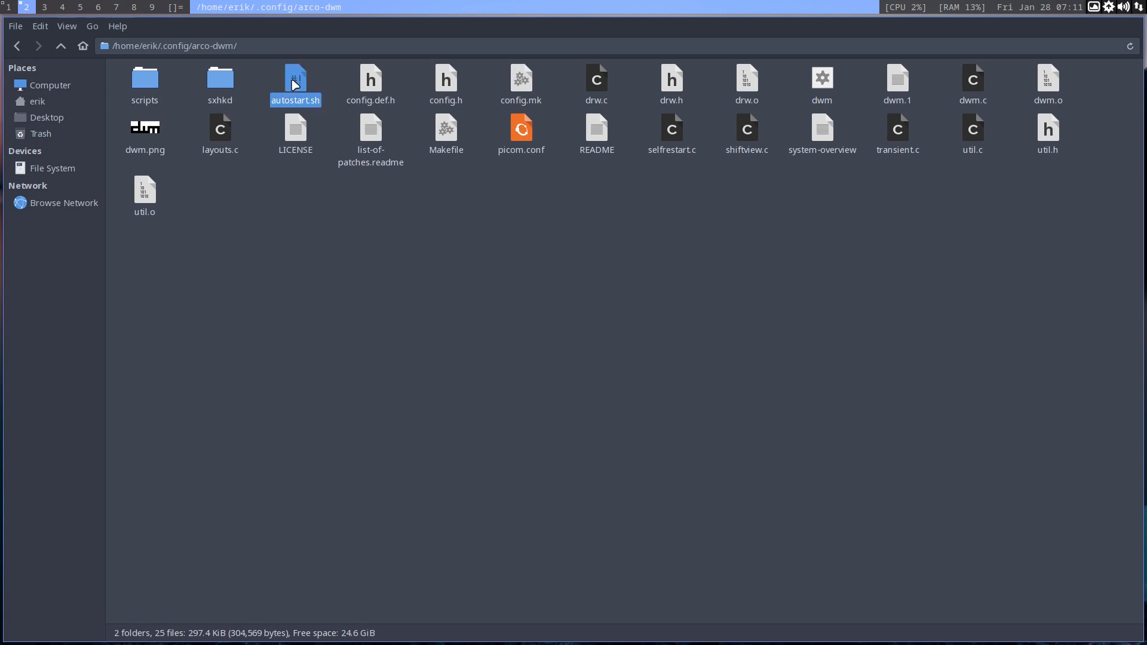
After autostart.sh fails to open, run sudo pacman -S sublime-text-4 in the dropdown terminal
{"action": "double_click", "coordinate": [295, 77]}
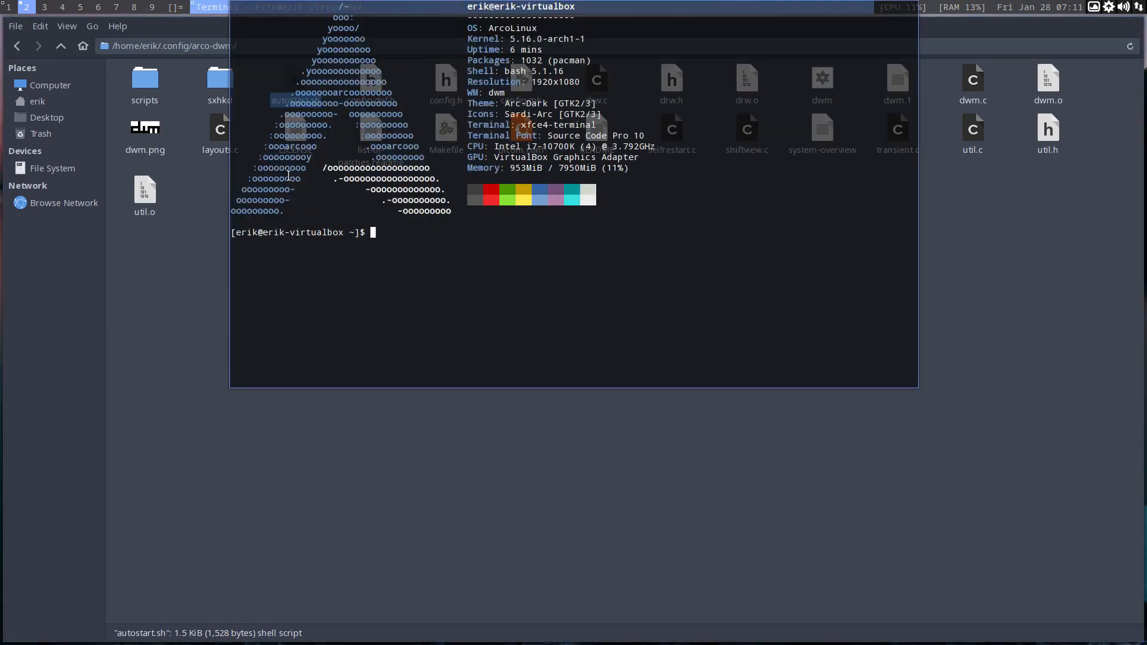
{"action": "type", "text": "sudo"}
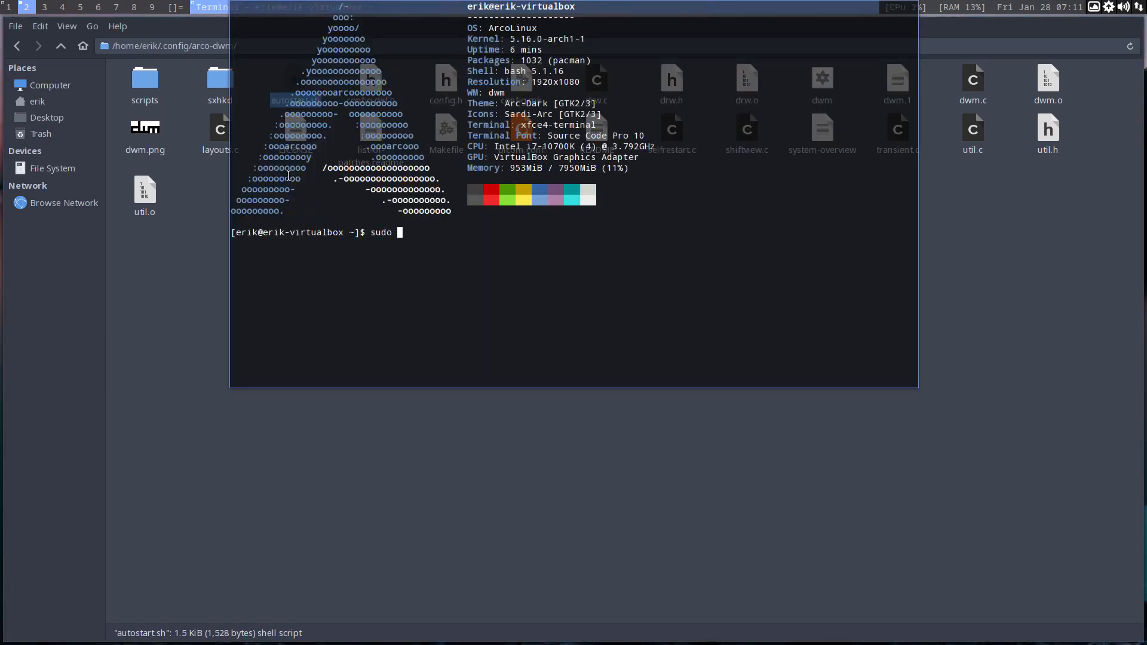
{"action": "type", "text": "pacamn"}
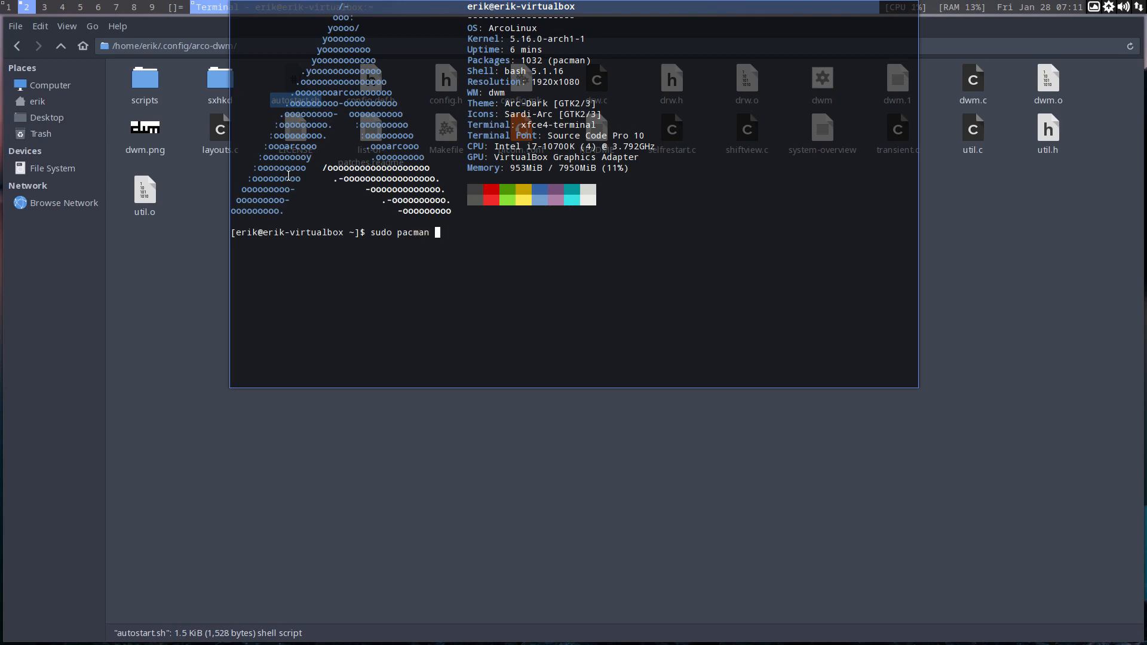
{"action": "type", "text": "-S sublime-text-4"}
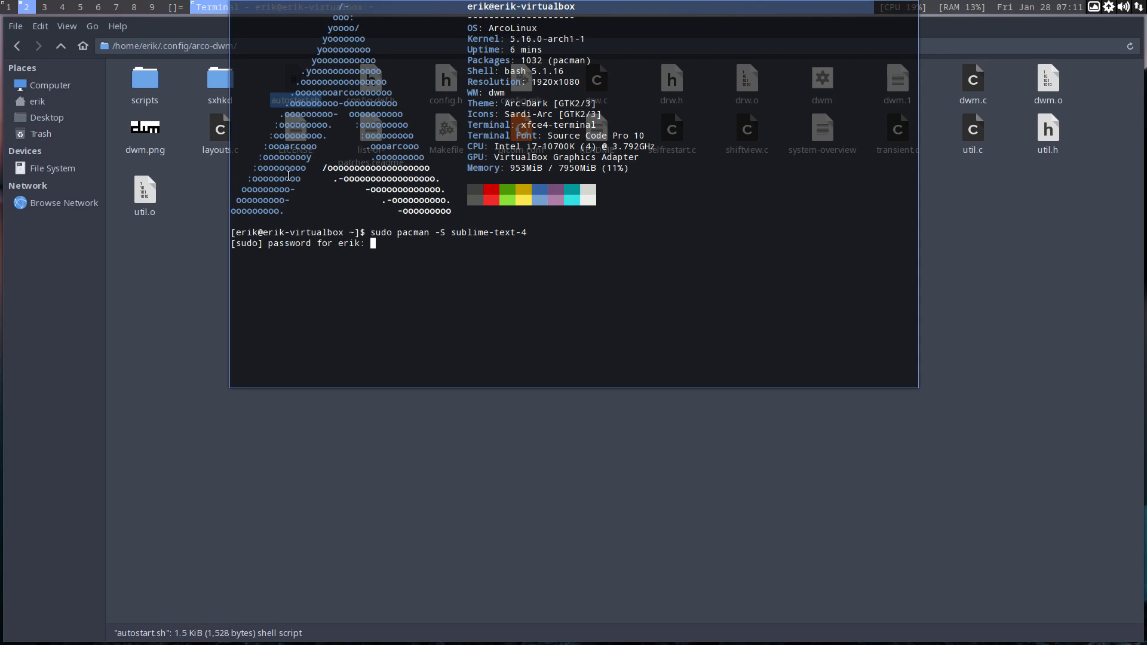
{"action": "key", "text": "Return"}
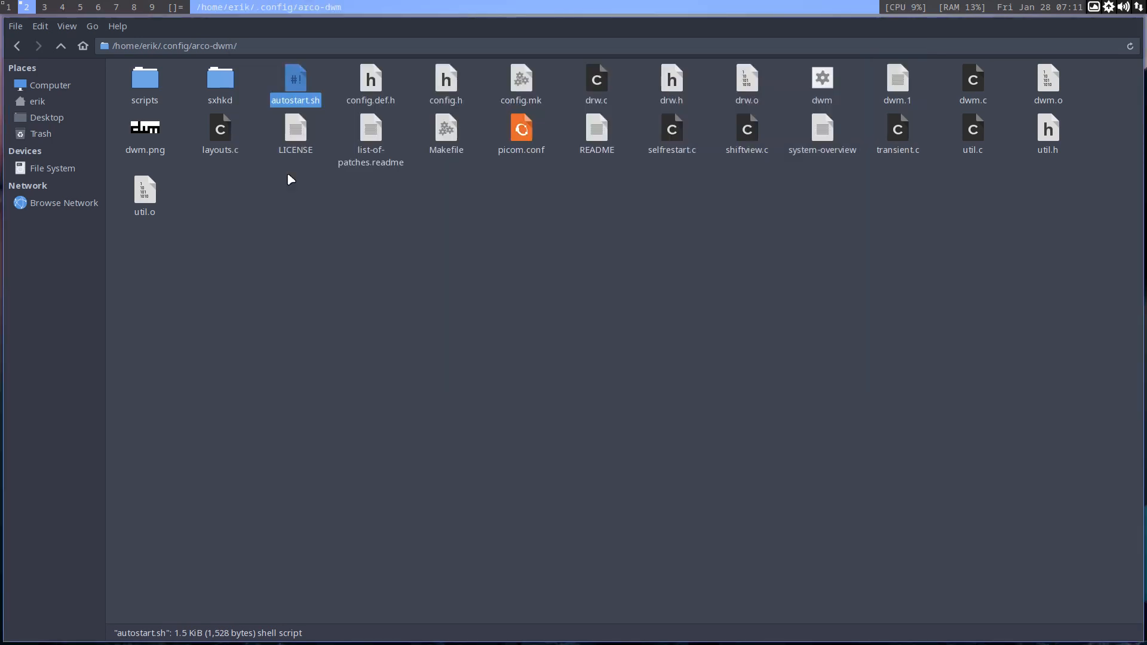
Open autostart.sh in Sublime Text and point out the commented xrandr output lines and DVI name
{"action": "double_click", "coordinate": [295, 77]}
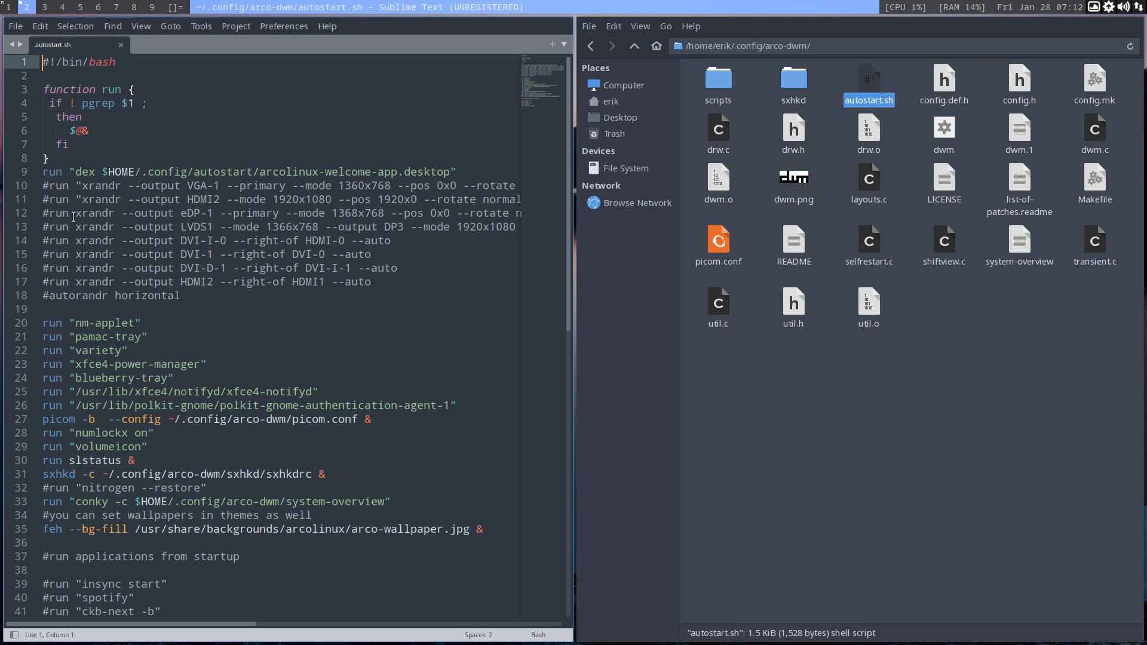
{"action": "double_click", "coordinate": [92, 212]}
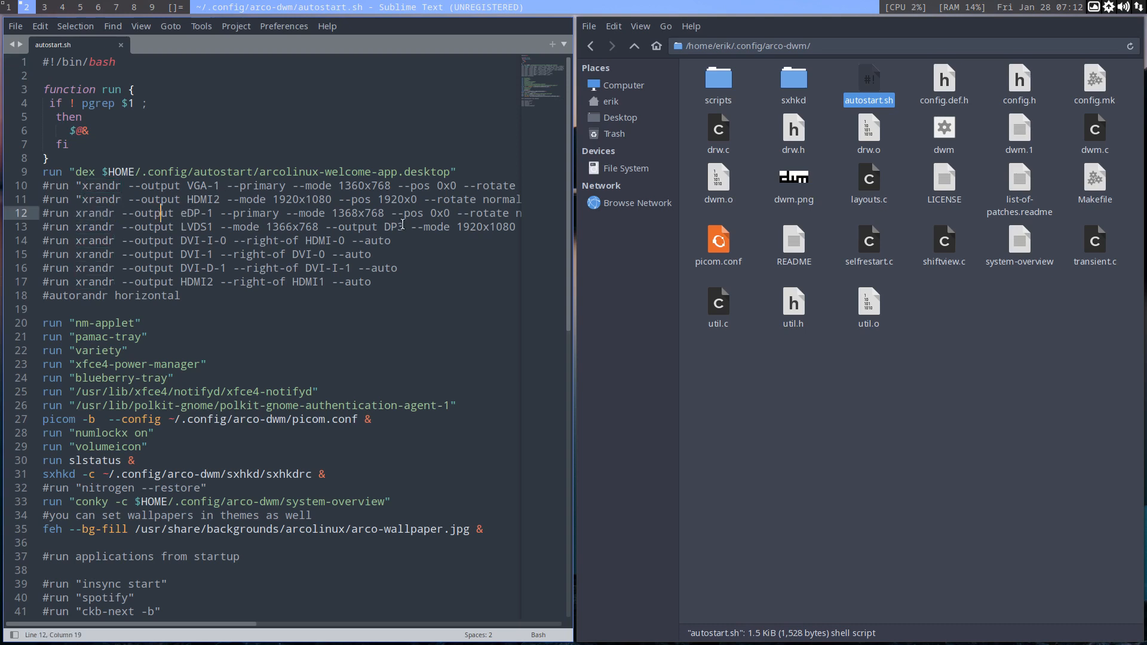
{"action": "double_click", "coordinate": [193, 240]}
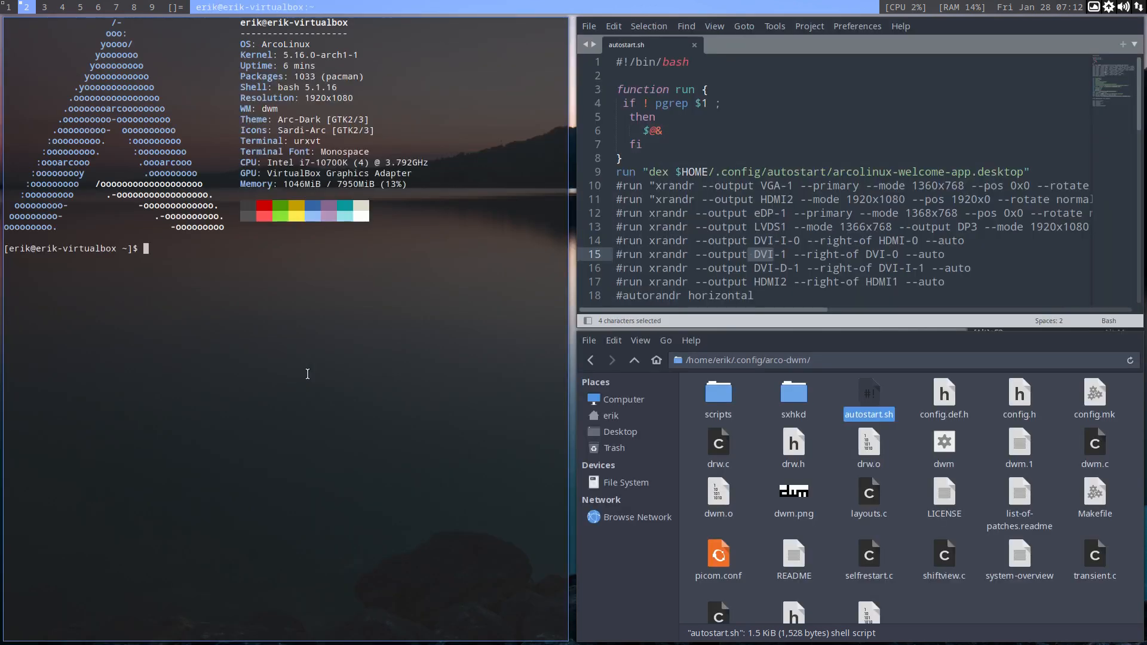
Run xrandr in urxvt to list the VM's display outputs
{"action": "type", "text": "xre"}
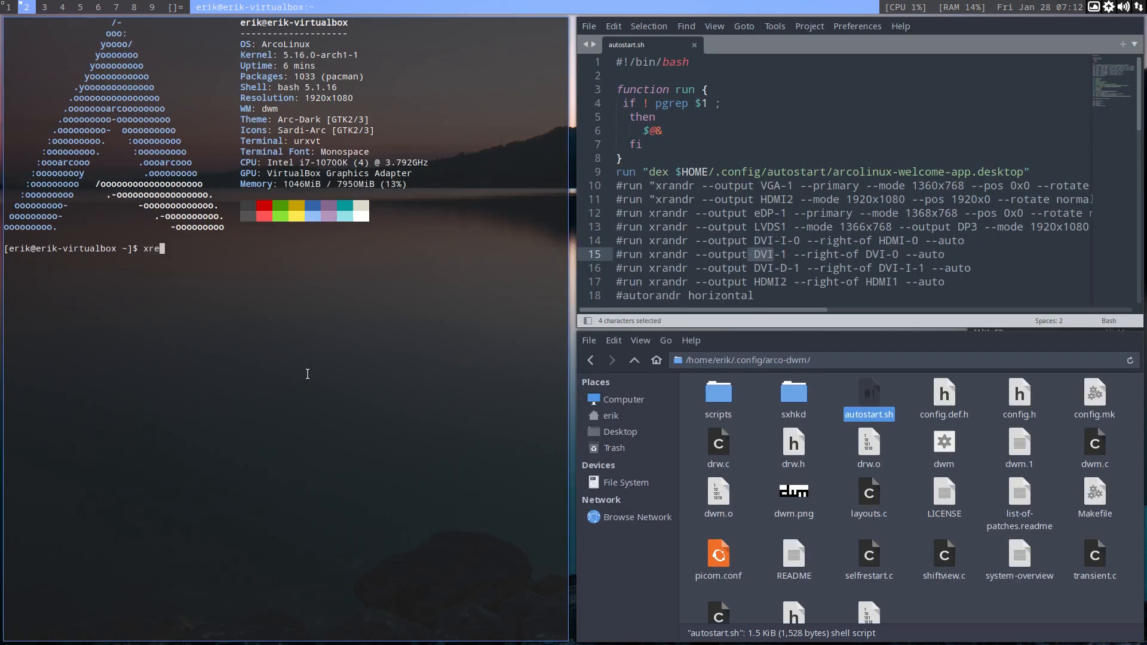
{"action": "type", "text": "andr"}
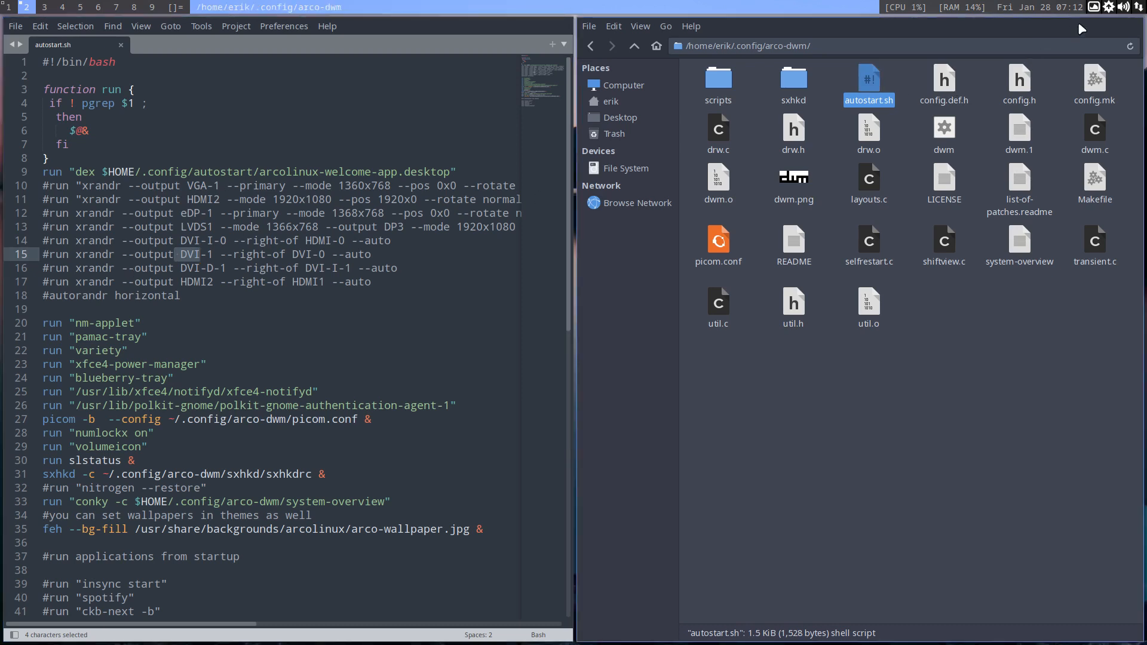
{"action": "mouse_move", "coordinate": [1095, 17]}
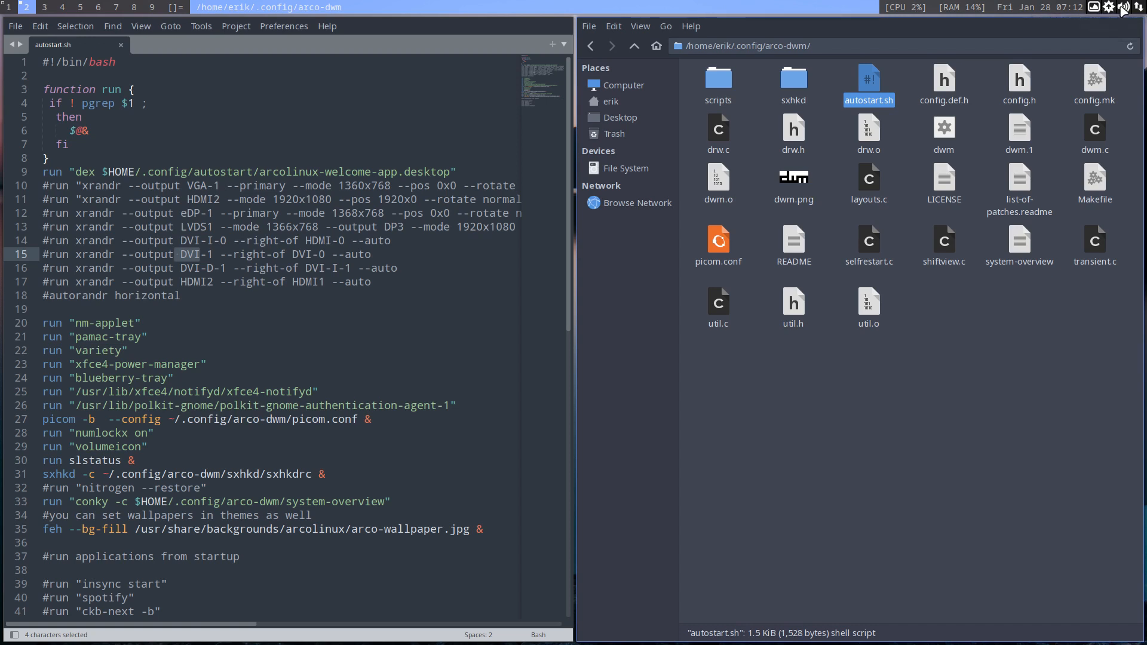
{"action": "mouse_move", "coordinate": [1138, 10]}
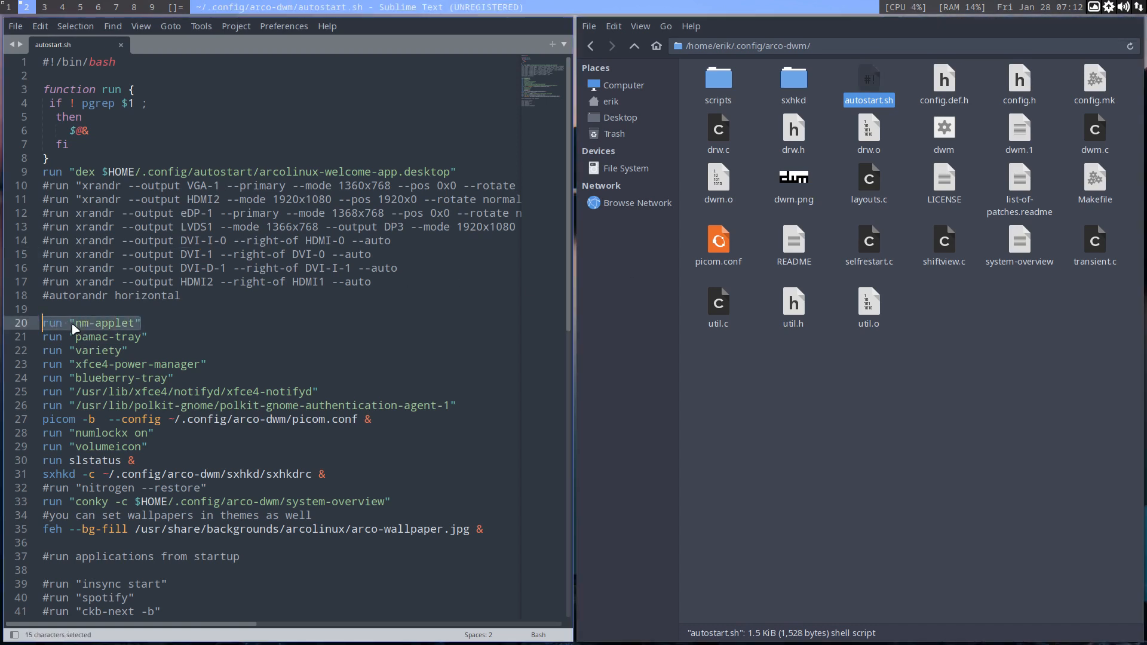
{"action": "mouse_move", "coordinate": [110, 337]}
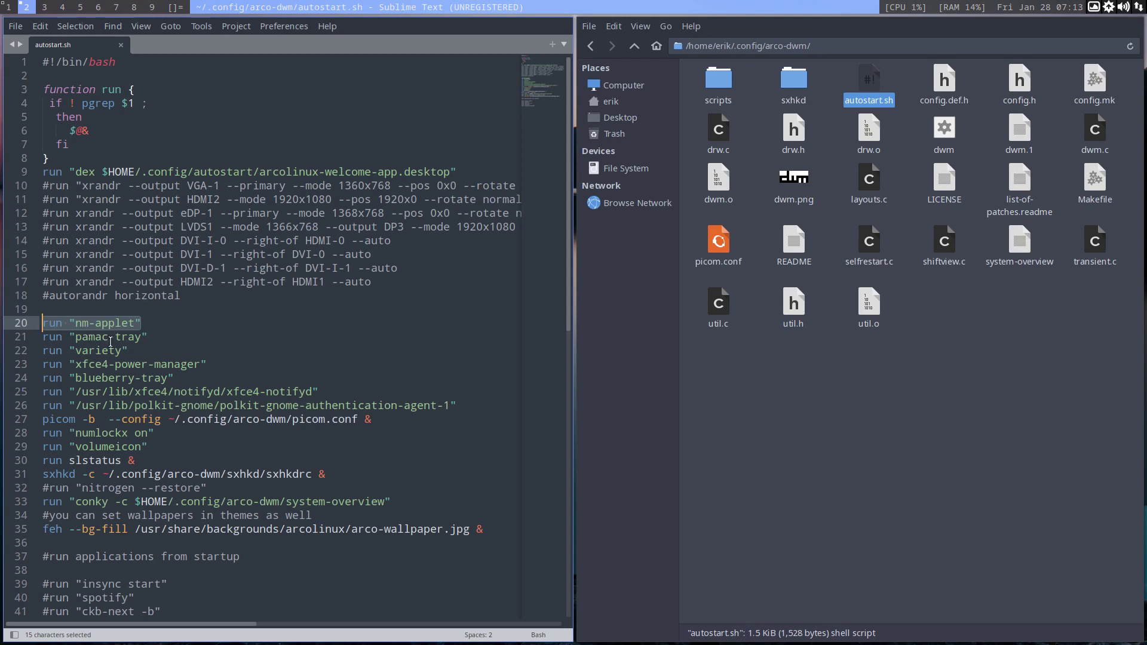
{"action": "mouse_move", "coordinate": [105, 351]}
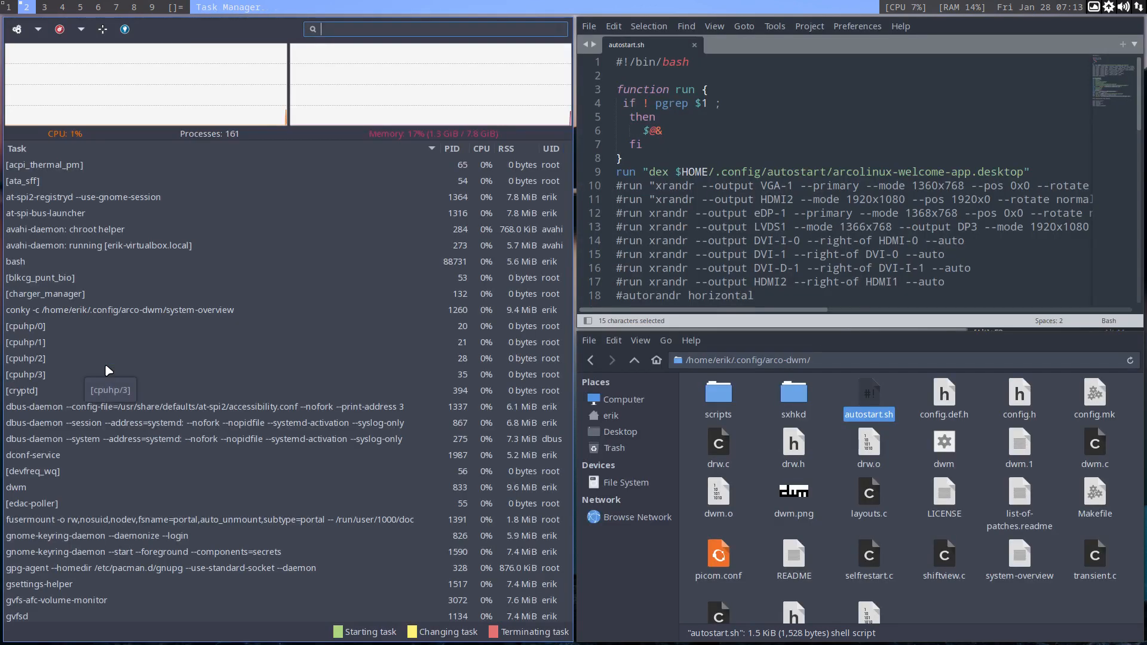
Locate the power-manager entry and the blueberry-tray line in autostart.sh
{"action": "type", "text": "power-manager\""}
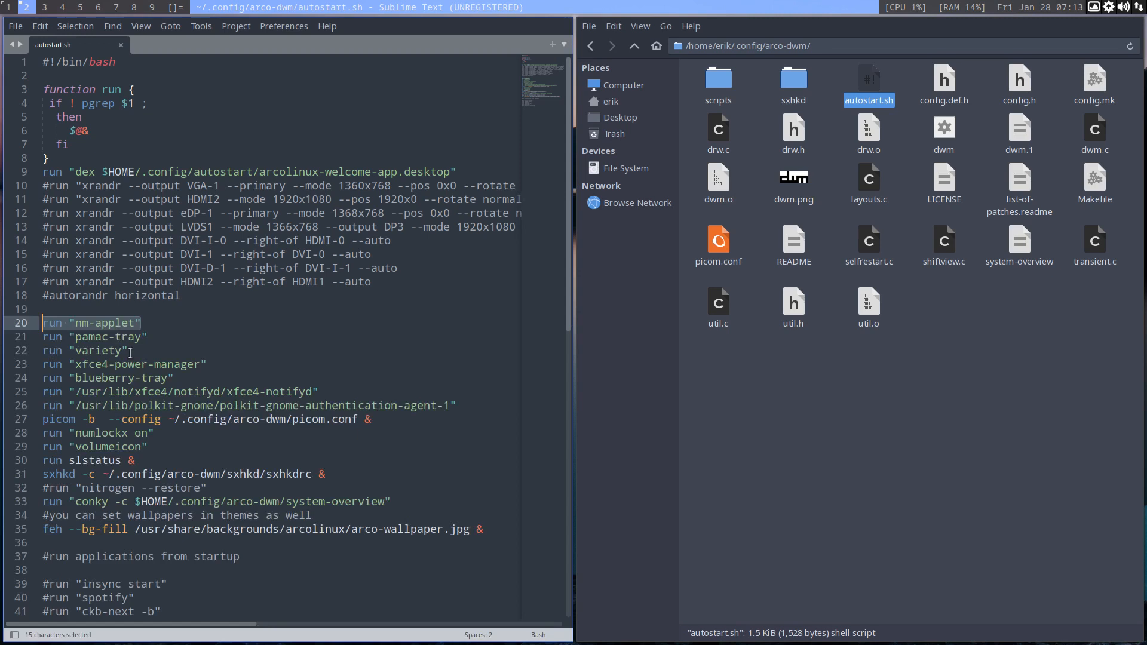
{"action": "left_click", "coordinate": [134, 378]}
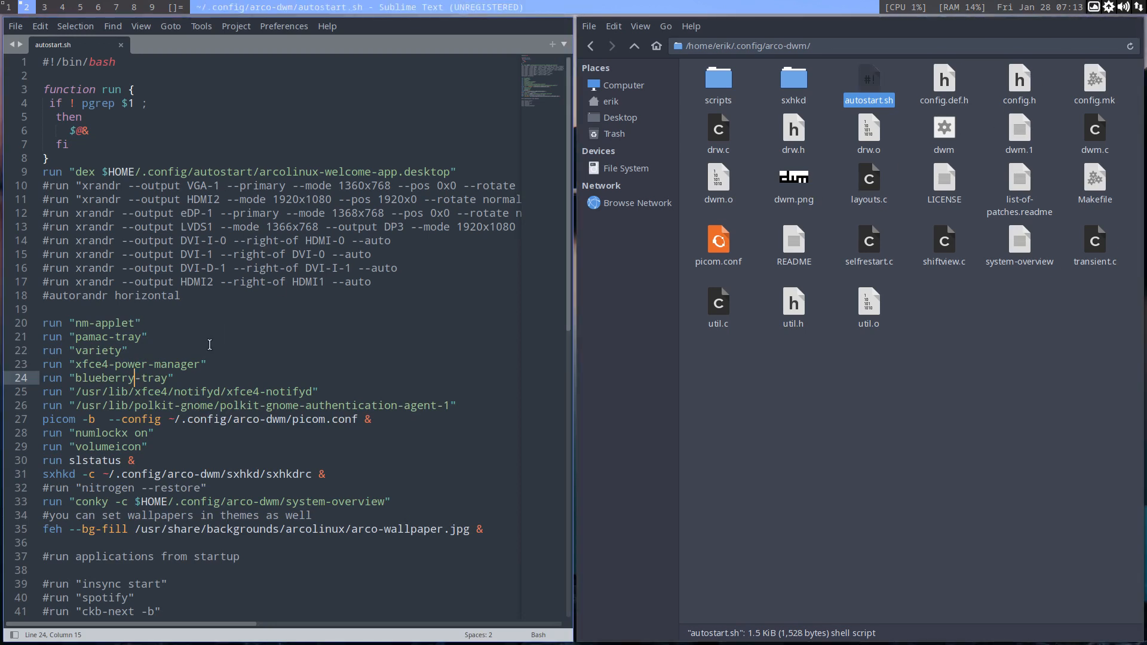
{"action": "mouse_move", "coordinate": [295, 390]}
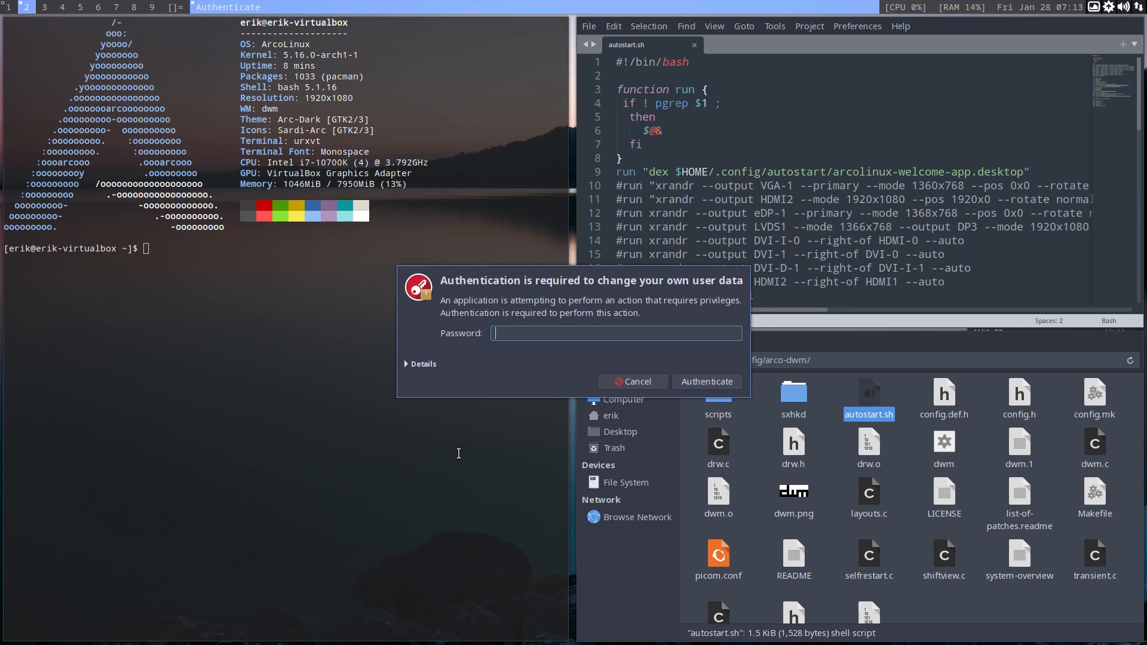
Cancel the authentication prompt, select the polkit-gnome agent path, and start sudo pacman for polkit
{"action": "left_click", "coordinate": [632, 381]}
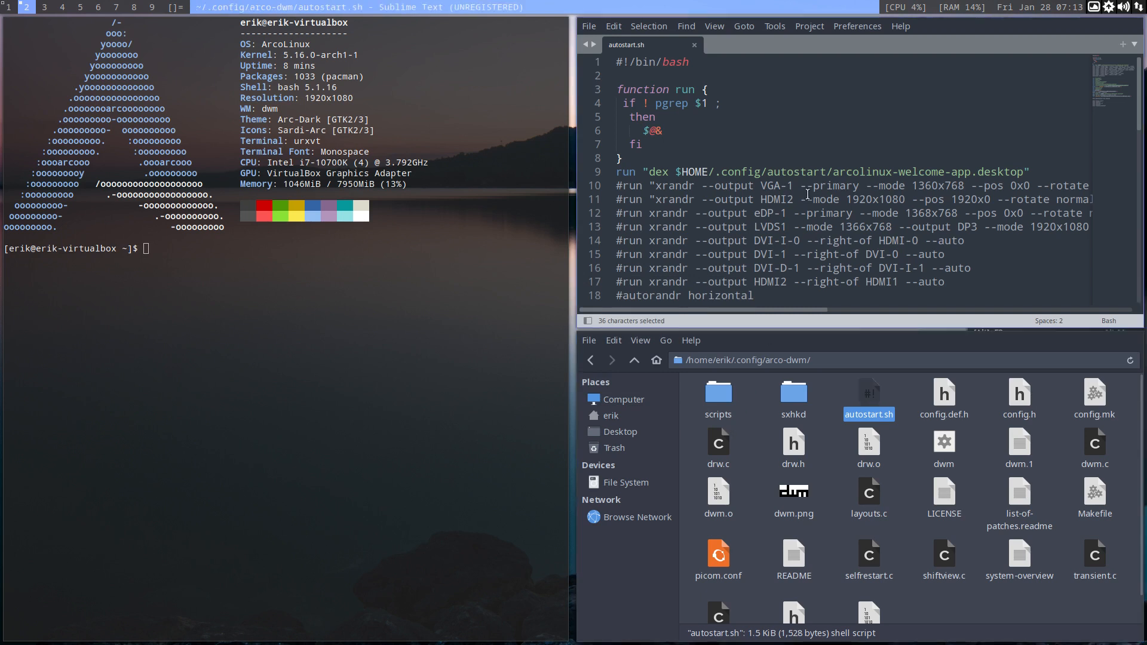
{"action": "scroll", "scroll_direction": "down", "scroll_amount": 3}
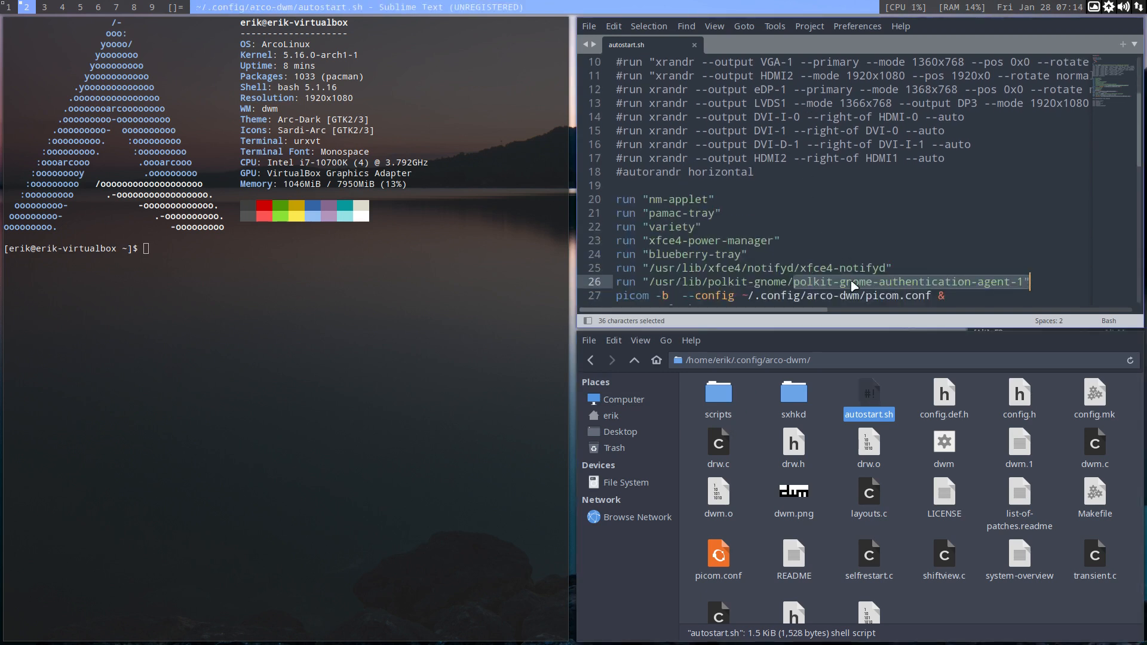
{"action": "left_click_drag", "start_coordinate": [852, 286], "coordinate": [622, 295]}
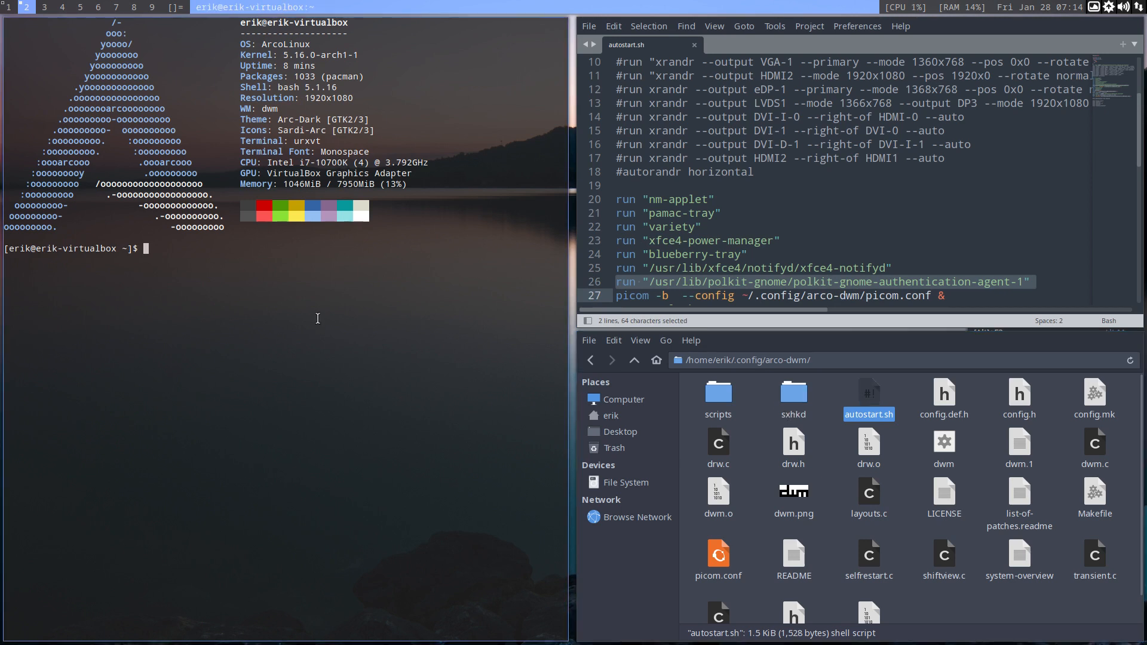
{"action": "type", "text": "sudo pacman -S polkit"}
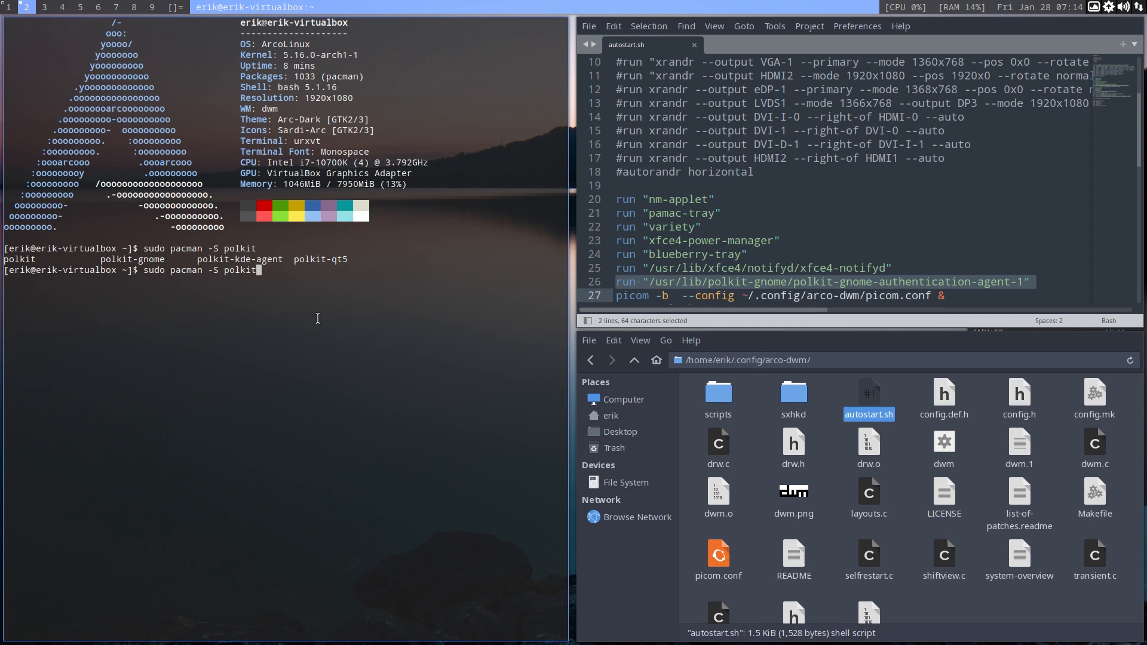
{"action": "mouse_move", "coordinate": [440, 222]}
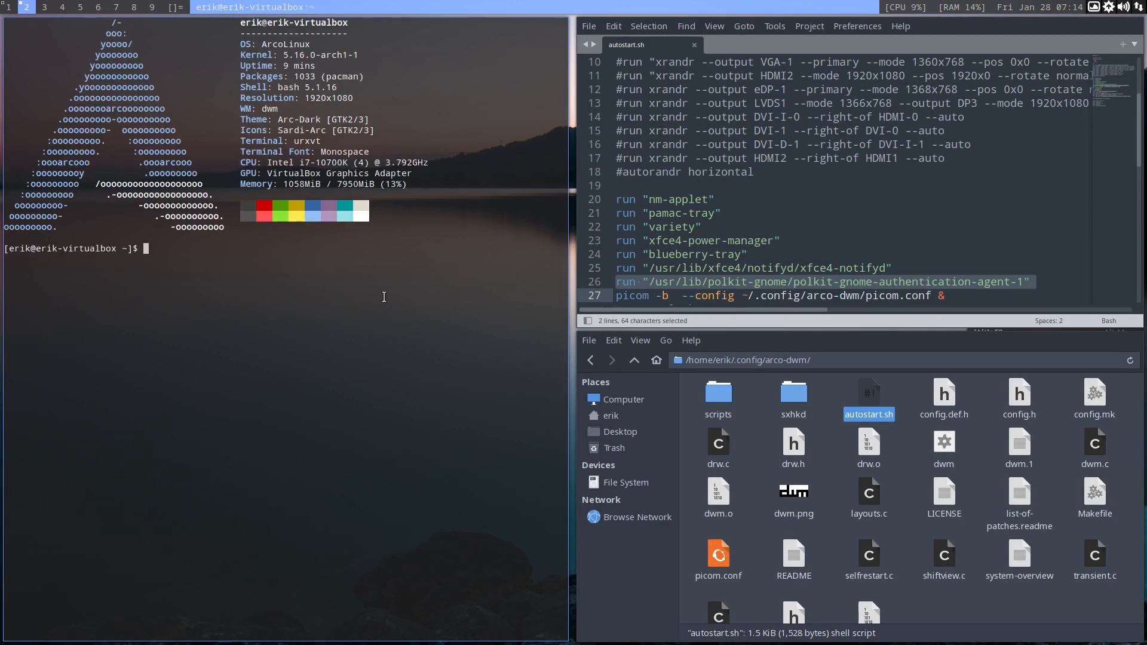
{"action": "mouse_move", "coordinate": [488, 277]}
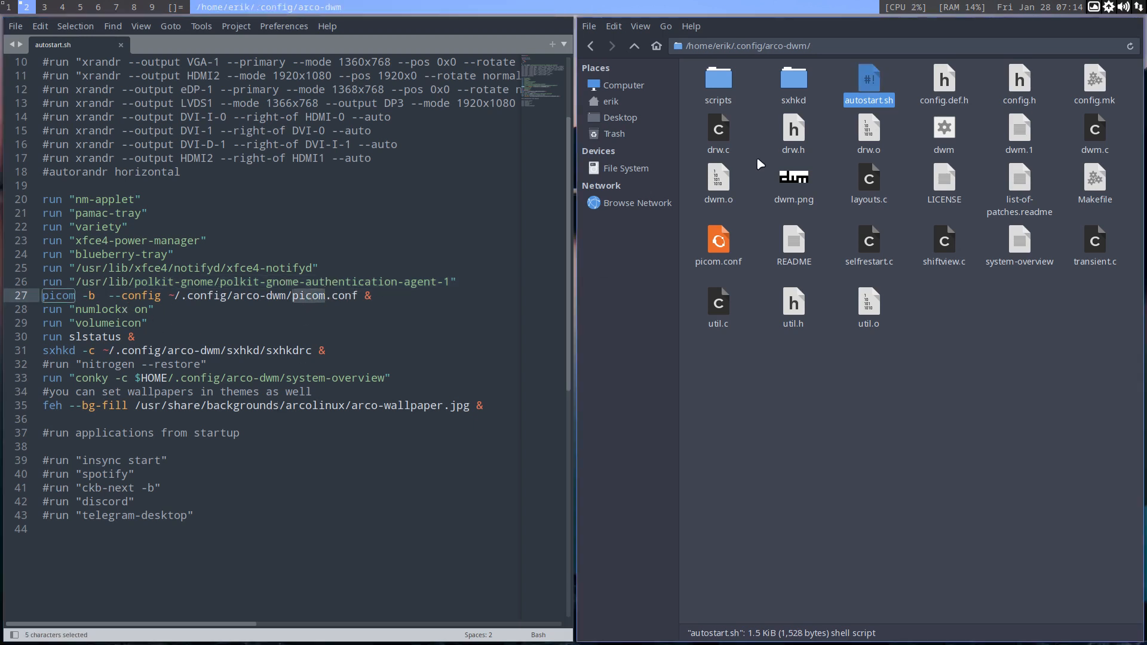
{"action": "mouse_move", "coordinate": [1025, 91]}
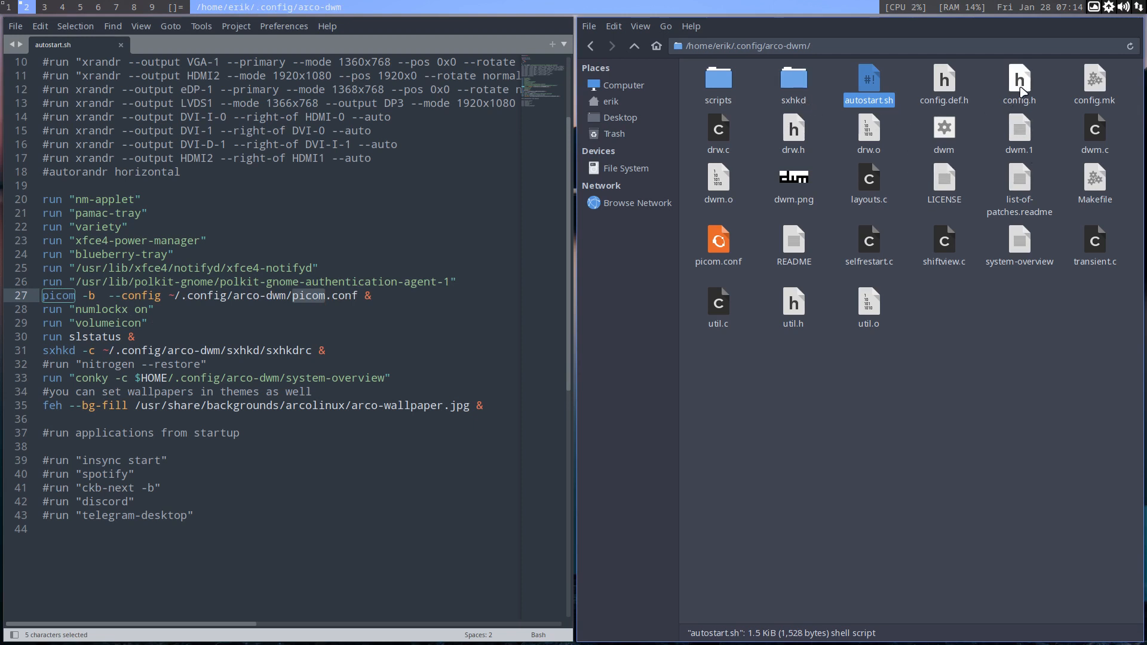
{"action": "mouse_move", "coordinate": [799, 141]}
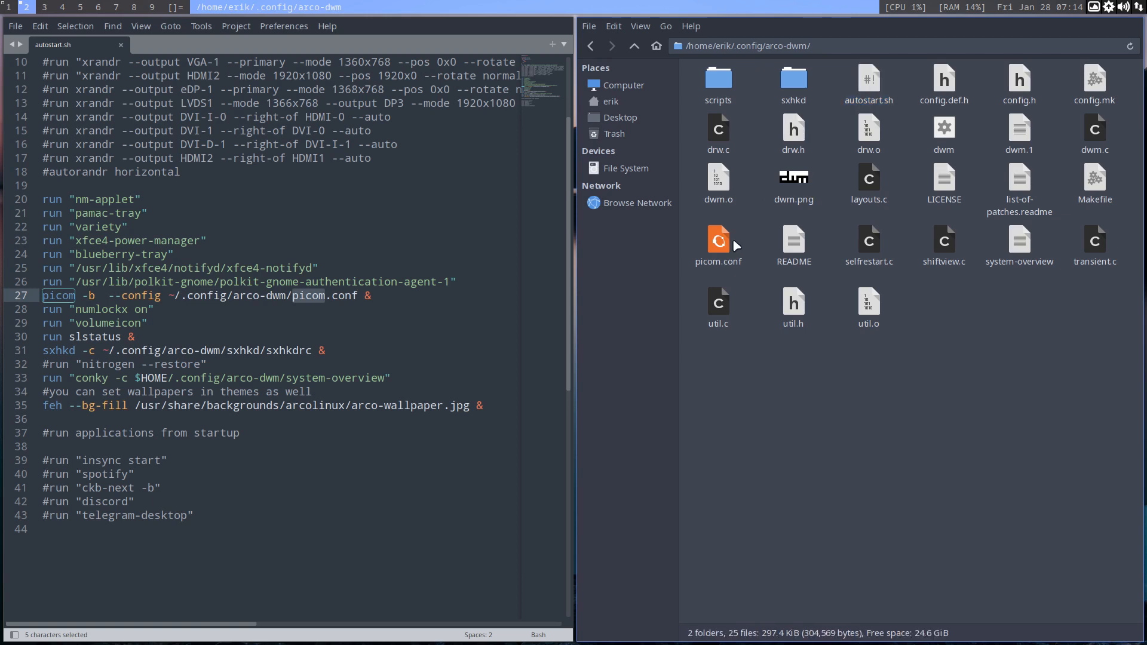
Walk through the numlockx, slstatus and feh arco-wallpaper.jpg entries, glancing at picom.conf and sxhkd in Thunar
{"action": "left_click", "coordinate": [718, 239]}
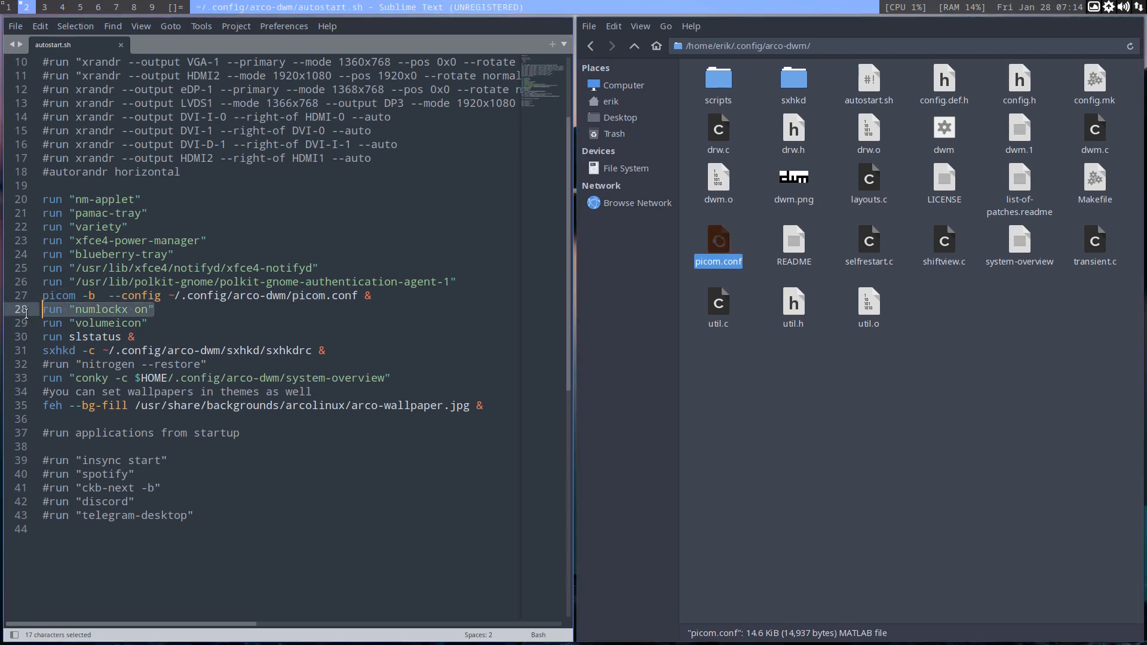
{"action": "left_click", "coordinate": [154, 308]}
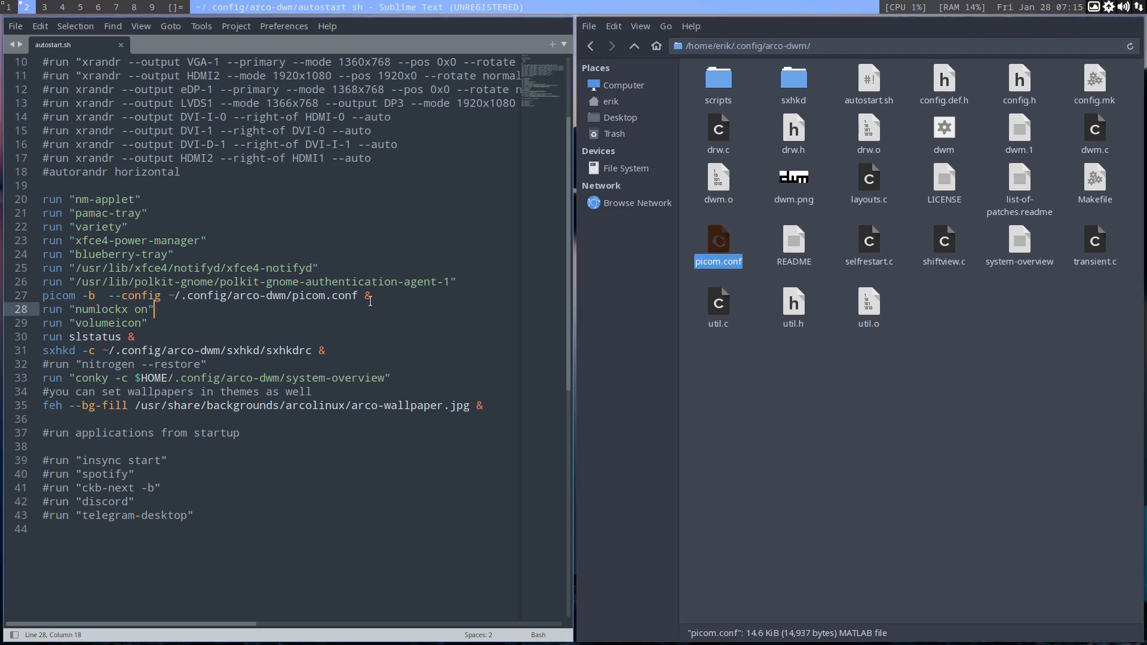
{"action": "left_click", "coordinate": [86, 337]}
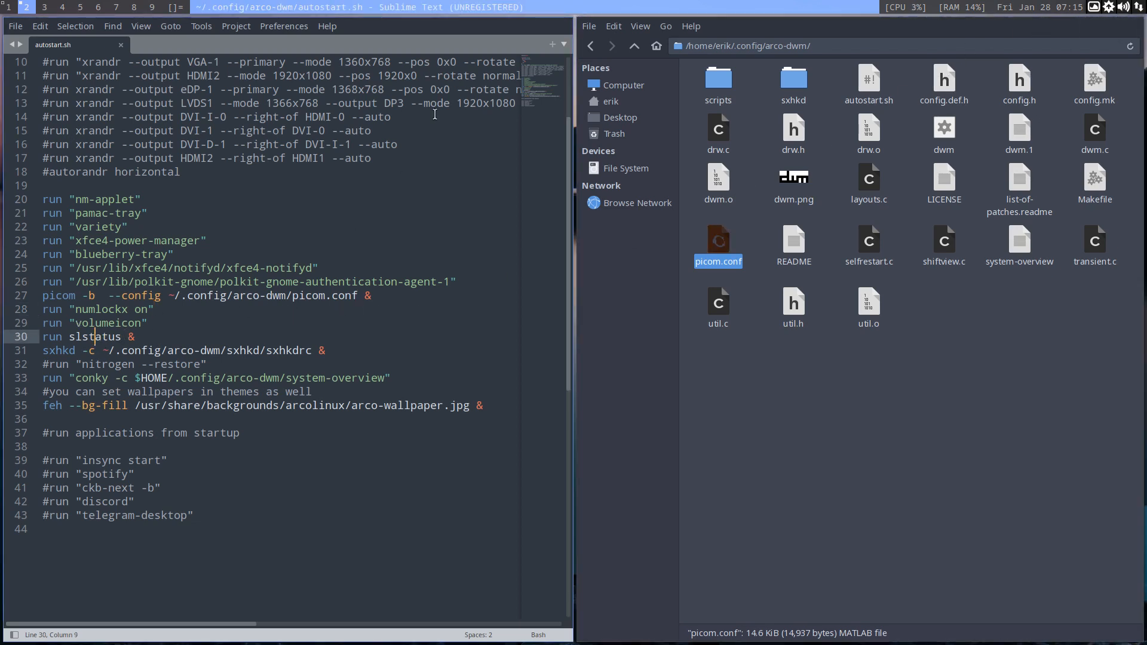
{"action": "mouse_move", "coordinate": [946, 19]}
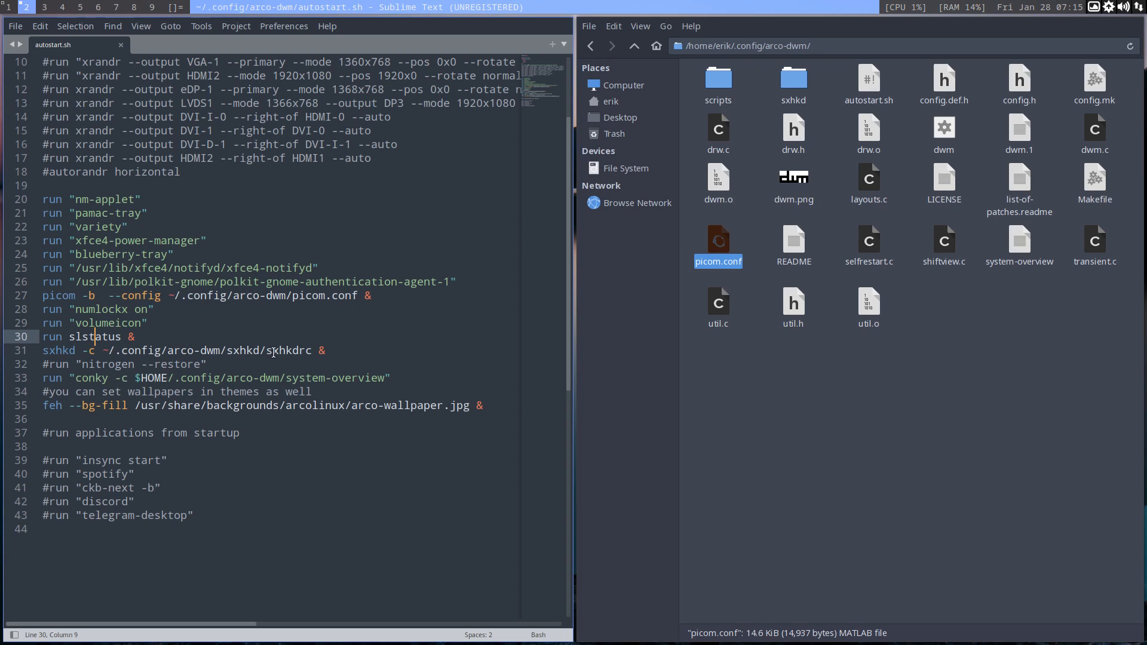
{"action": "left_click", "coordinate": [794, 77]}
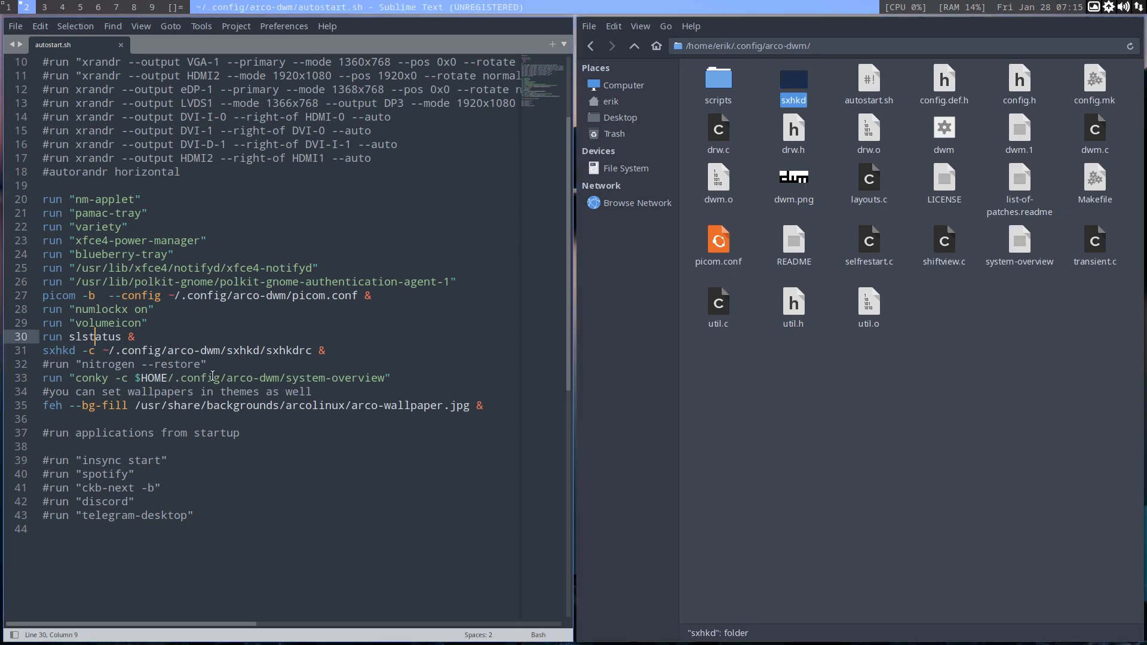
{"action": "mouse_move", "coordinate": [217, 367]}
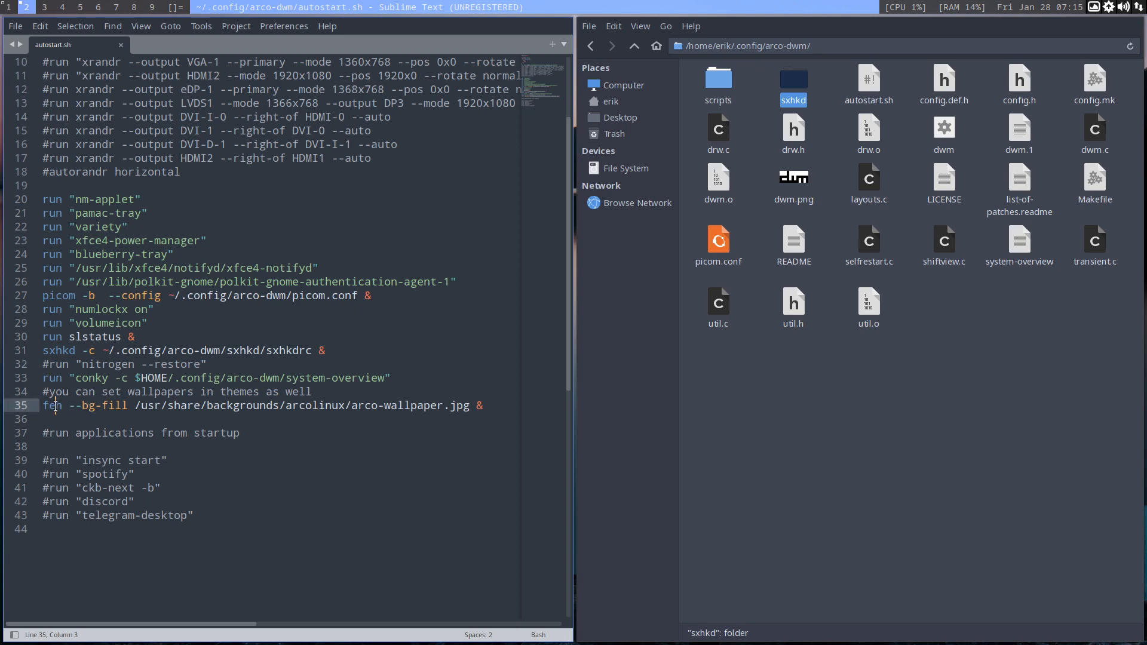
{"action": "mouse_move", "coordinate": [15, 420]}
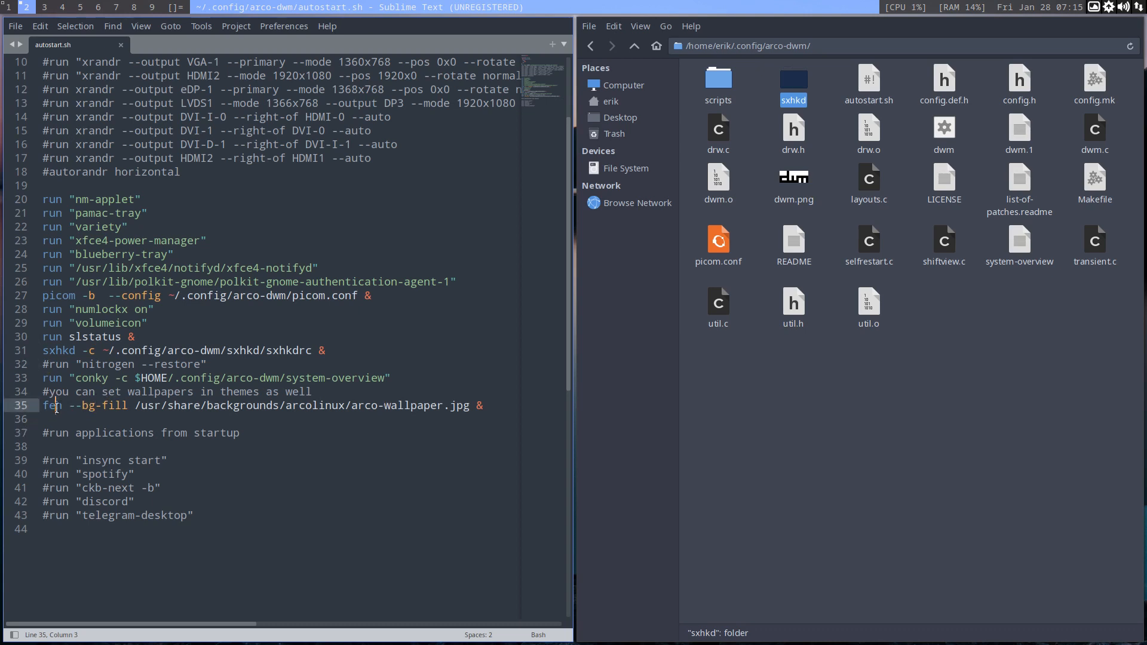
{"action": "double_click", "coordinate": [411, 406]}
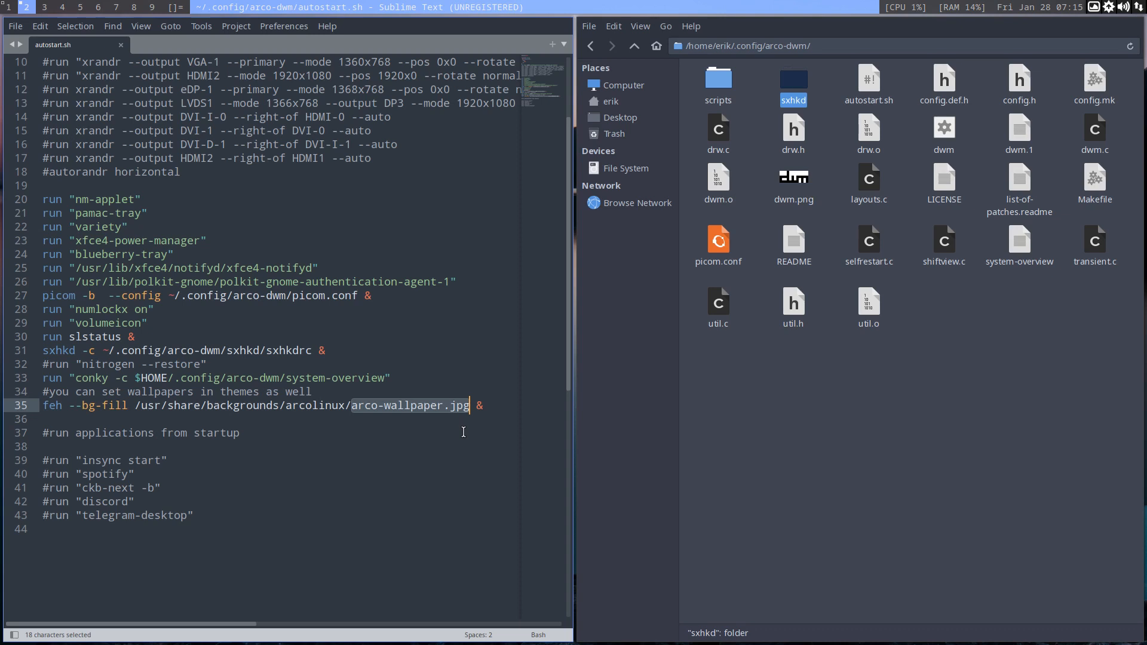
{"action": "mouse_move", "coordinate": [67, 432]}
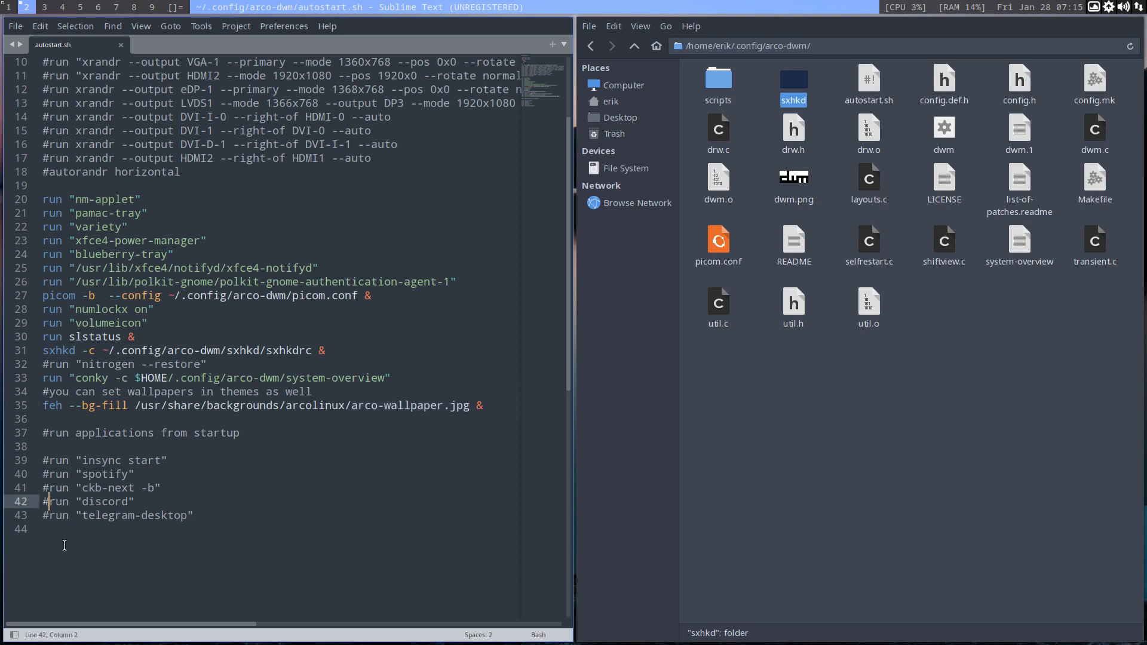
Uncomment the discord and telegram-desktop run lines and save autostart.sh
{"action": "key", "text": "BackSpace"}
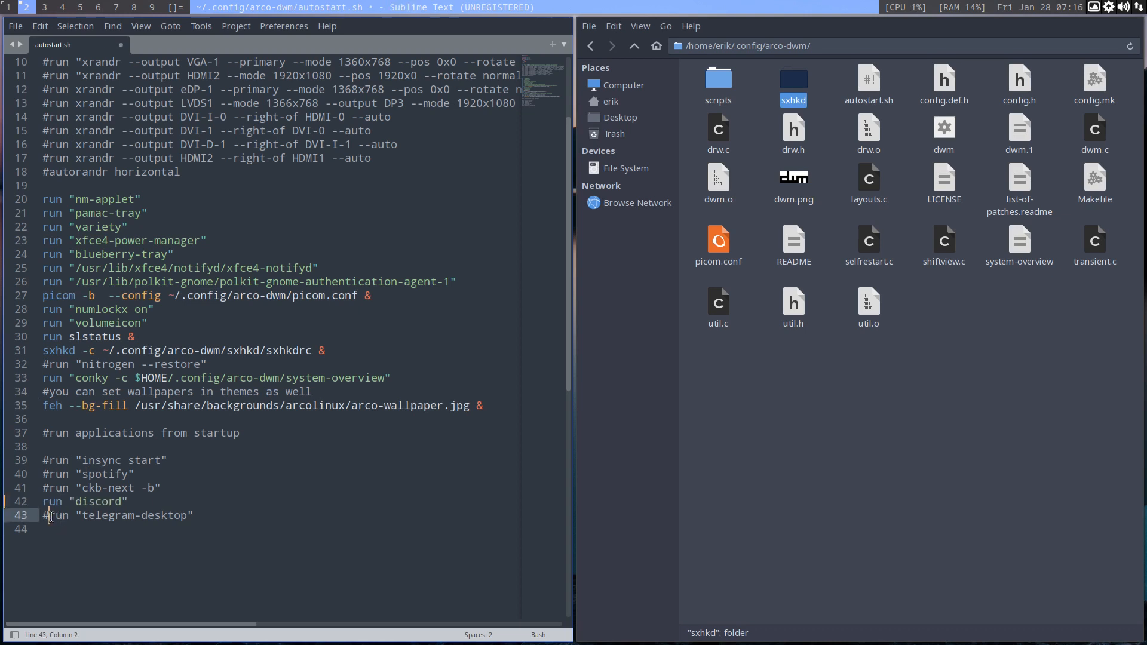
{"action": "key", "text": "backspace"}
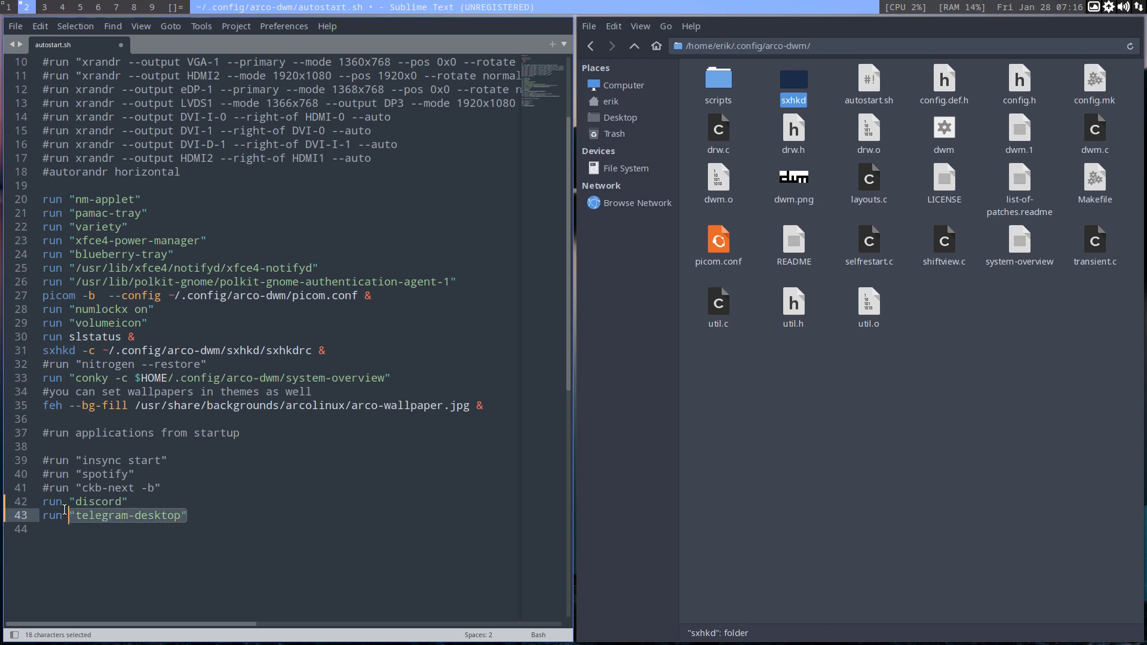
{"action": "left_click", "coordinate": [102, 516]}
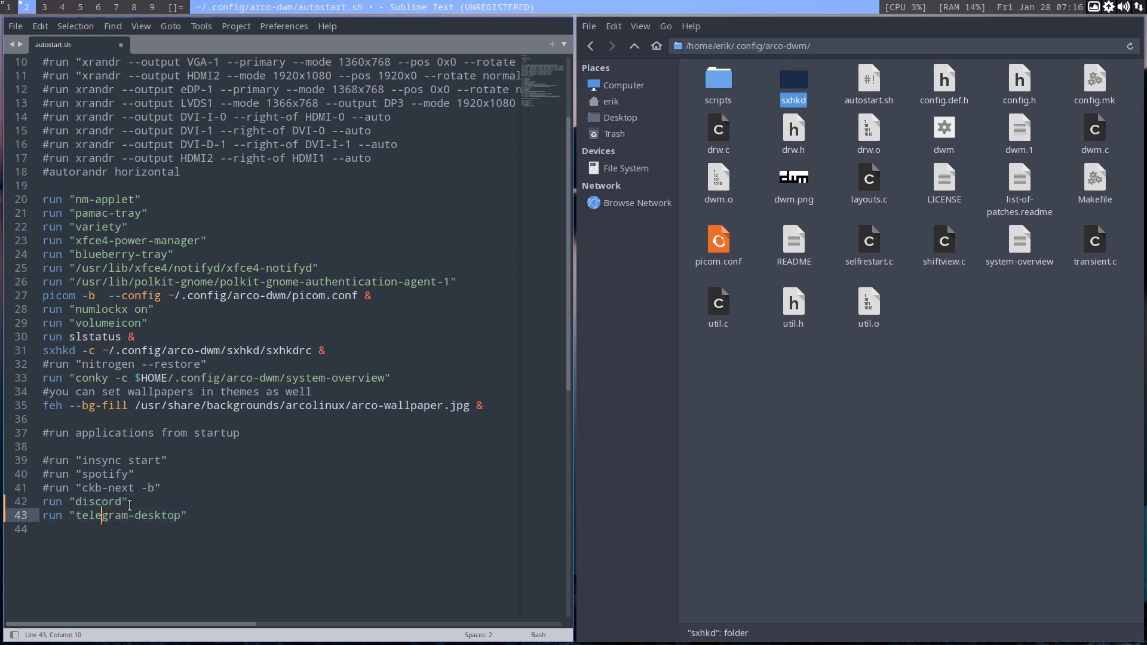
{"action": "double_click", "coordinate": [95, 502]}
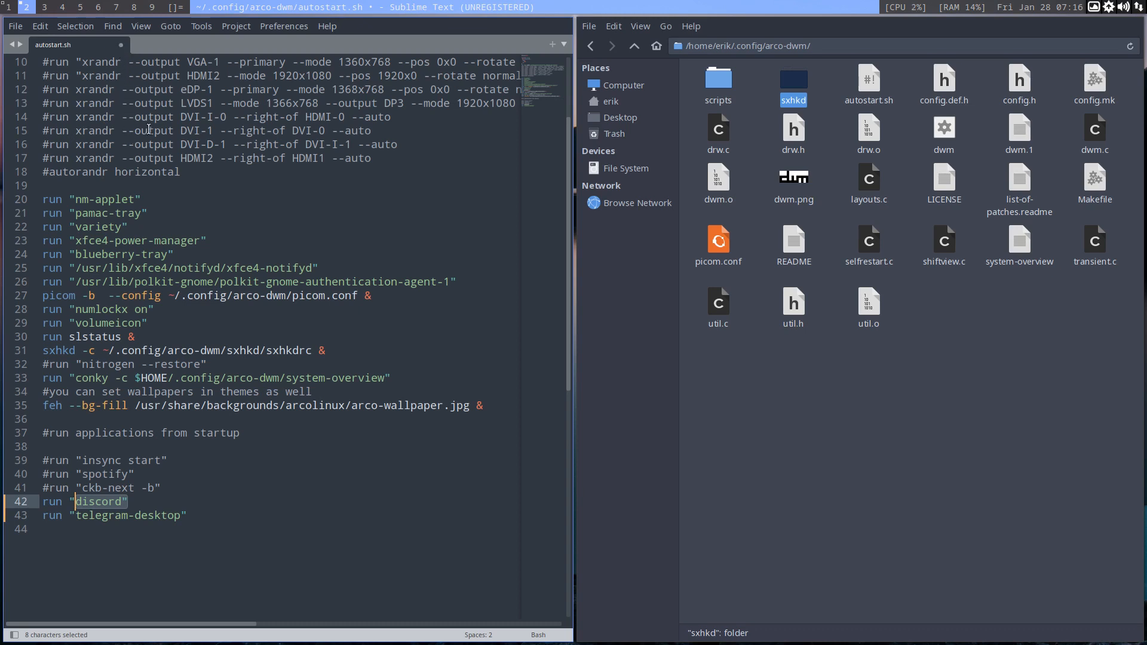
{"action": "left_click", "coordinate": [182, 240]}
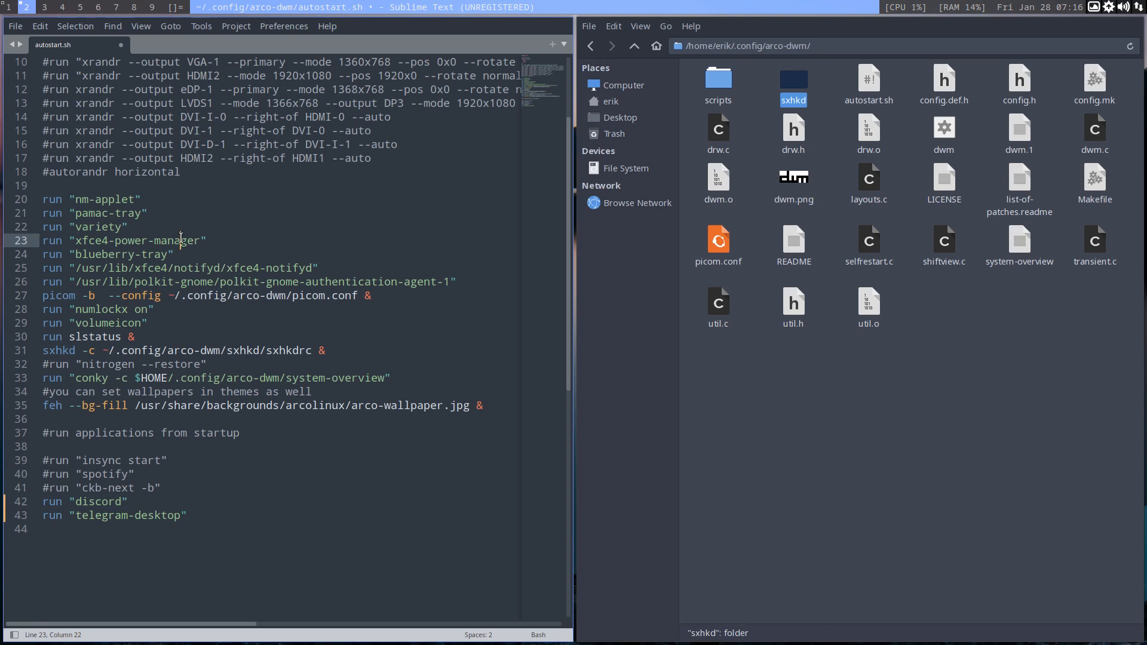
{"action": "key", "text": "ctrl+s"}
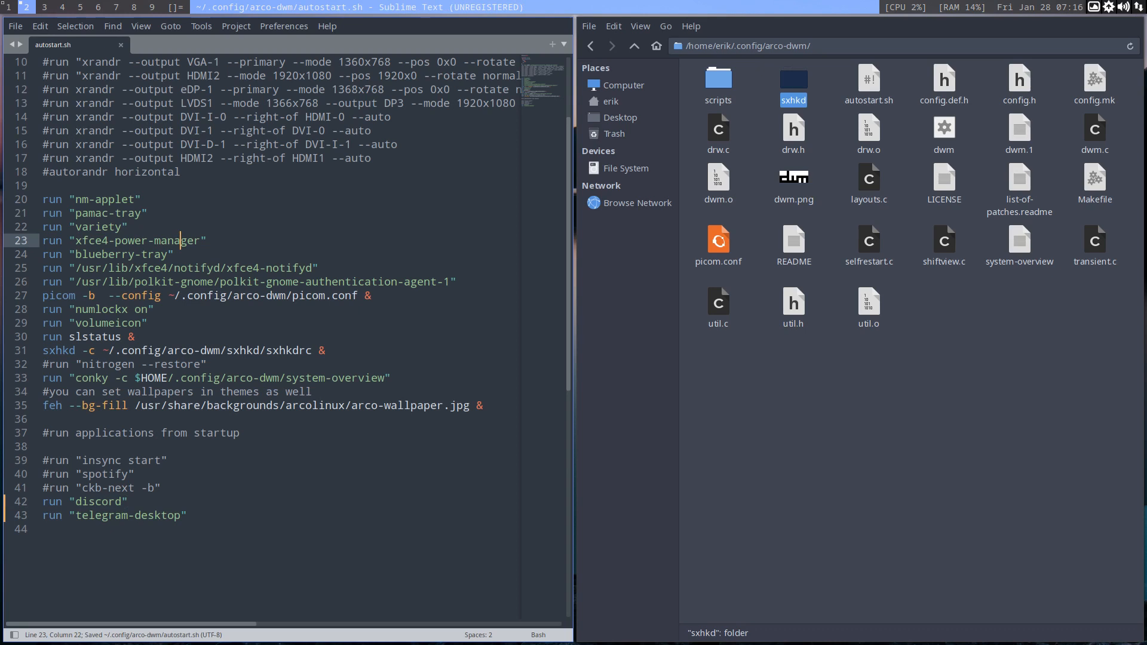
{"action": "mouse_move", "coordinate": [123, 54]}
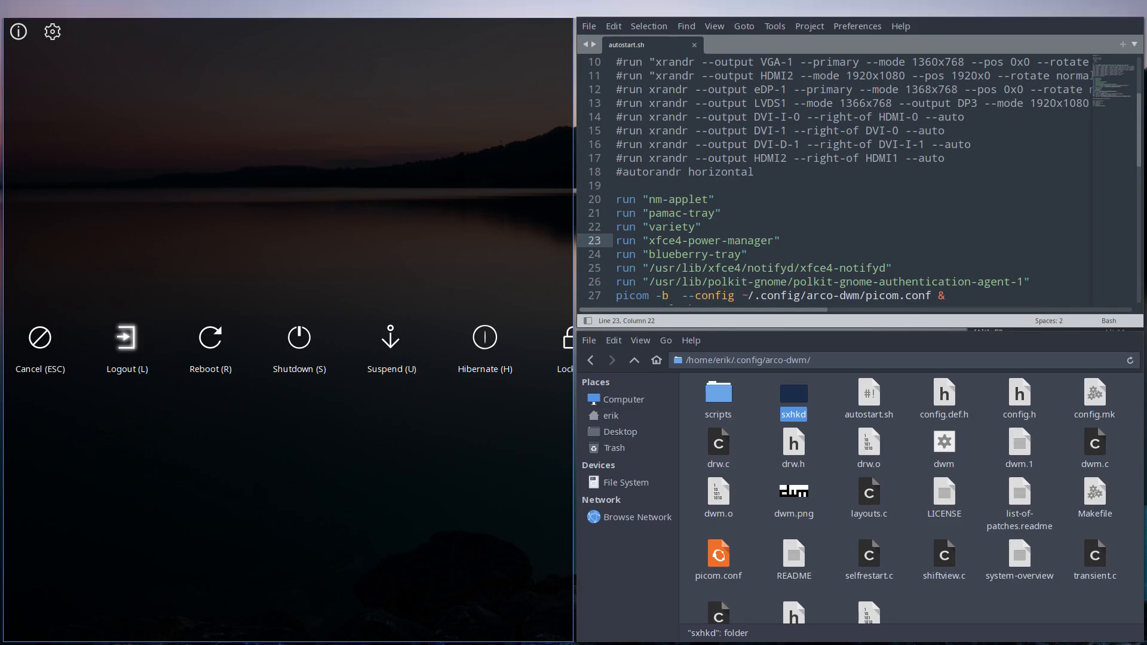
Log out via arcologout and enter the password to log back in
{"action": "left_click", "coordinate": [126, 337]}
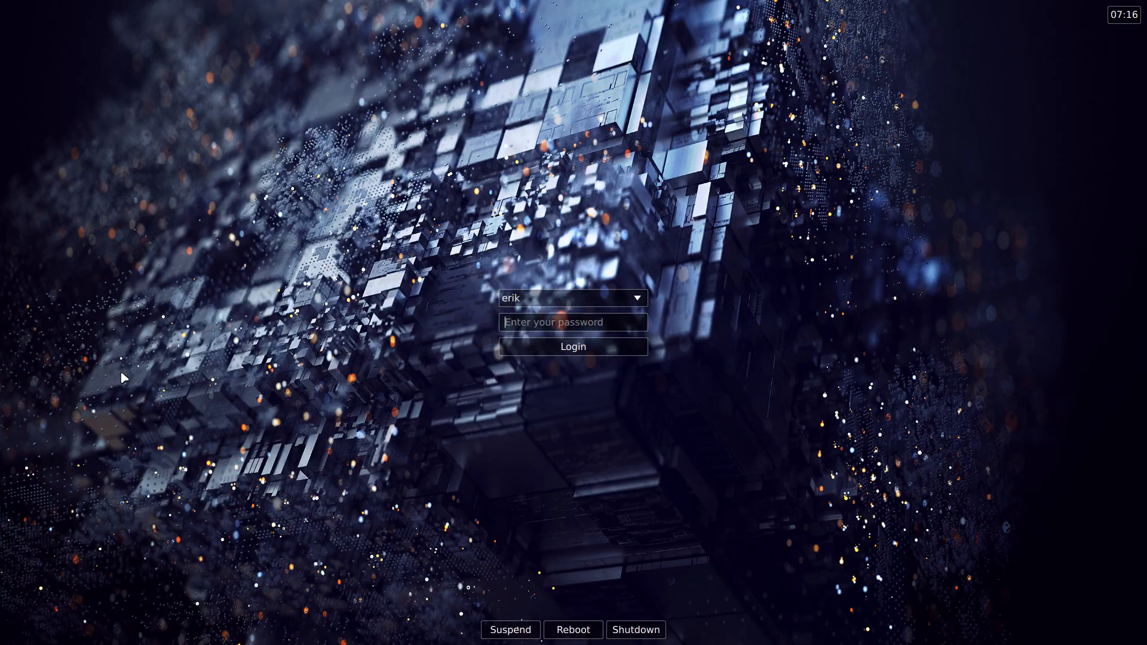
{"action": "left_click", "coordinate": [573, 347]}
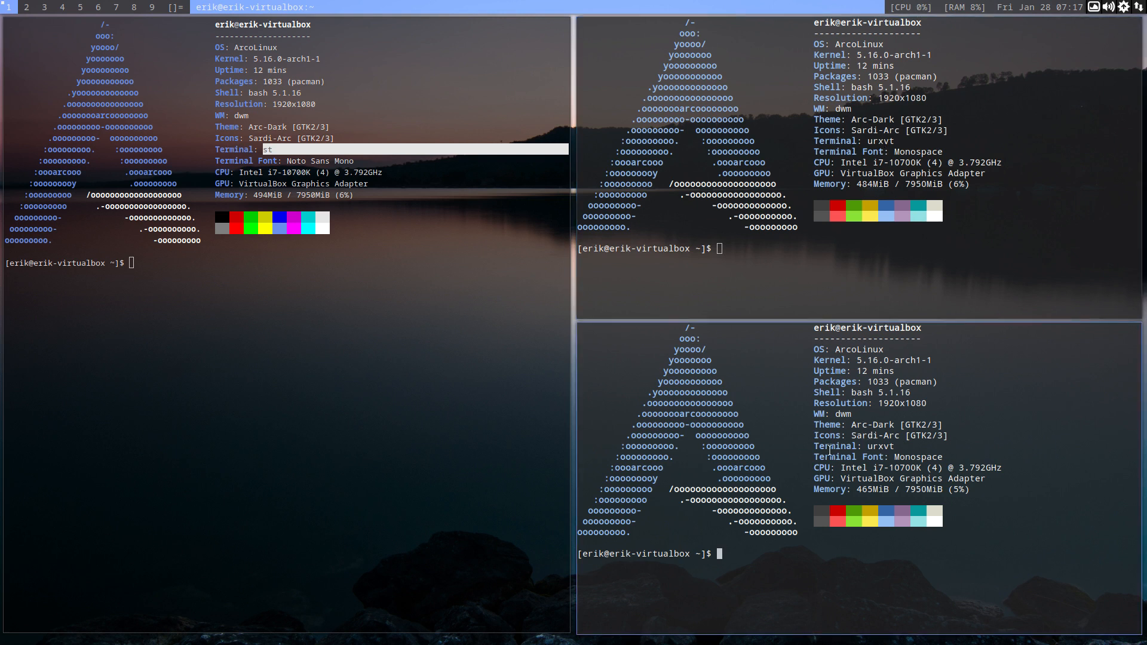
{"action": "mouse_move", "coordinate": [791, 454]}
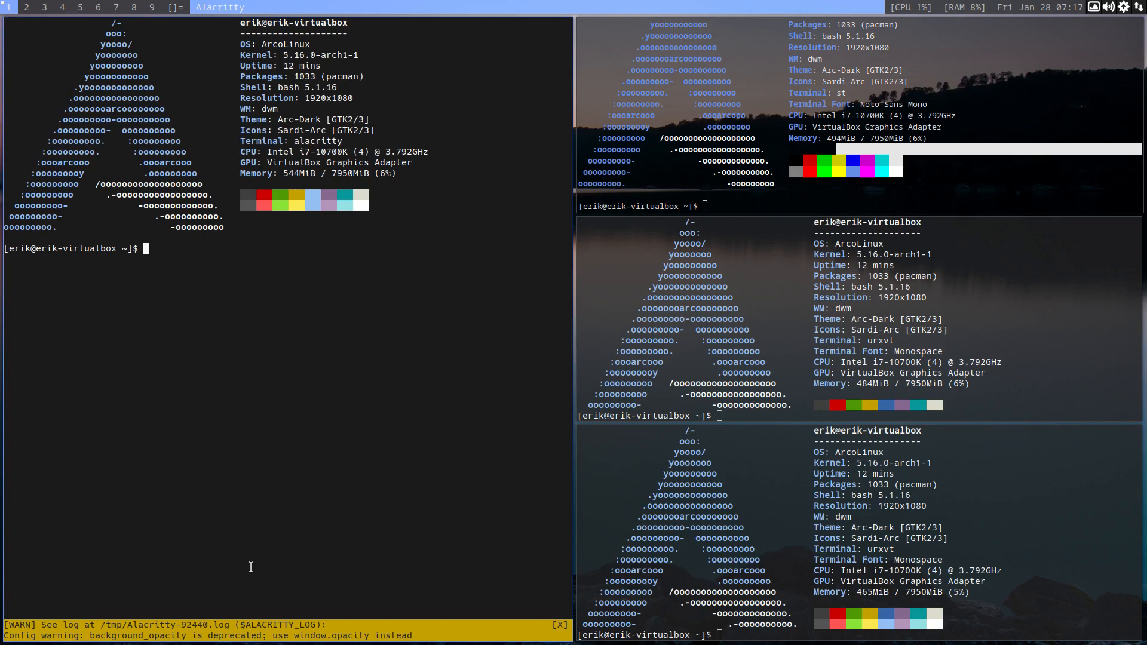
{"action": "mouse_move", "coordinate": [284, 638]}
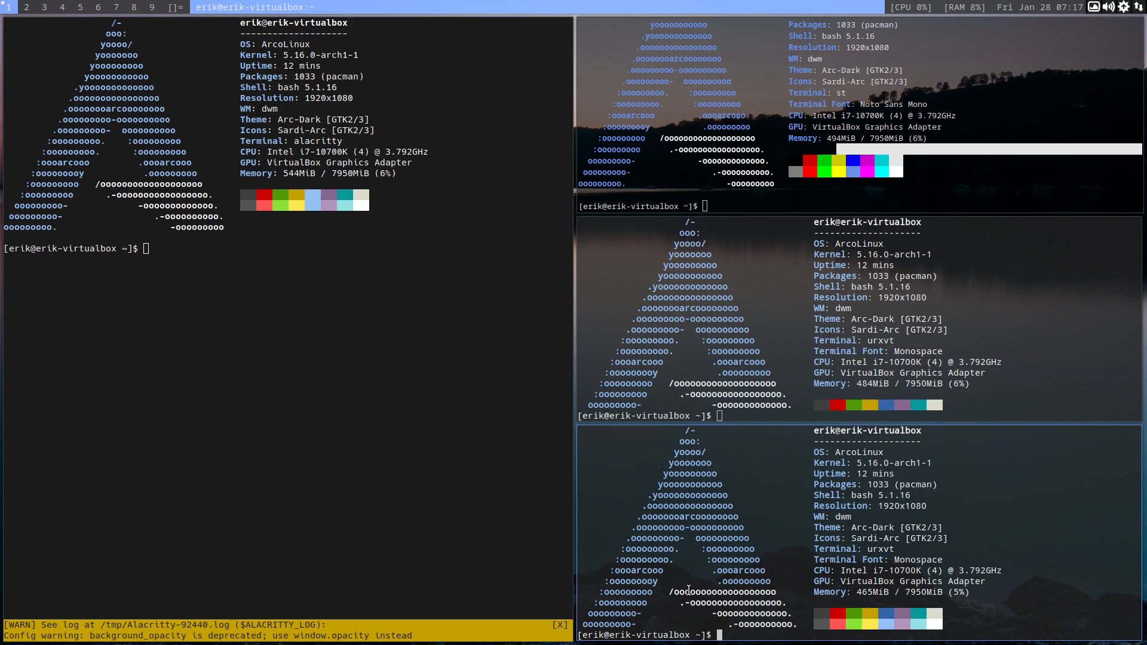
Run skel in the lower urxvt terminal
{"action": "type", "text": "skel"}
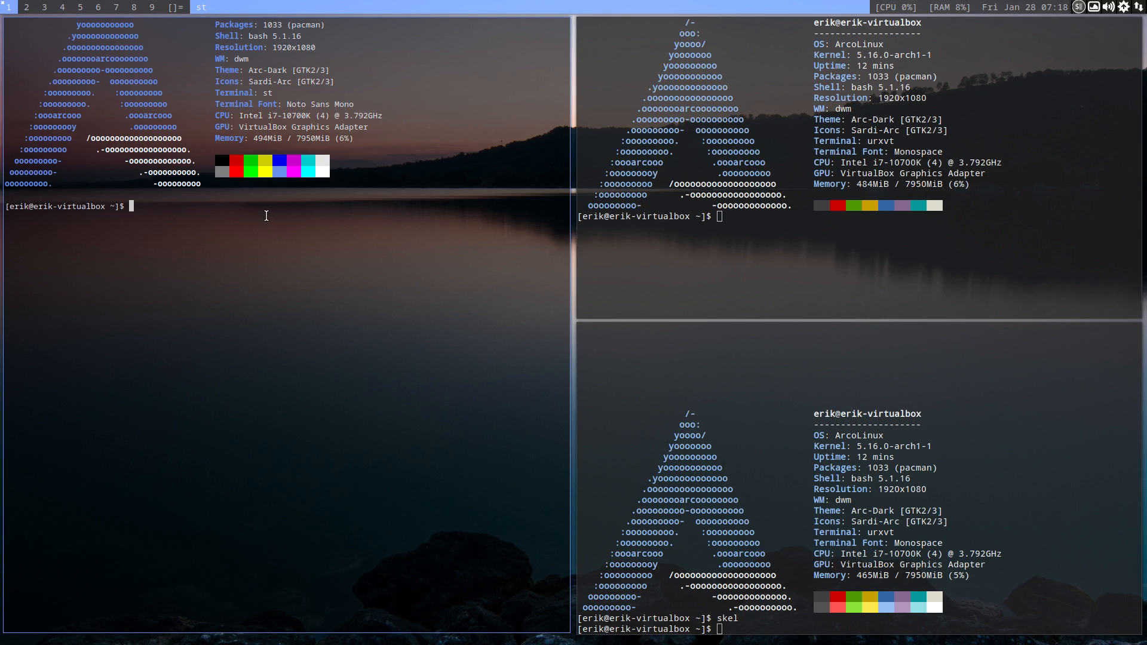
Run sudo pacman -S discord telegram-desktop in the st terminal
{"action": "type", "text": "sudo pacman"}
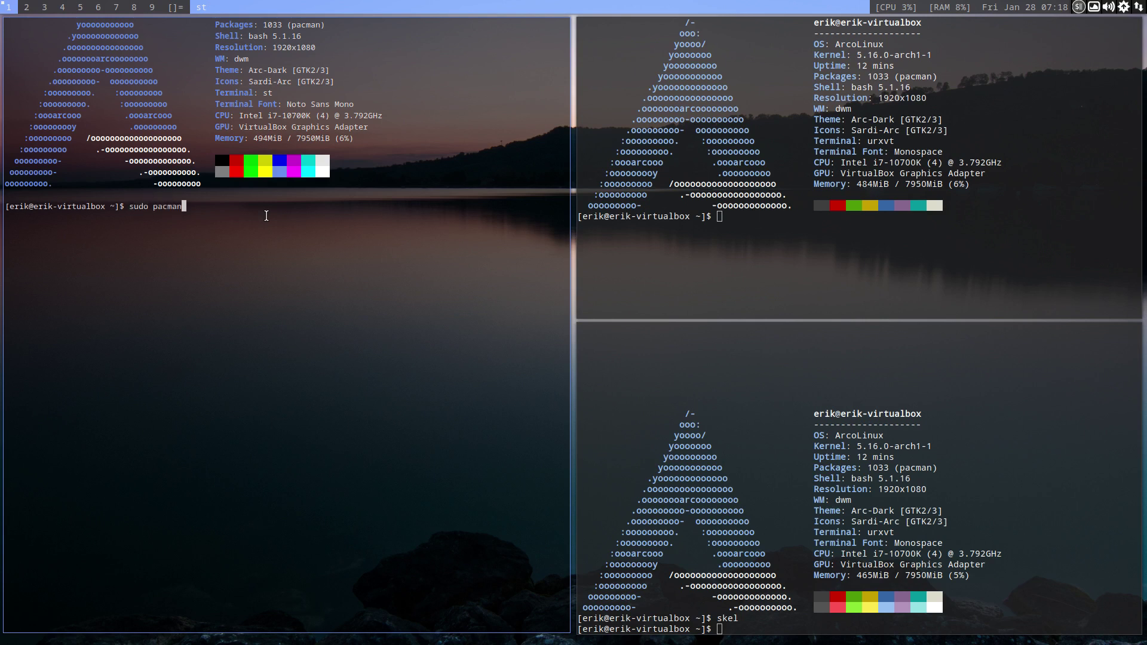
{"action": "type", "text": "-"}
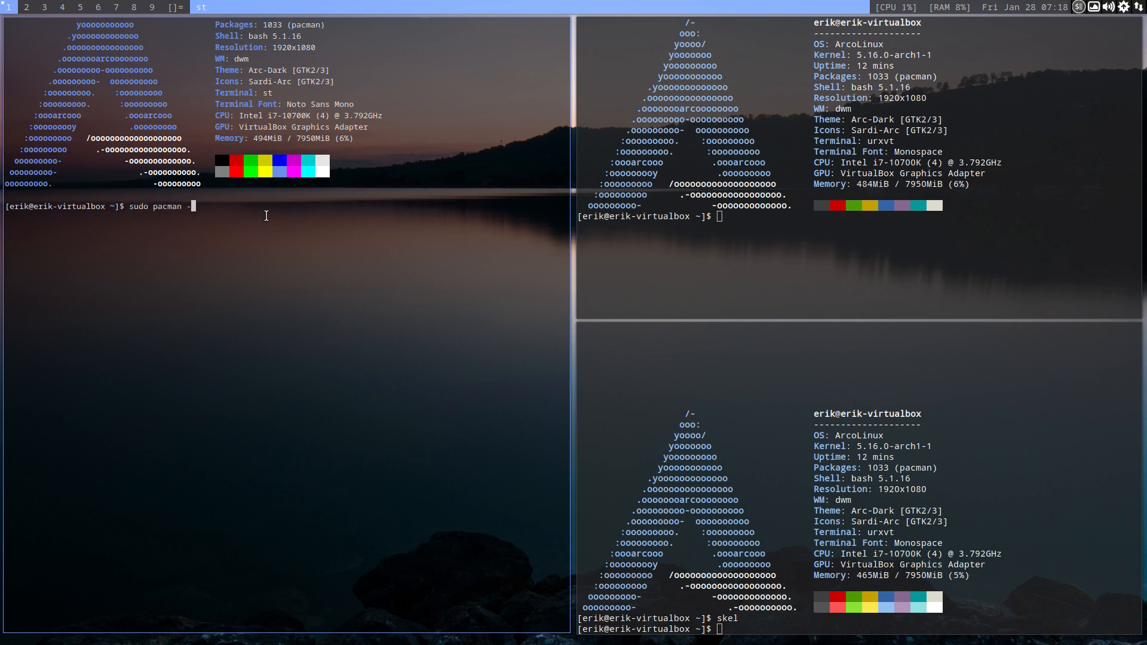
{"action": "type", "text": "S did"}
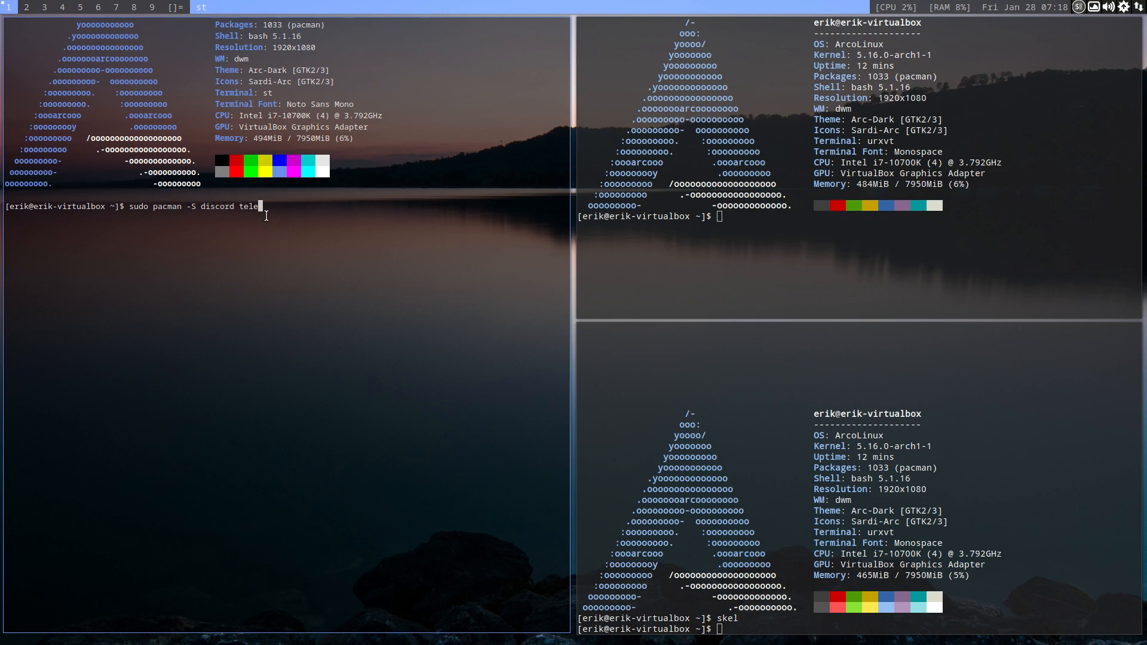
{"action": "type", "text": "gram-desktop"}
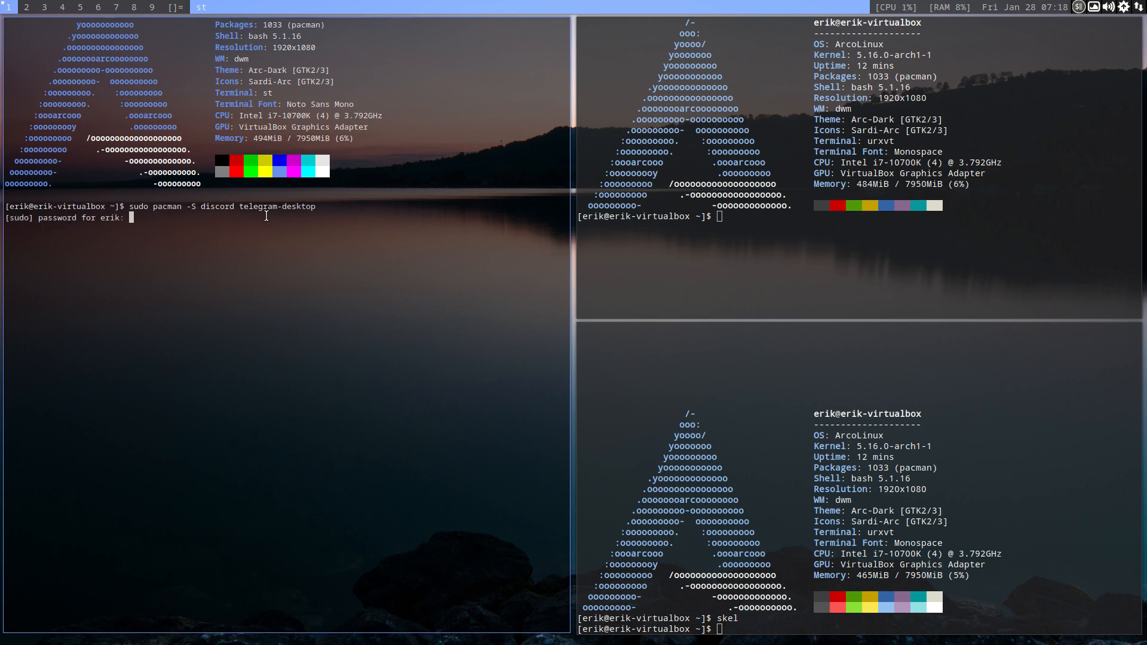
{"action": "key", "text": "Return"}
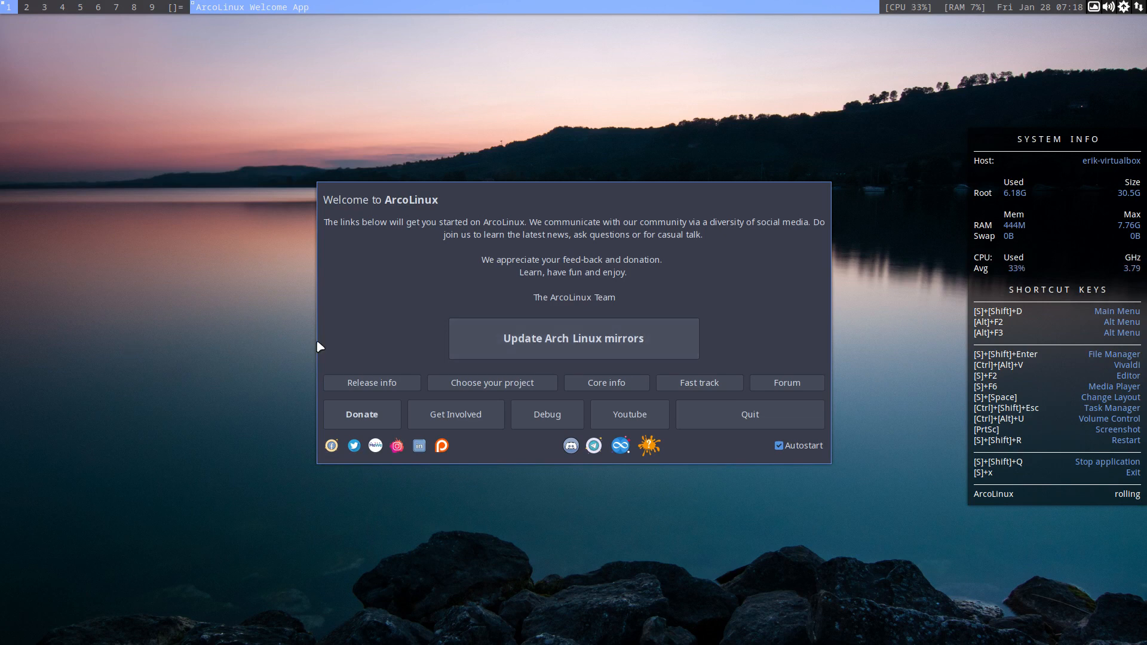
Quit the ArcoLinux Welcome App
{"action": "left_click", "coordinate": [750, 414]}
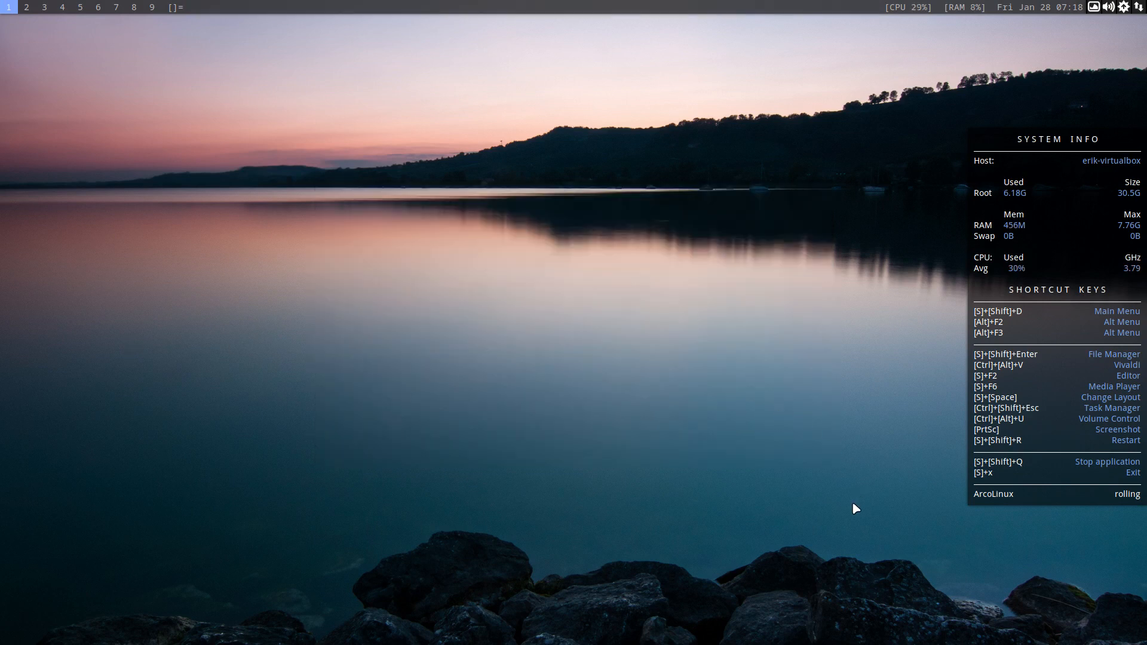
{"action": "mouse_move", "coordinate": [966, 374]}
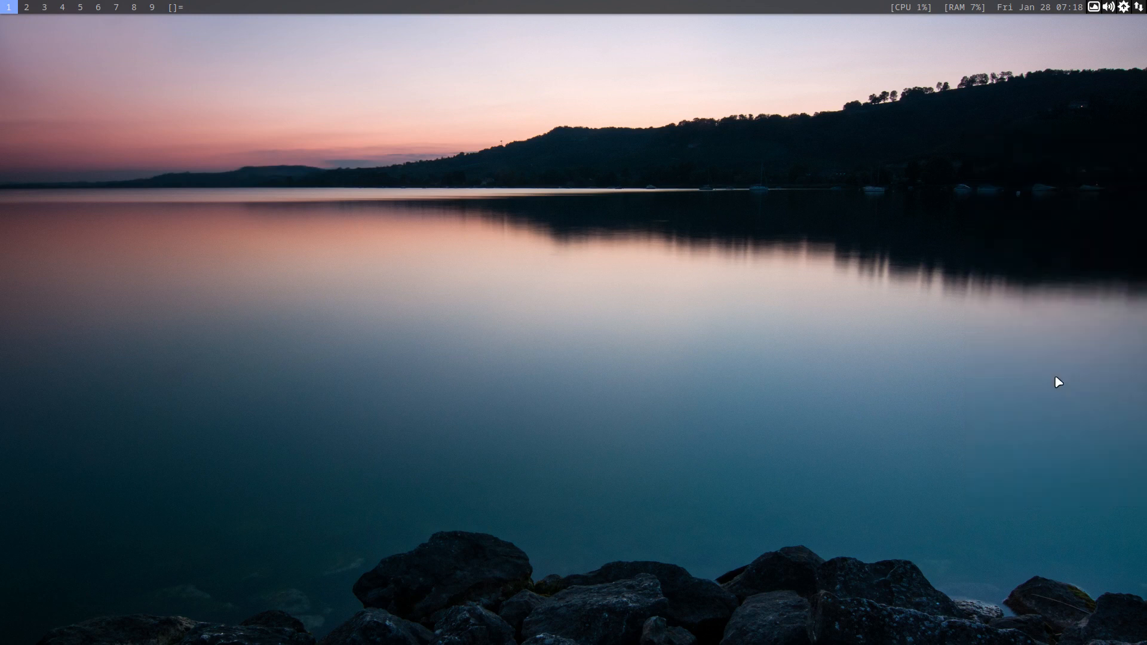
{"action": "mouse_move", "coordinate": [598, 395]}
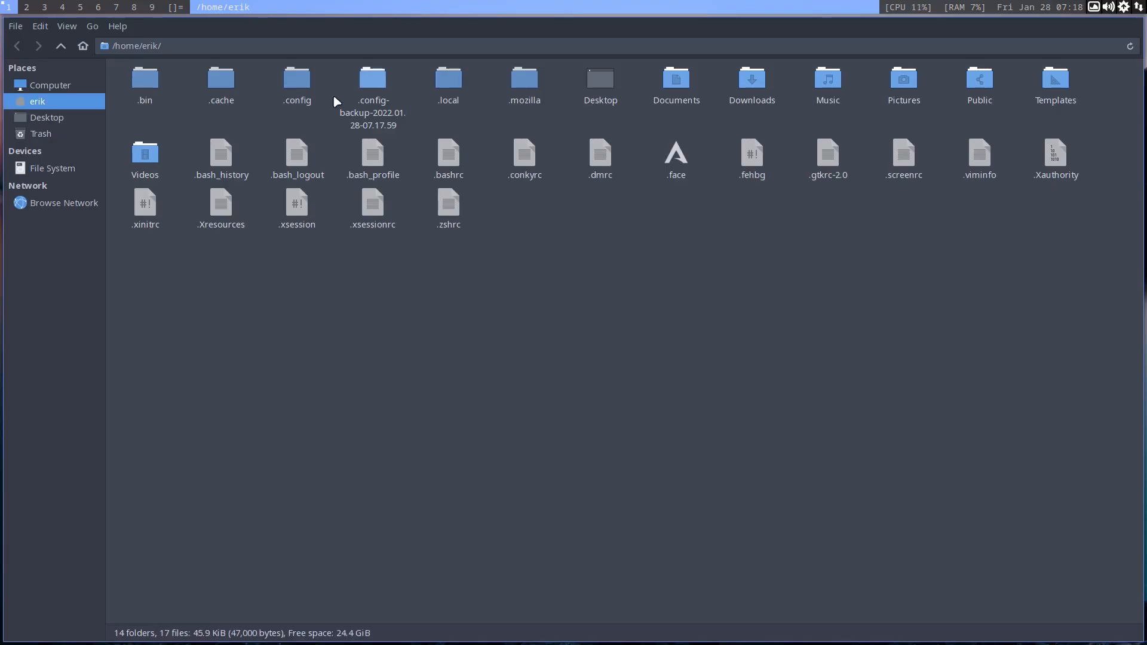
Navigate into ~/.config/arco-dwm and open autostart.sh in Sublime Text
{"action": "double_click", "coordinate": [297, 82]}
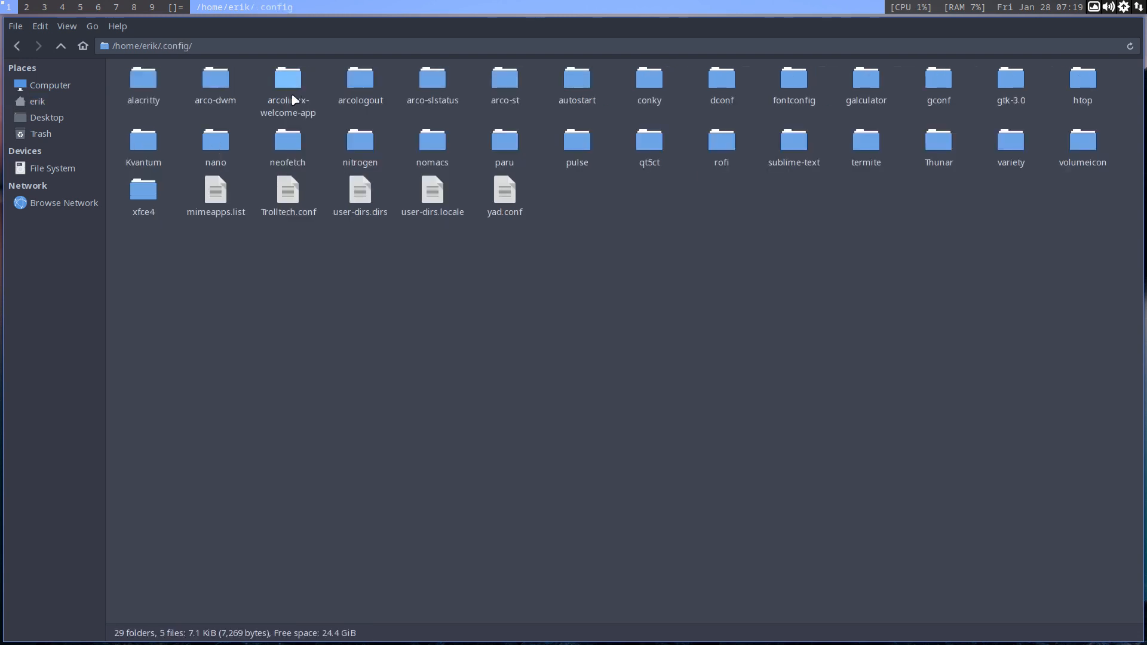
{"action": "double_click", "coordinate": [215, 78]}
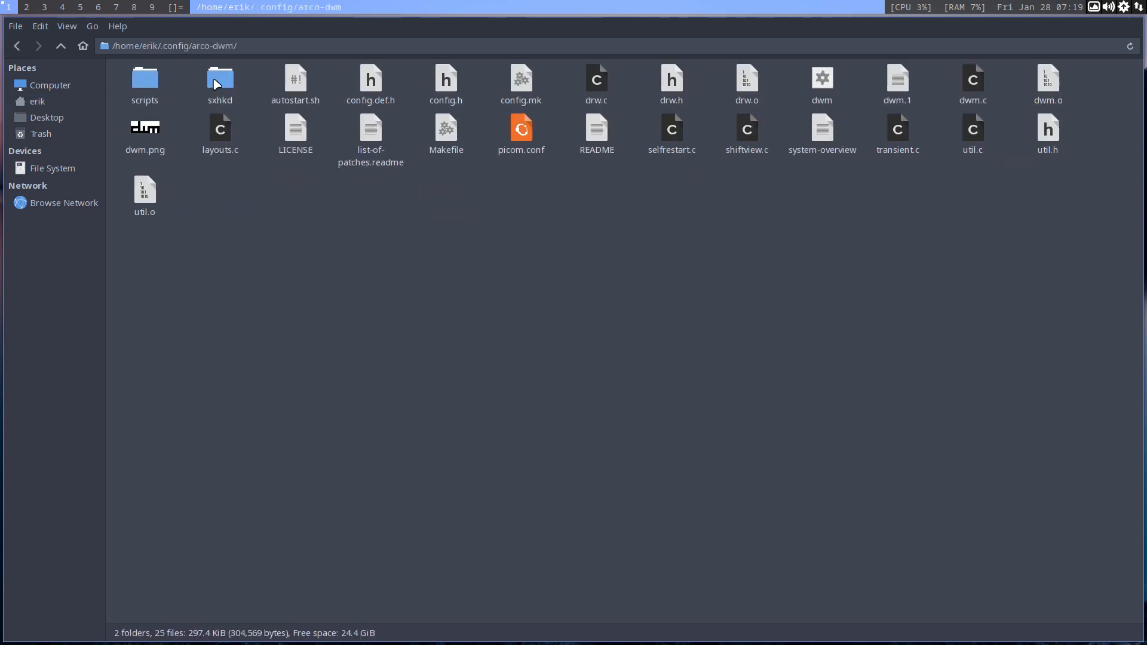
{"action": "double_click", "coordinate": [296, 79]}
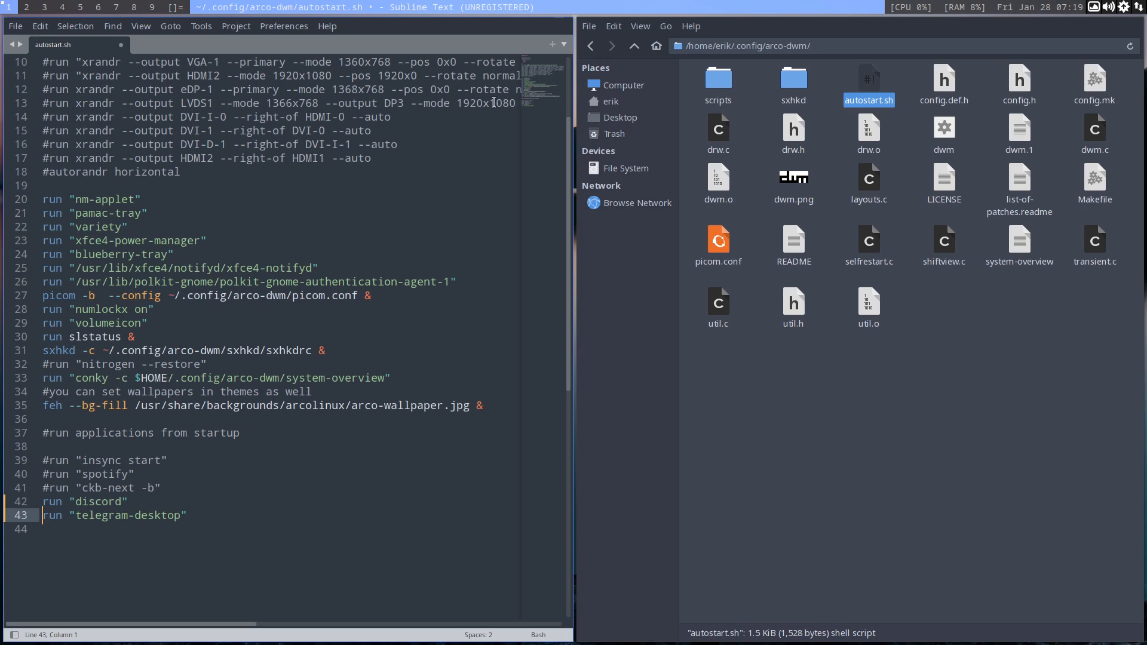
Browse into .config-backup-2022.01.28-07.17.59/arco-dwm to reach the backup autostart.sh
{"action": "left_click", "coordinate": [634, 45]}
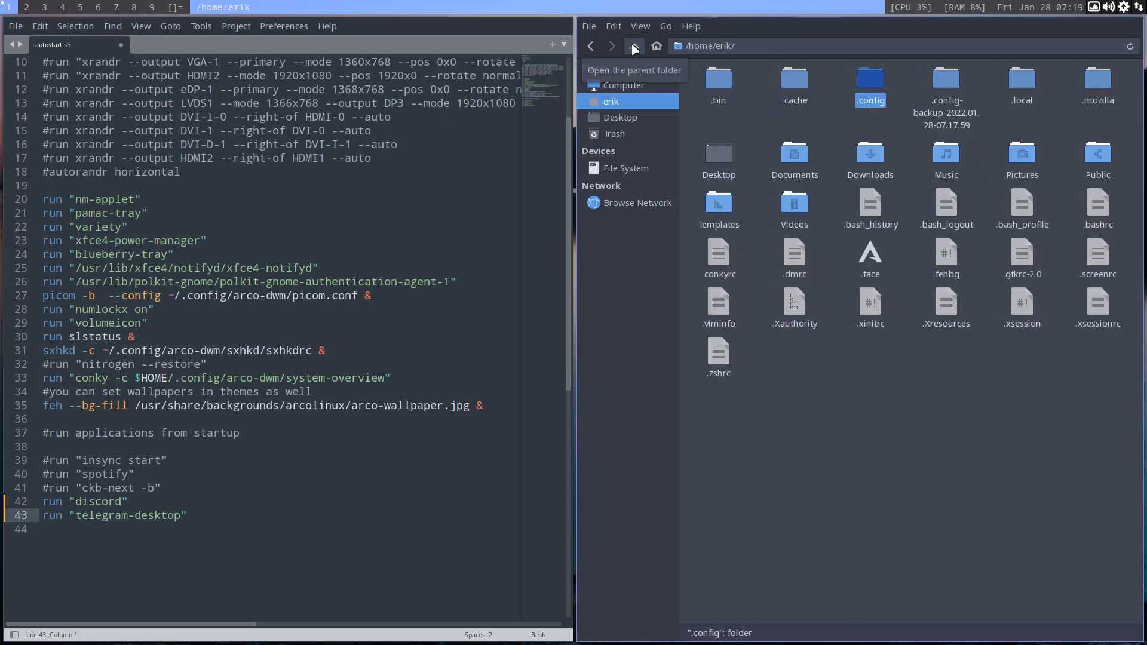
{"action": "left_click", "coordinate": [947, 78]}
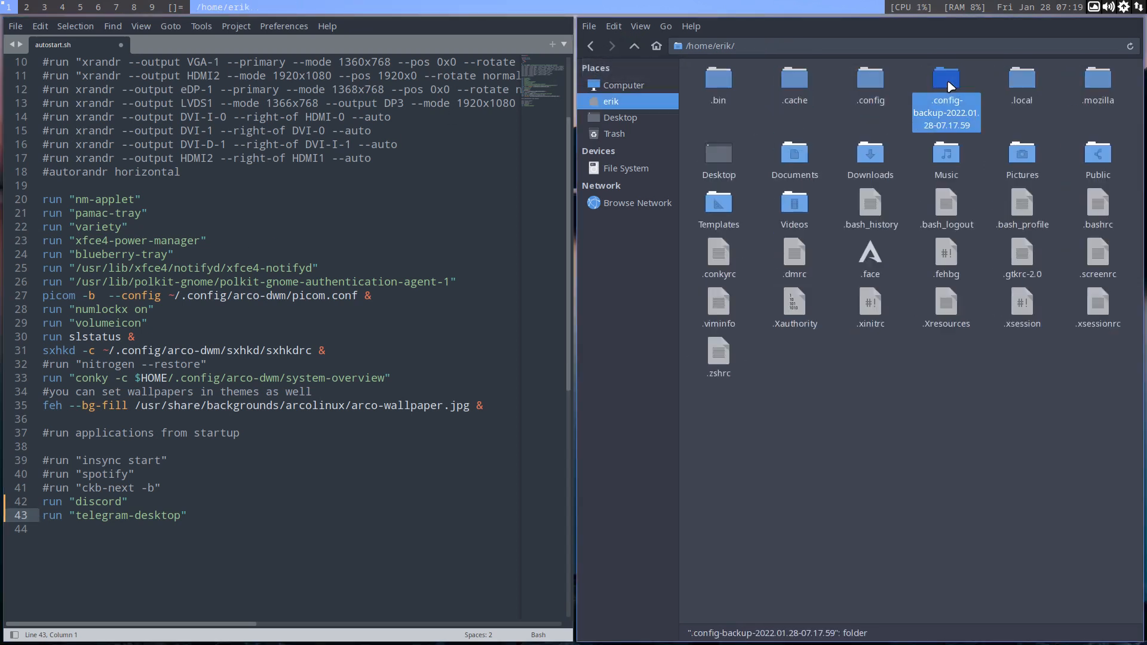
{"action": "double_click", "coordinate": [946, 78]}
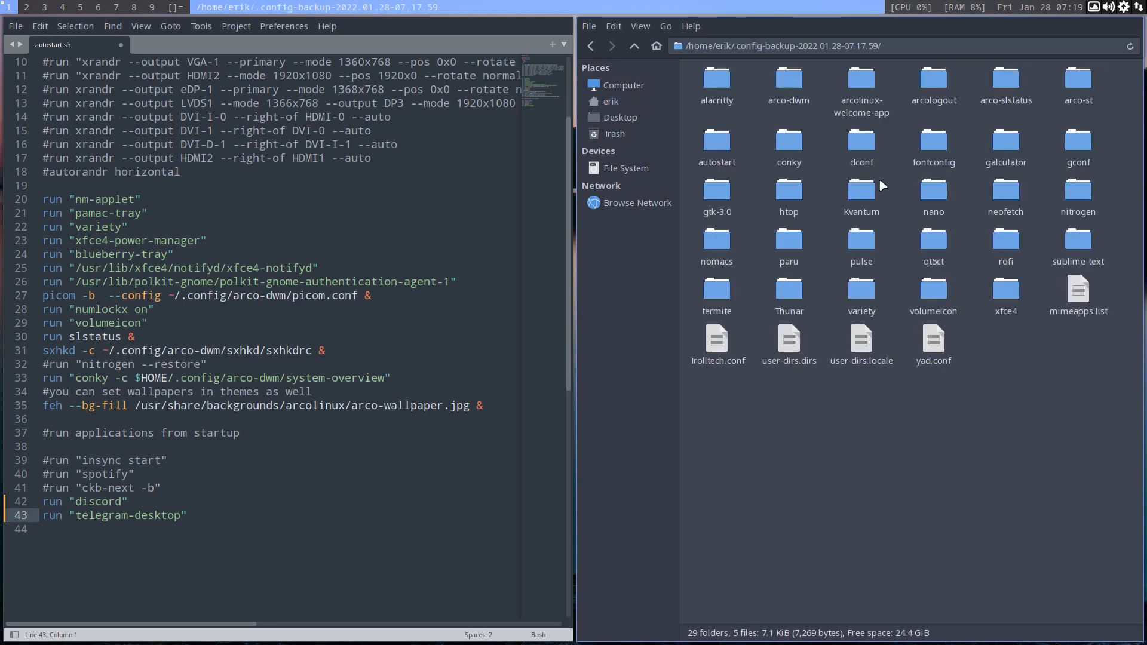
{"action": "left_click", "coordinate": [789, 84]}
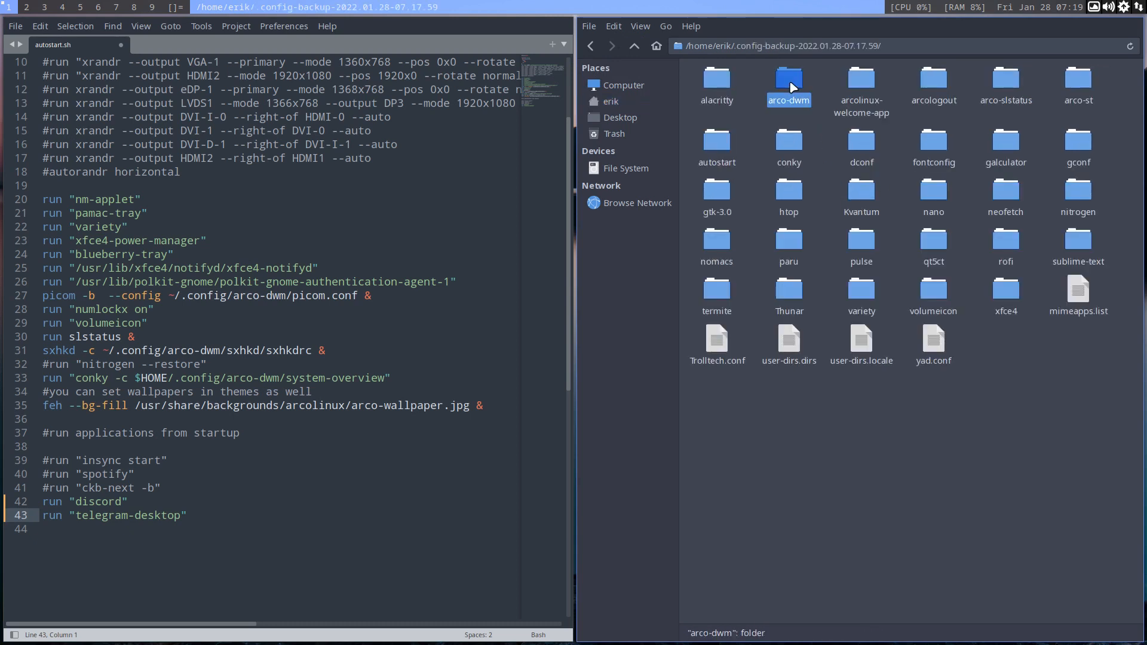
{"action": "double_click", "coordinate": [789, 81]}
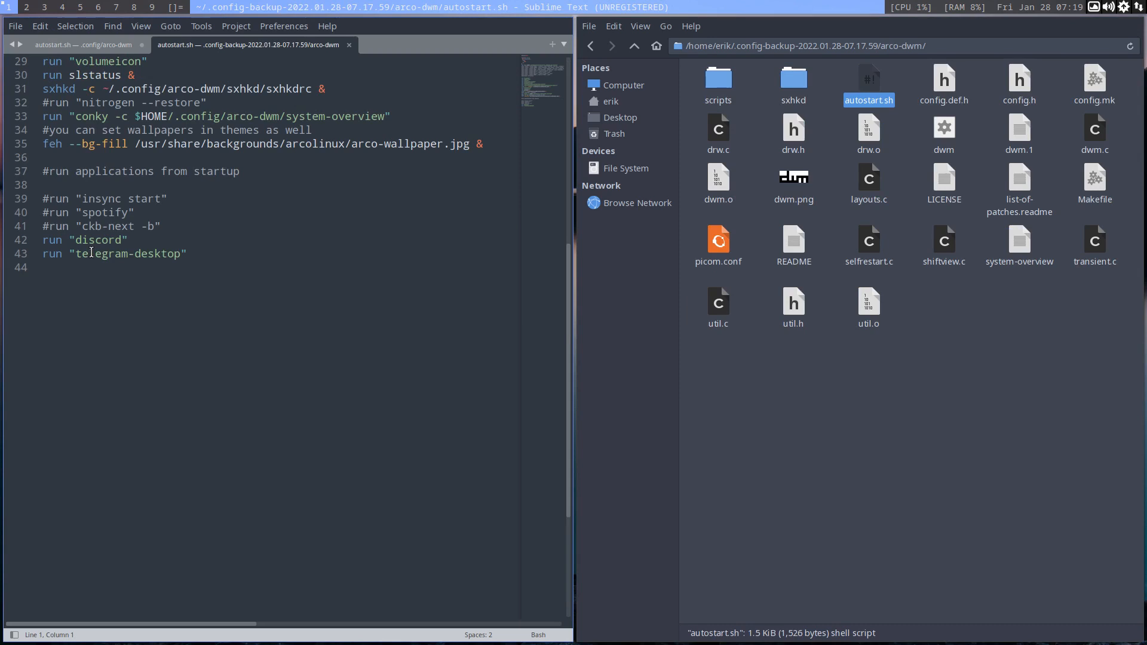
{"action": "mouse_move", "coordinate": [426, 312]}
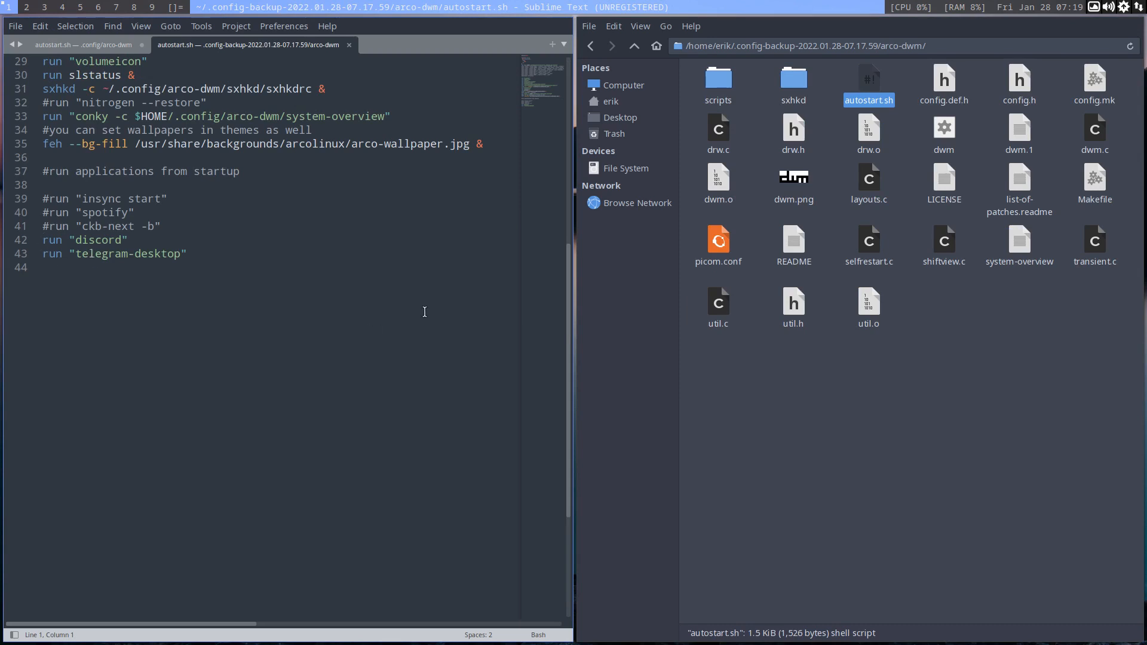
Return to the home folder and start installing meld with sudo pacman -S meld
{"action": "left_click", "coordinate": [633, 46]}
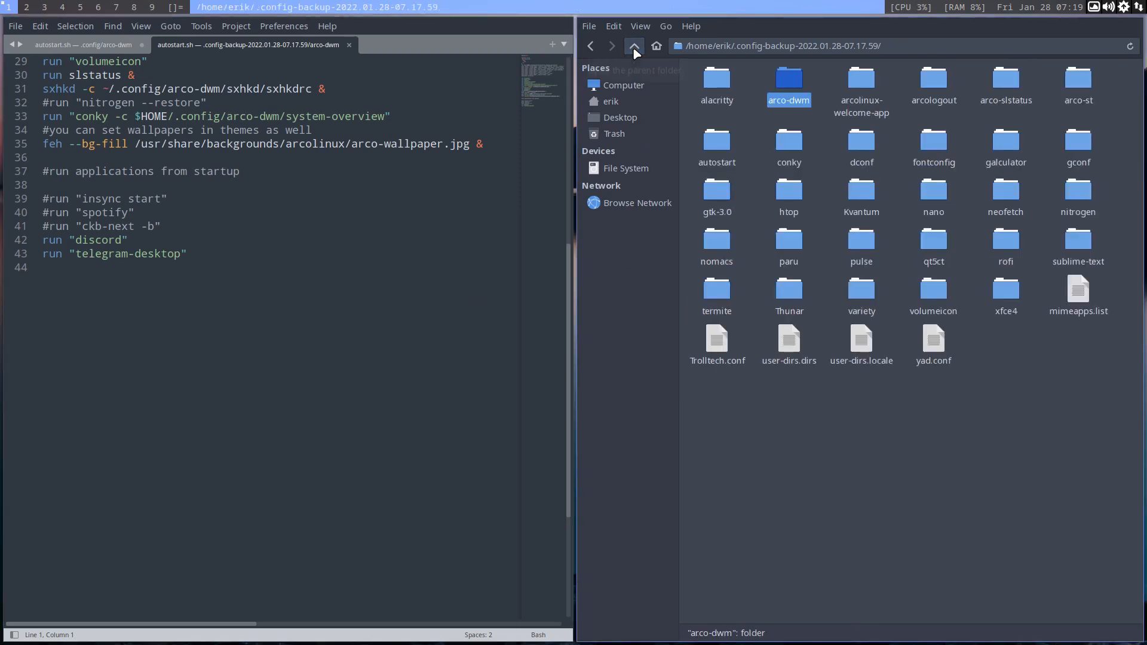
{"action": "left_click", "coordinate": [634, 46]}
{"action": "type", "text": "sudo pacman -S"}
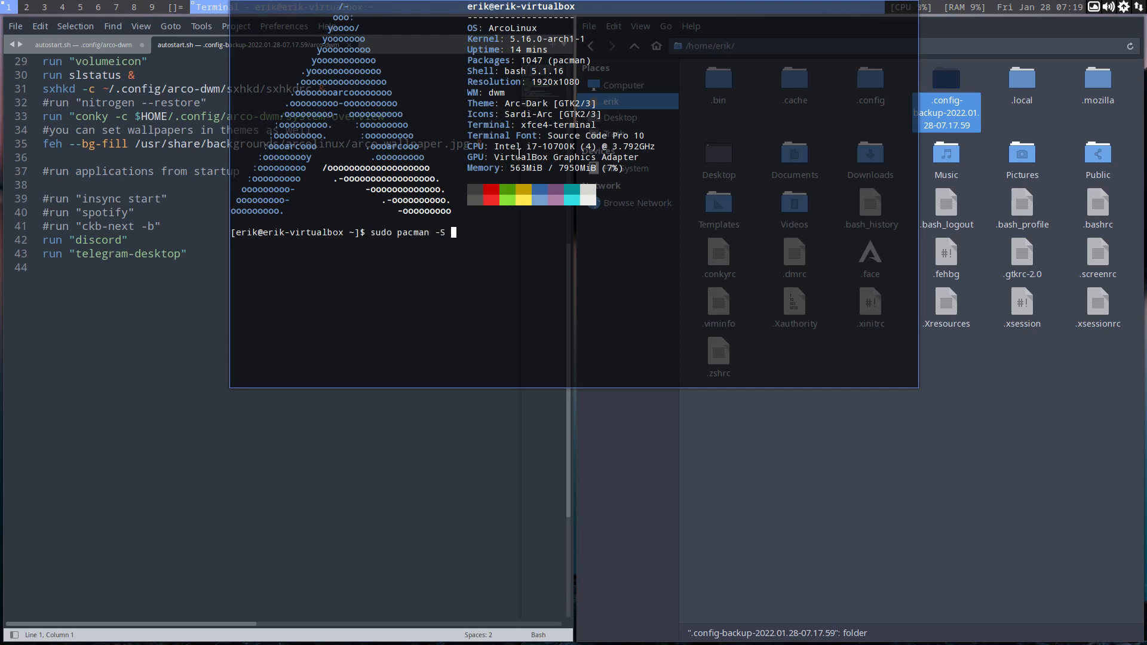
{"action": "type", "text": "meld"}
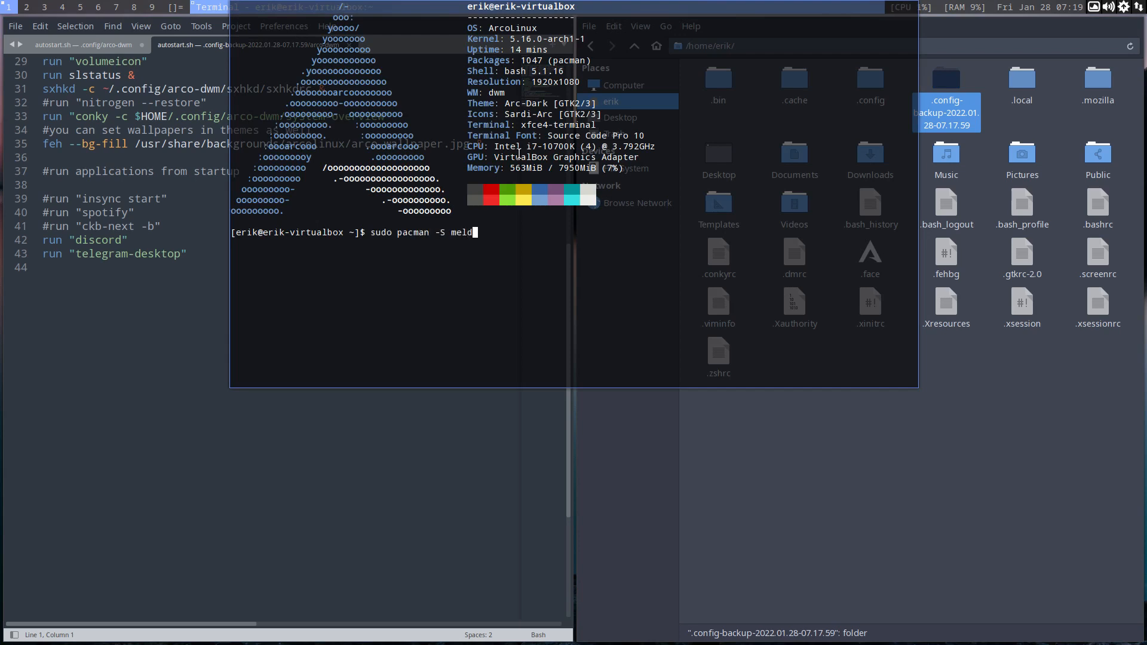
Run sudo pacman -S meld to install Meld and reach its New comparison screen
{"action": "key", "text": "Return"}
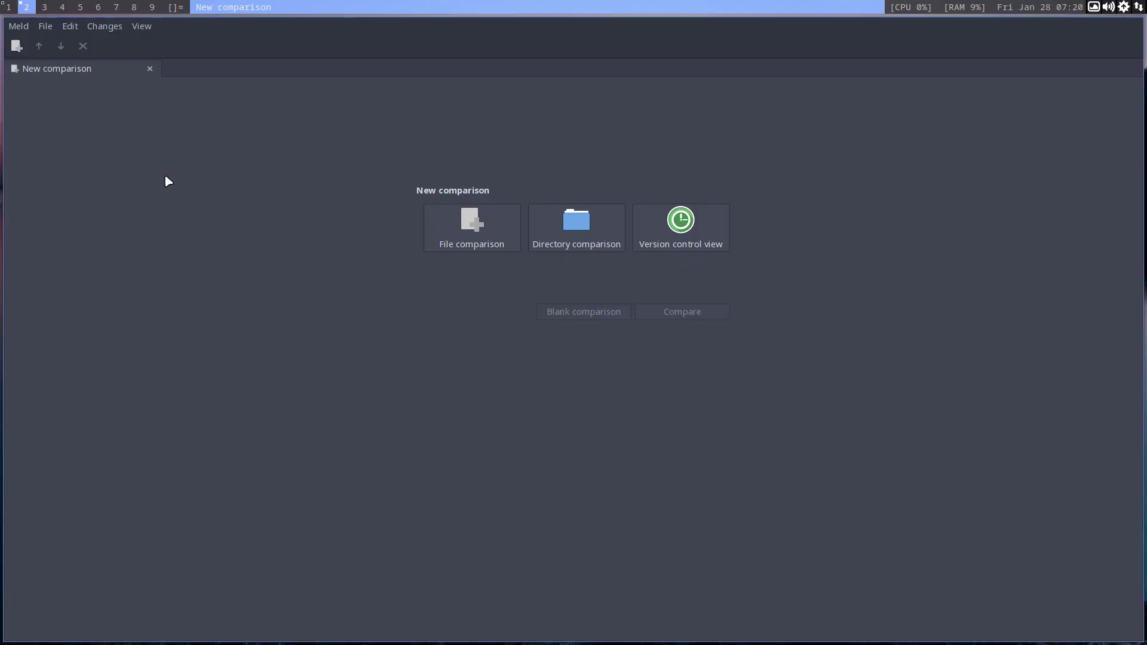
Start a directory comparison of ~/.config against .config-backup-2022.01.28-07.17.59 and run it
{"action": "left_click", "coordinate": [577, 227]}
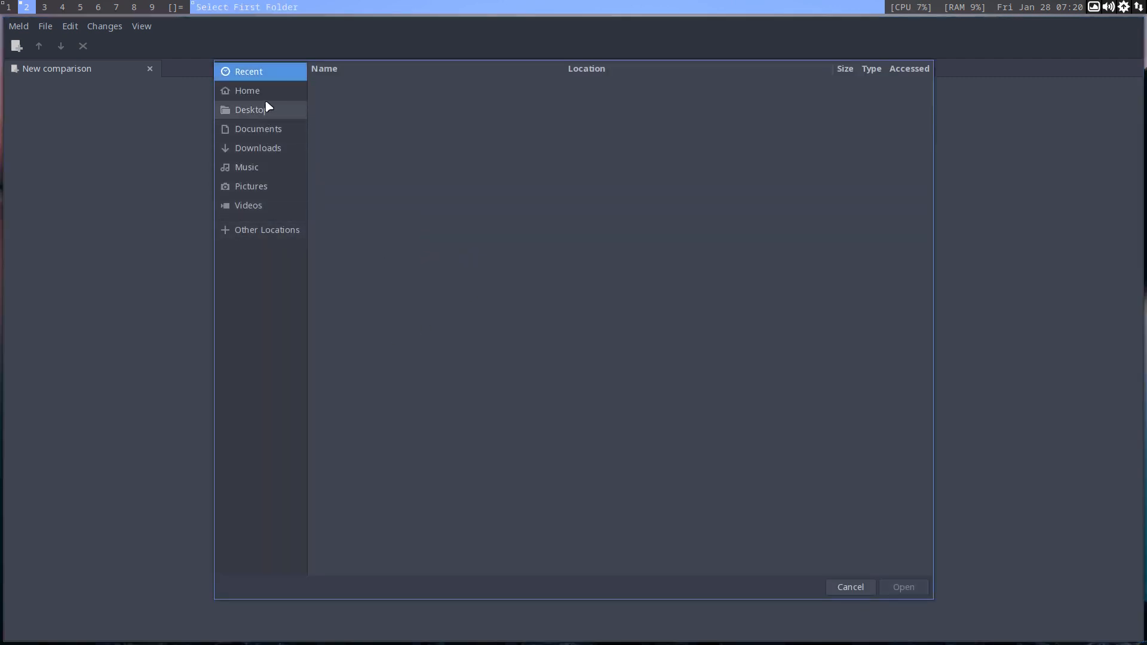
{"action": "left_click", "coordinate": [246, 91]}
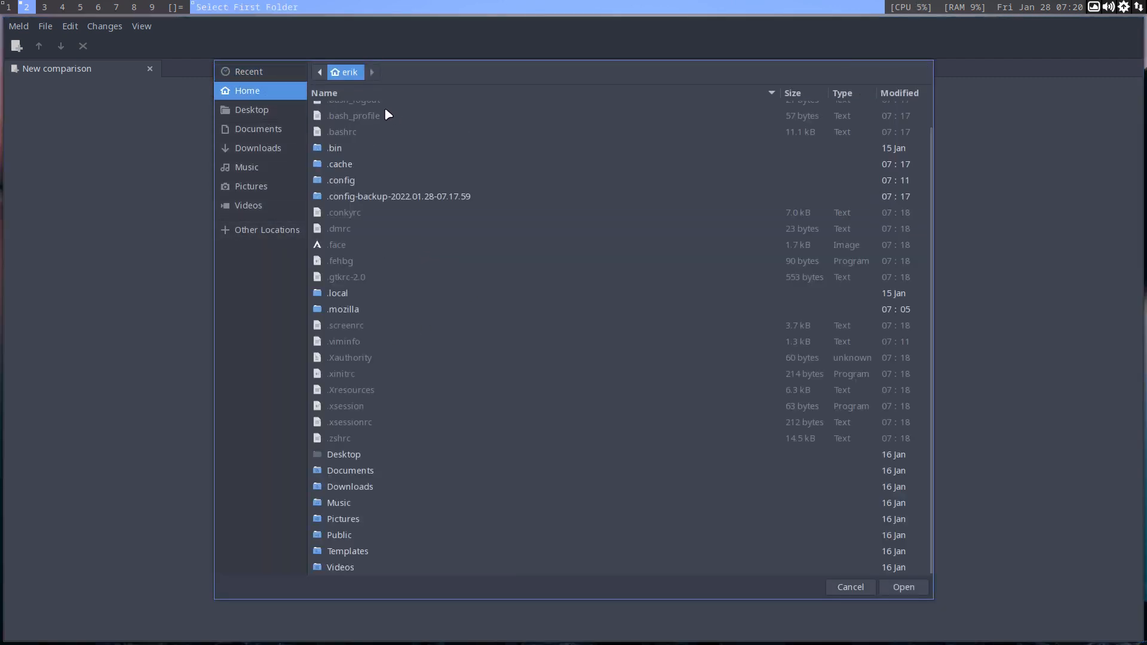
{"action": "left_click", "coordinate": [342, 179]}
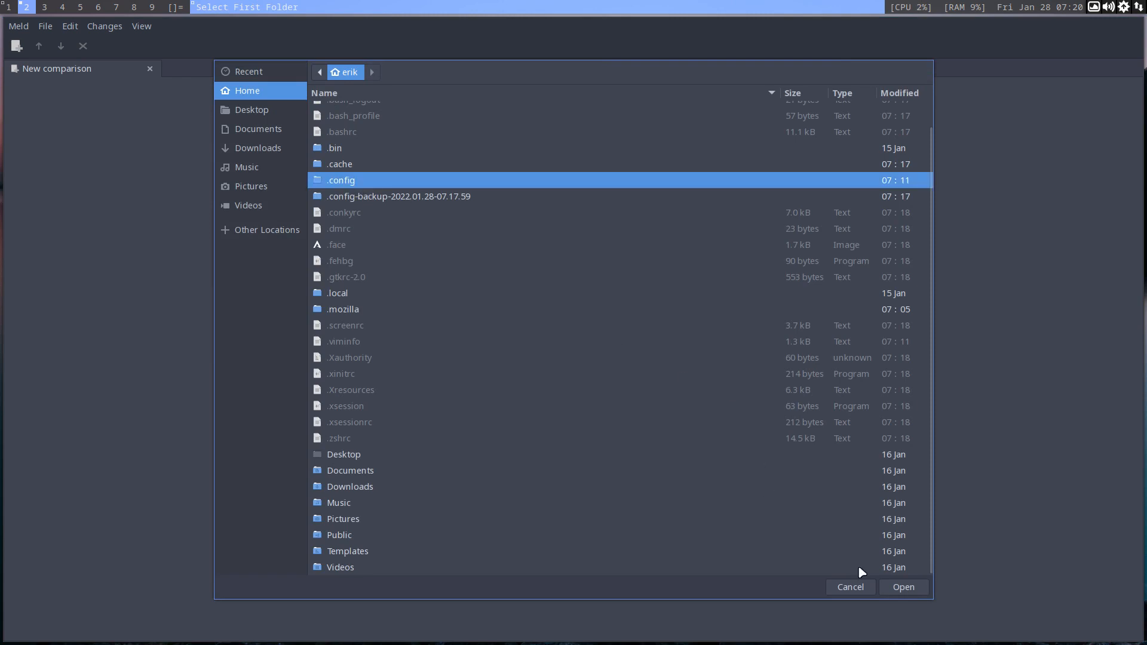
{"action": "left_click", "coordinate": [904, 587]}
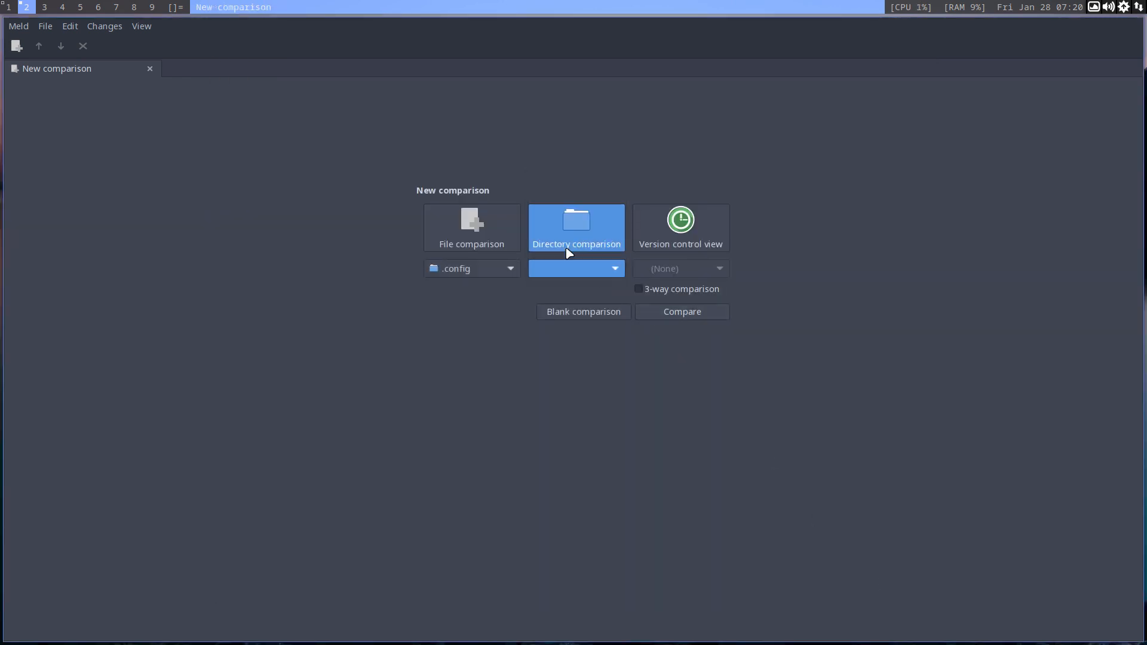
{"action": "left_click", "coordinate": [576, 267]}
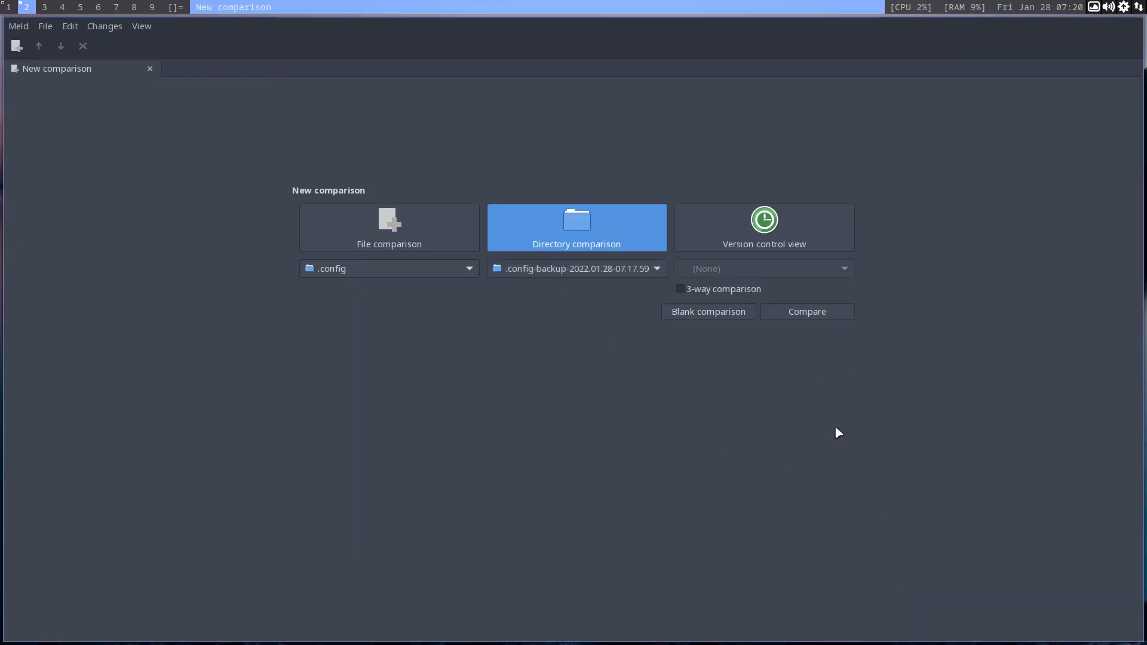
{"action": "left_click", "coordinate": [808, 312]}
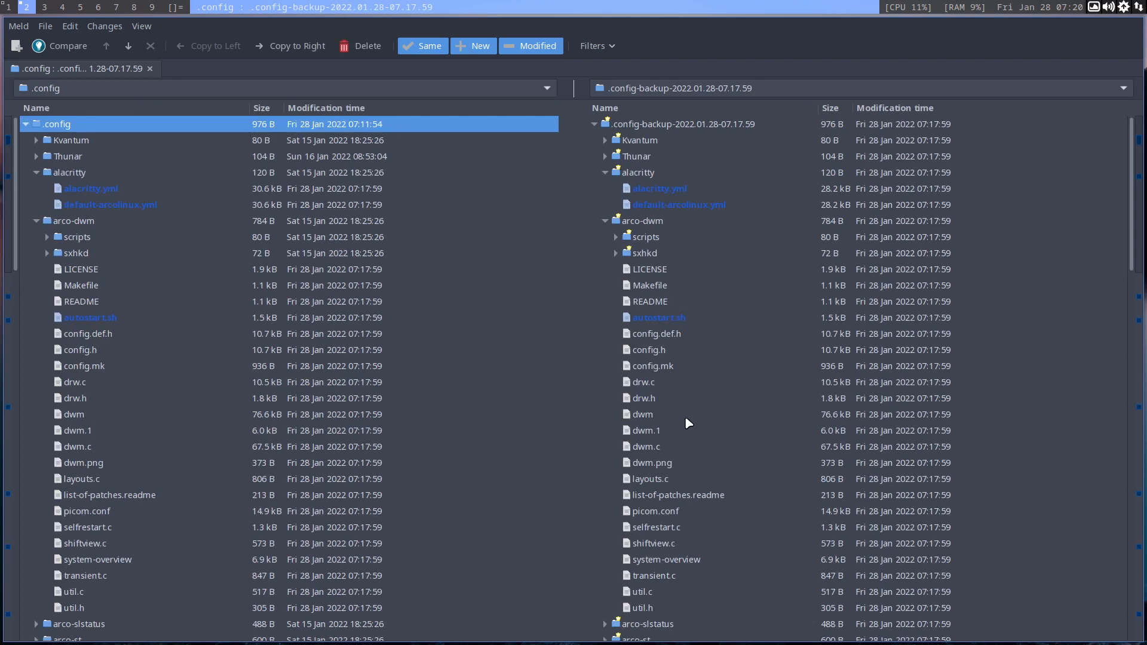
View the alacritty.yml diff showing the added background opacity block in the backup copy
{"action": "left_click", "coordinate": [659, 189]}
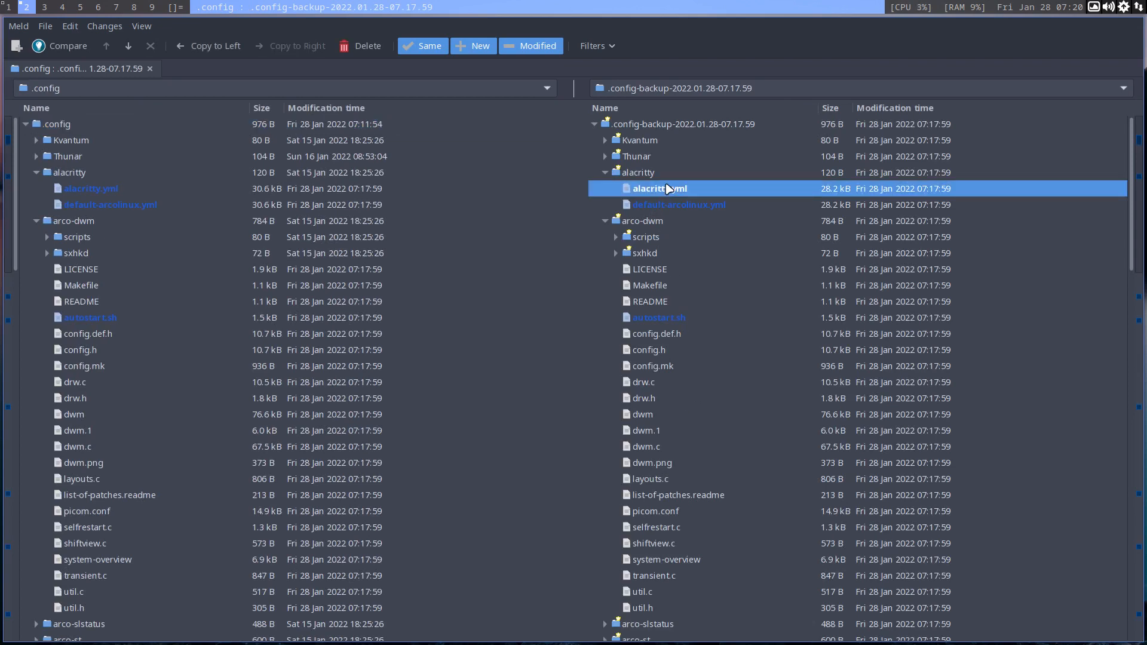
{"action": "double_click", "coordinate": [660, 189]}
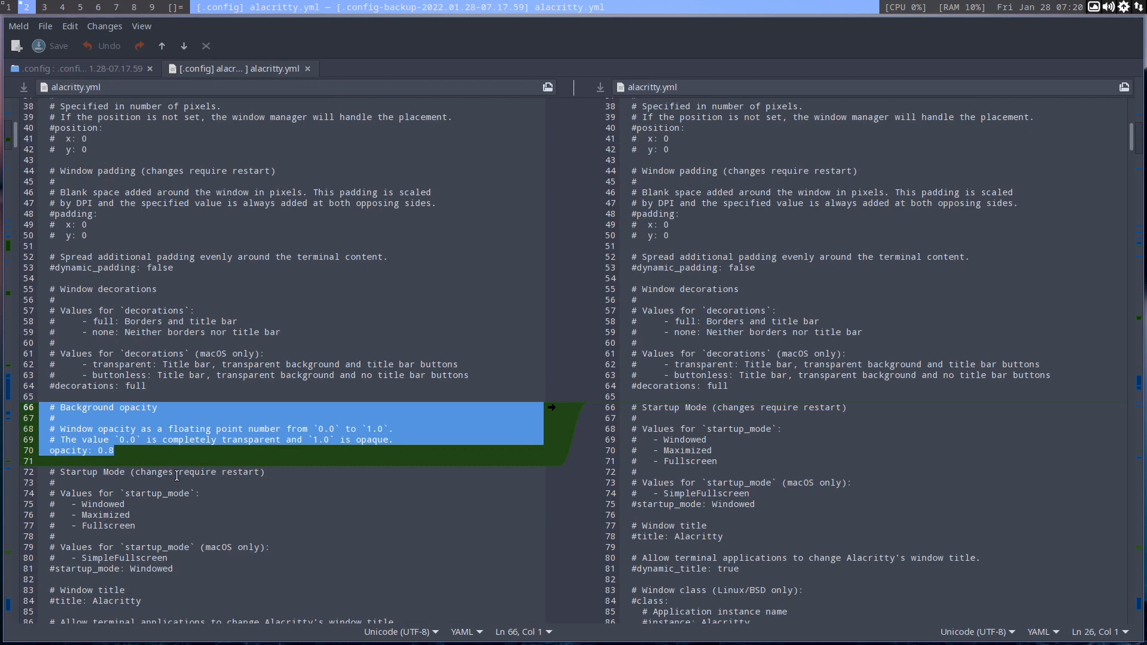
{"action": "scroll", "scroll_direction": "down", "scroll_amount": 3}
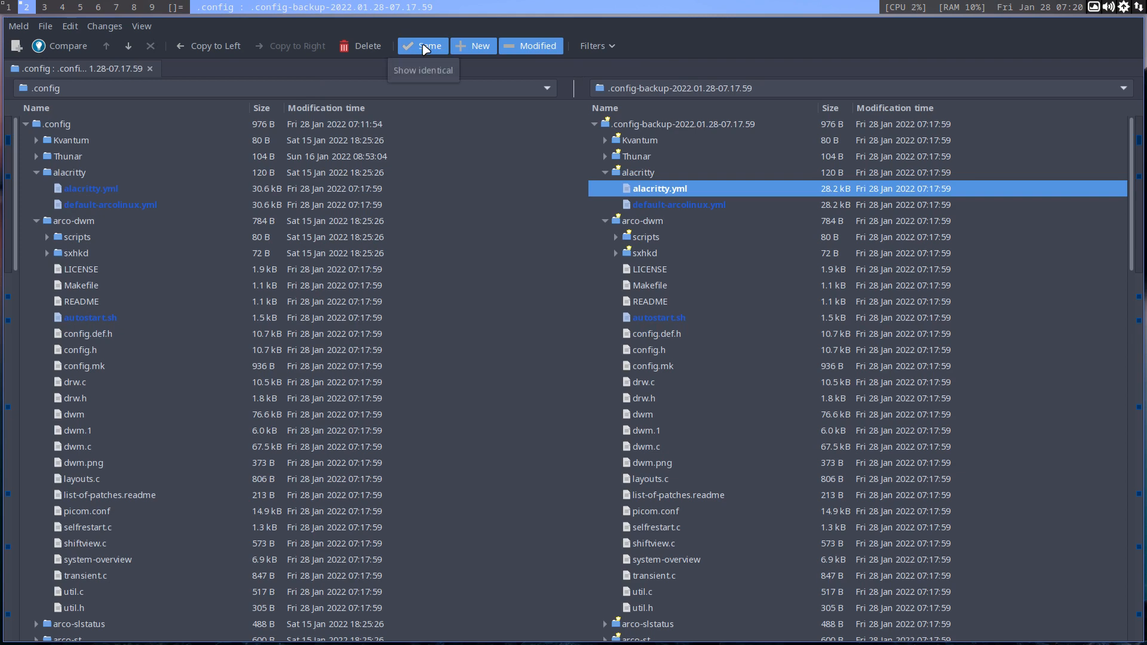
{"action": "mouse_move", "coordinate": [653, 562]}
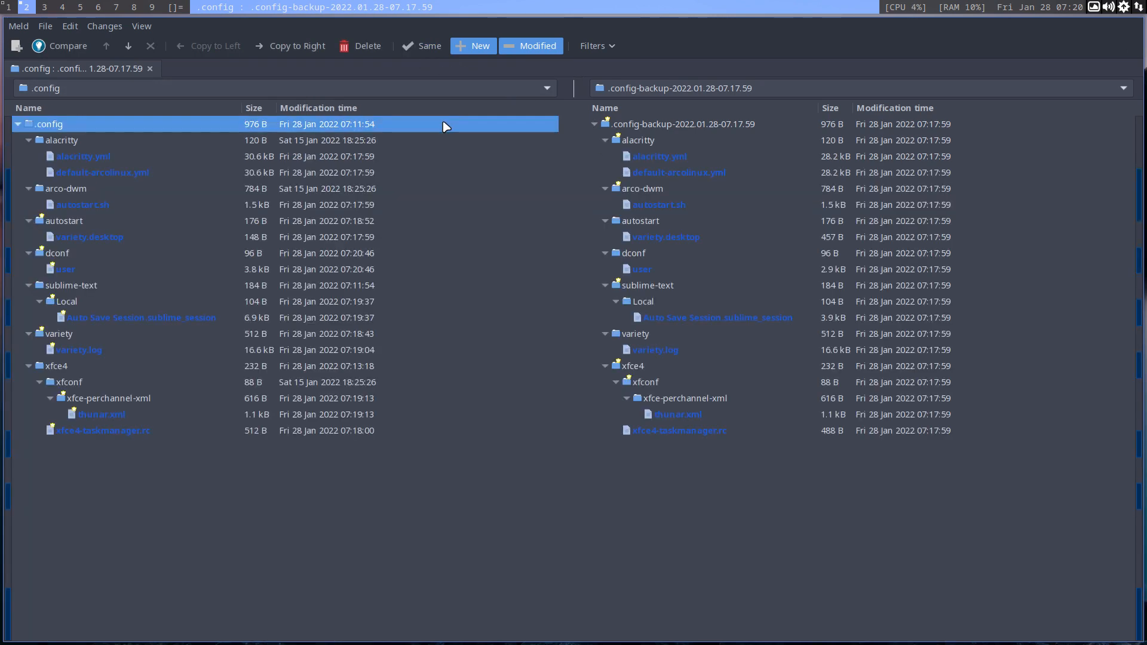
{"action": "mouse_move", "coordinate": [667, 182]}
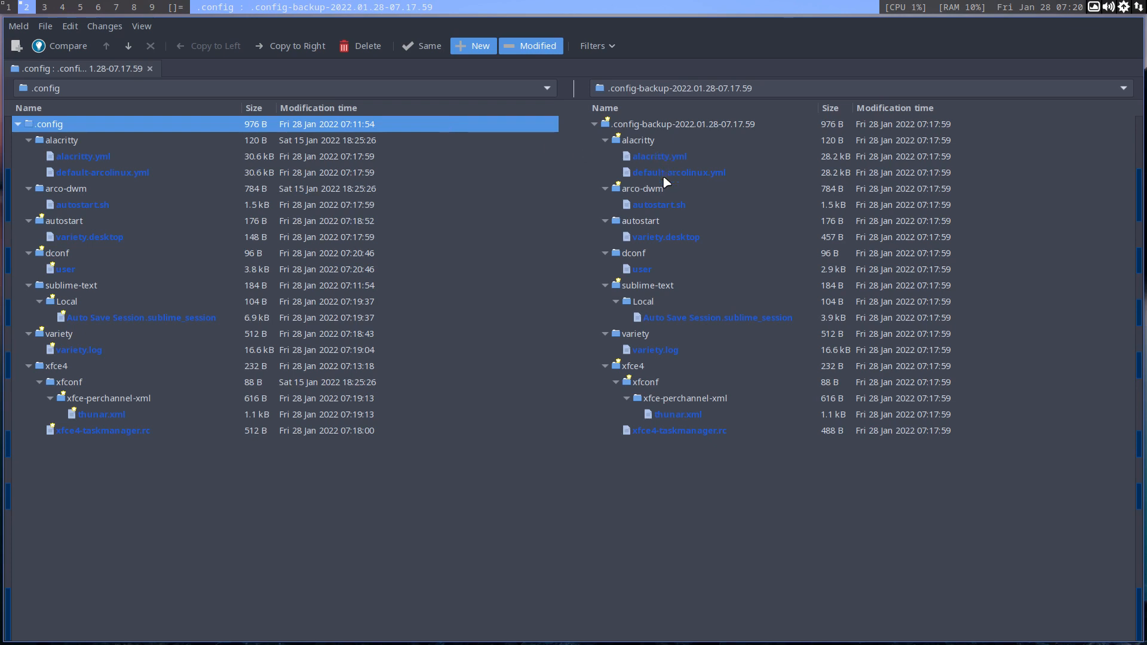
Sync arco-dwm/autostart.sh with its backup, then inspect and close the variety.desktop diff
{"action": "left_click", "coordinate": [660, 205]}
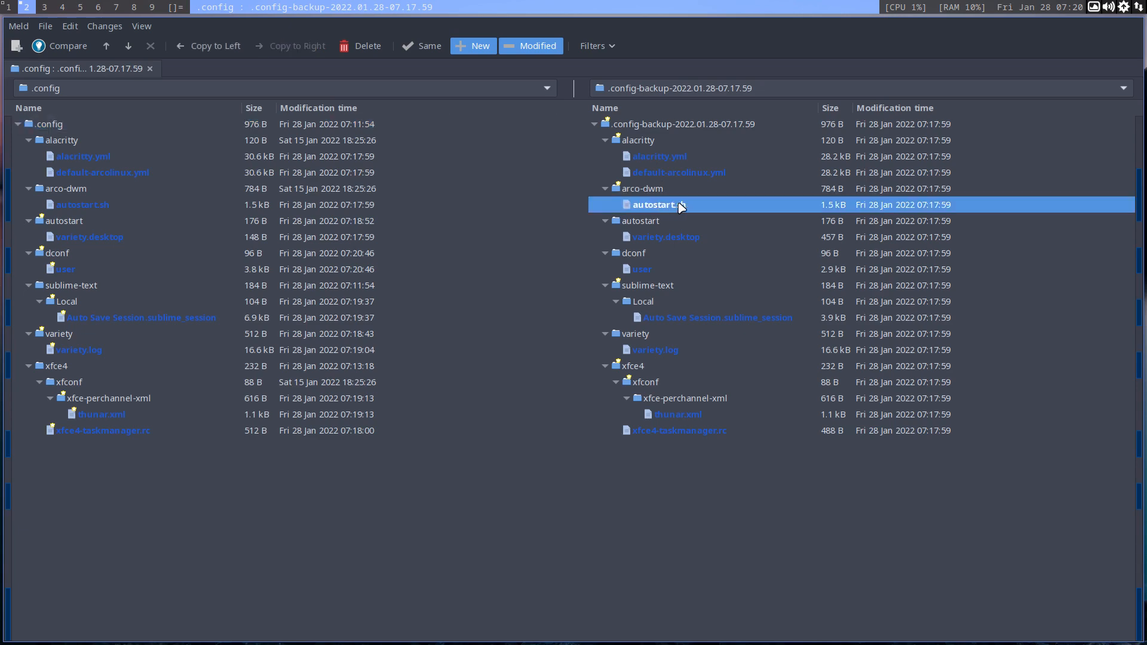
{"action": "double_click", "coordinate": [658, 204]}
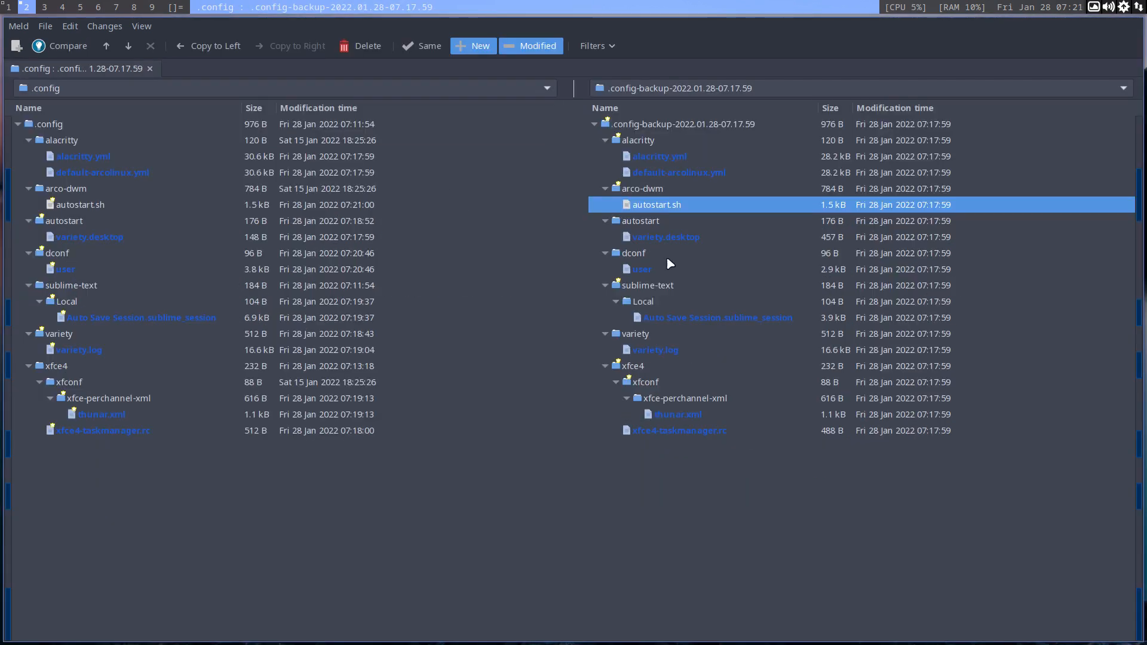
{"action": "mouse_move", "coordinate": [661, 237]}
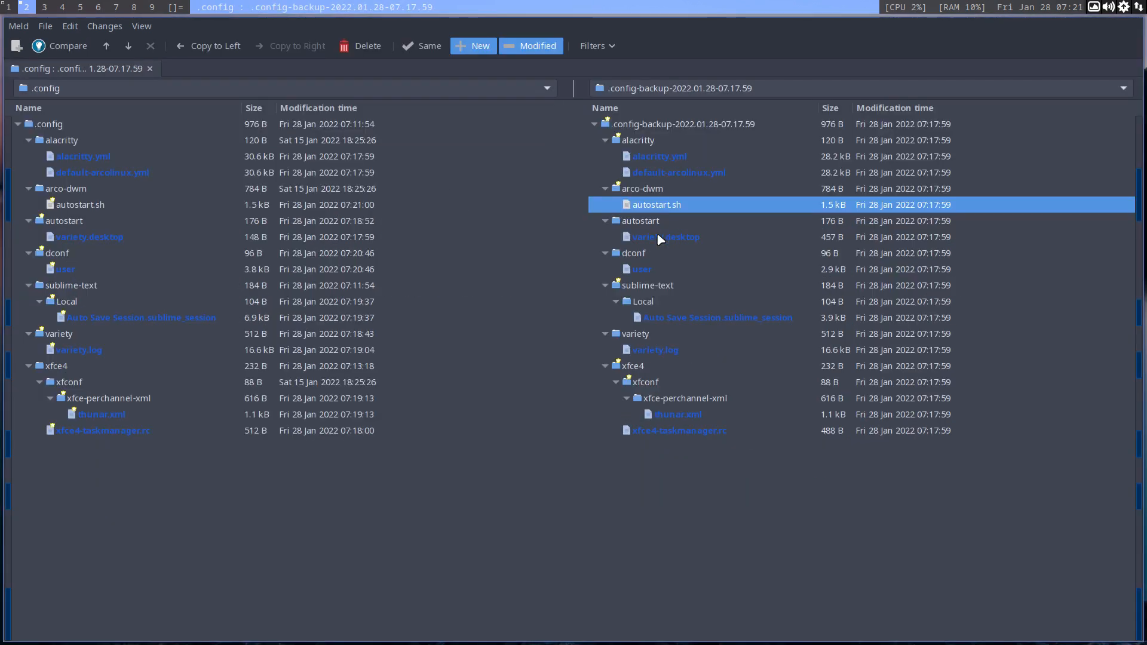
{"action": "double_click", "coordinate": [665, 237]}
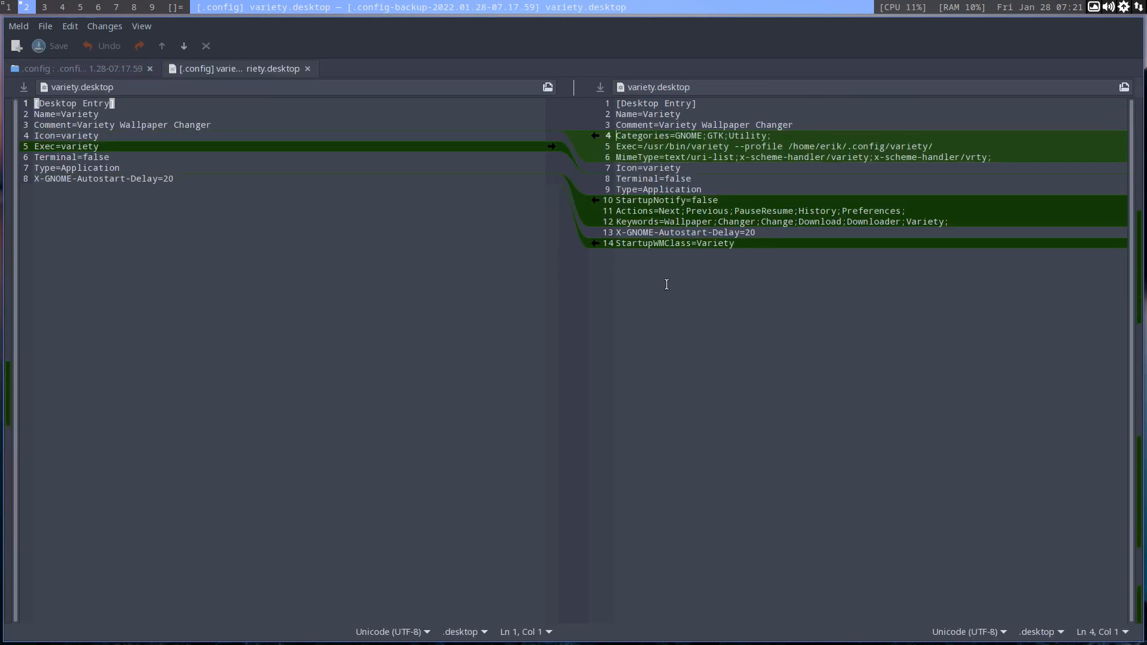
{"action": "mouse_move", "coordinate": [307, 71]}
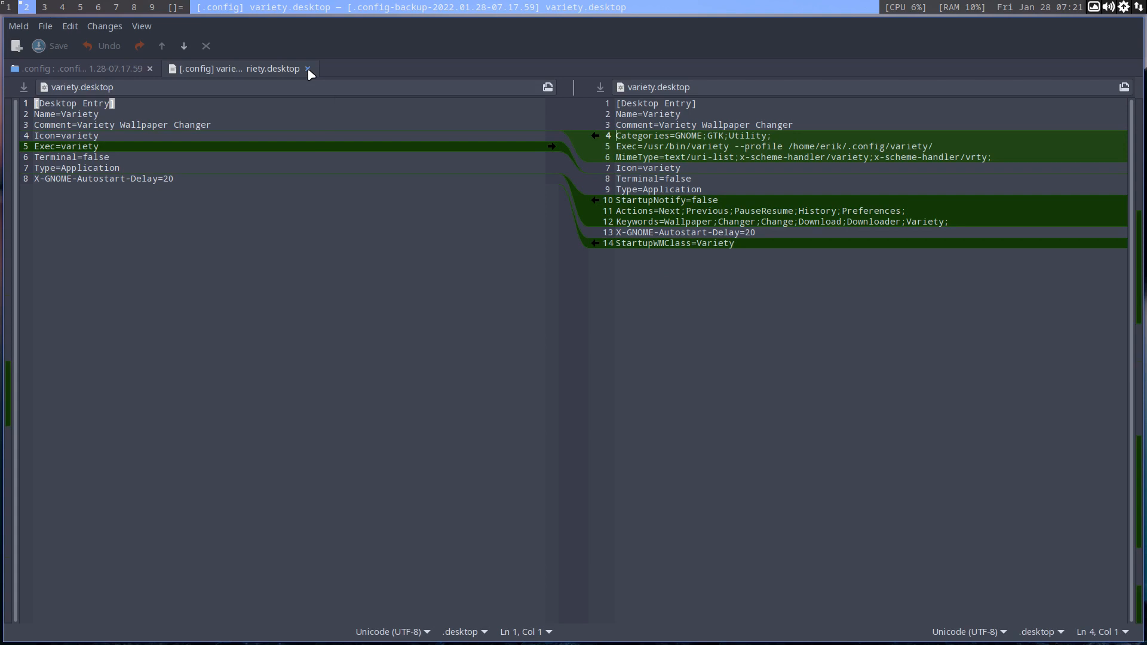
{"action": "left_click", "coordinate": [309, 68]}
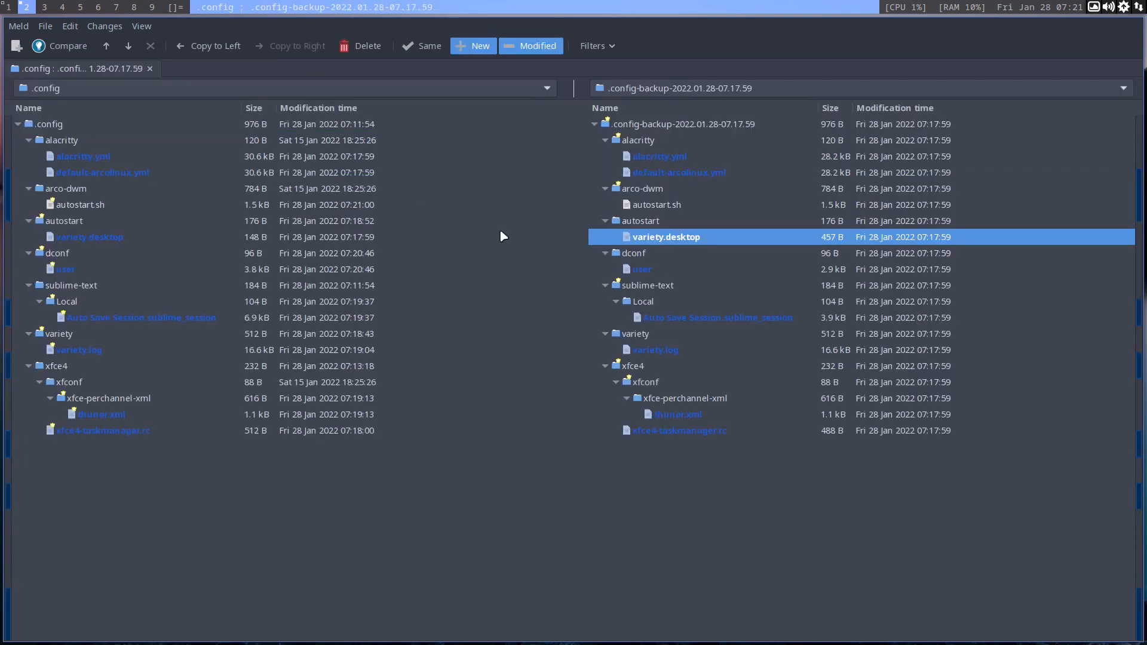
Select the backup's sublime_session, variety.log, xfce4-taskmanager.rc, autostart.sh, default-arcolinux.yml and alacritty.yml entries in turn
{"action": "left_click", "coordinate": [717, 318]}
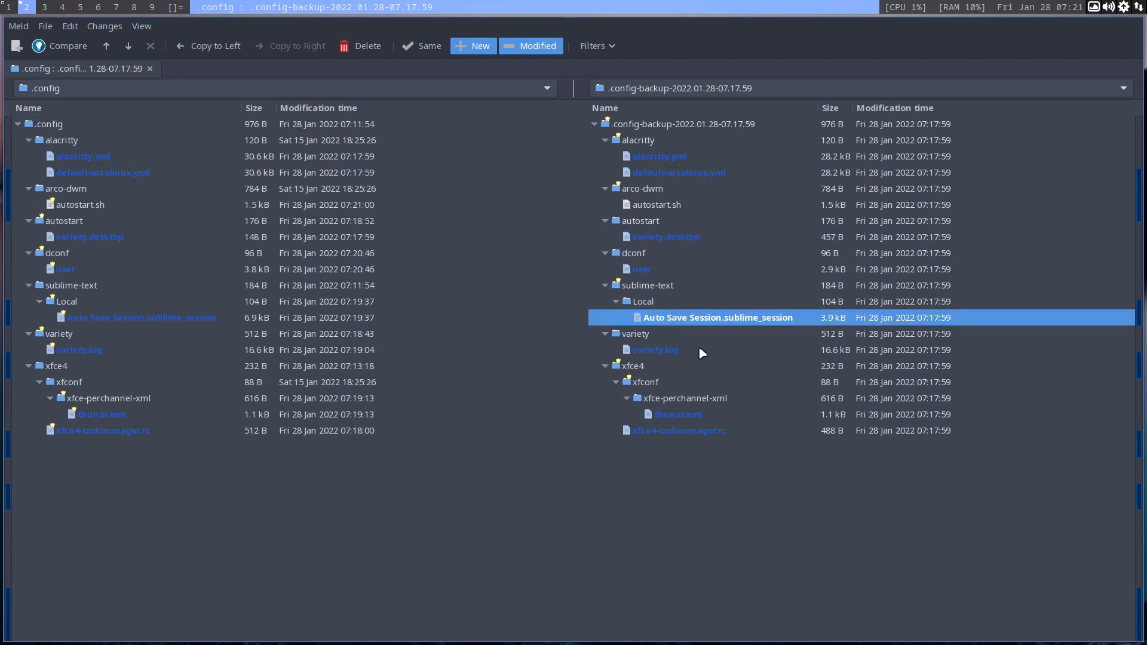
{"action": "left_click", "coordinate": [655, 349]}
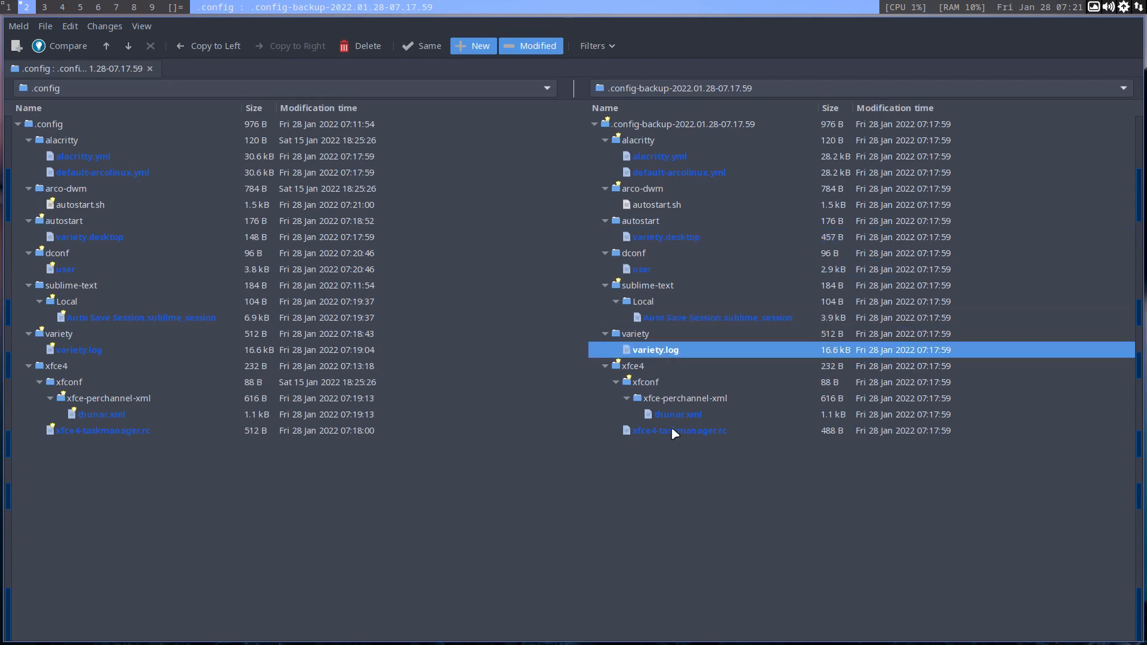
{"action": "left_click", "coordinate": [675, 430]}
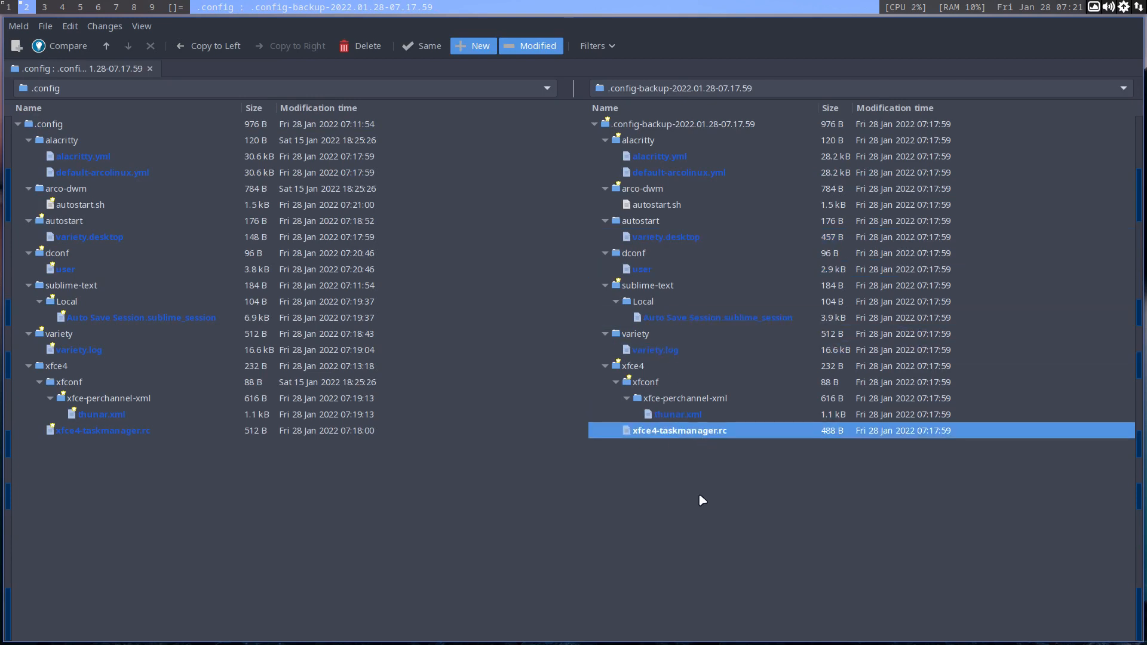
{"action": "mouse_move", "coordinate": [674, 174]}
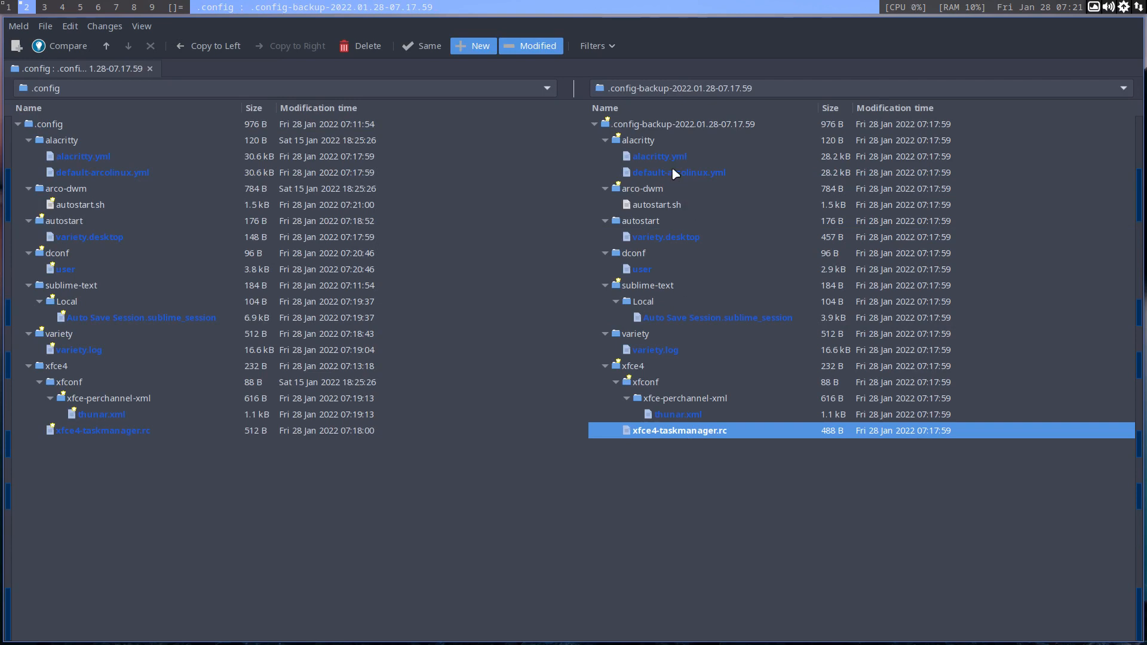
{"action": "left_click", "coordinate": [657, 204]}
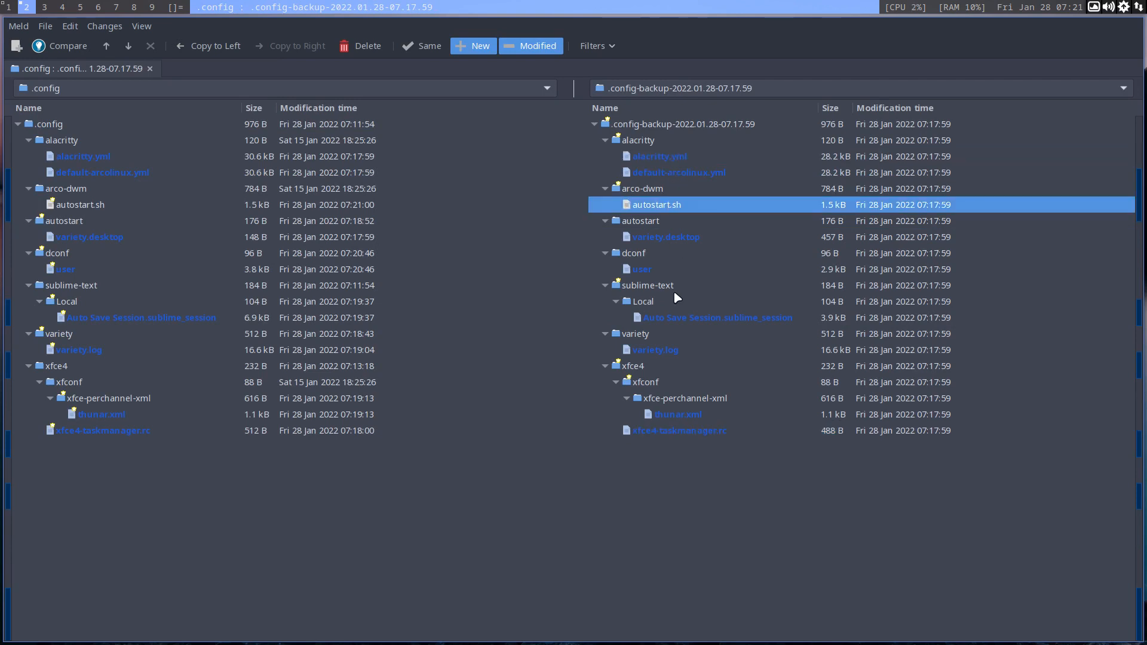
{"action": "left_click", "coordinate": [679, 172]}
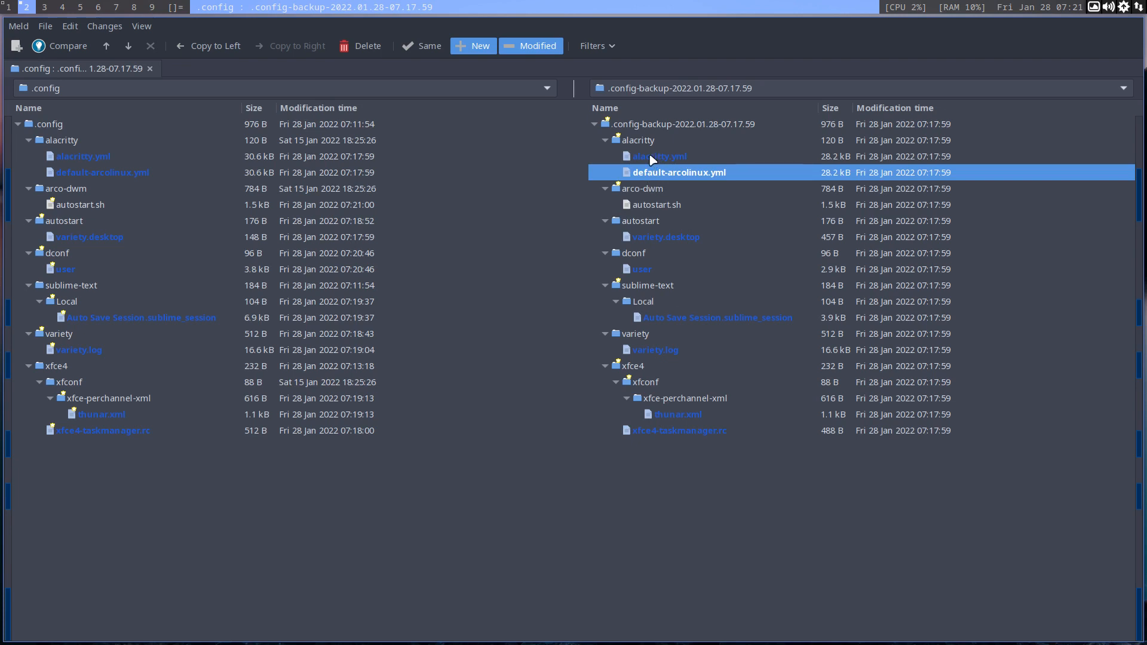
{"action": "mouse_move", "coordinate": [659, 168]}
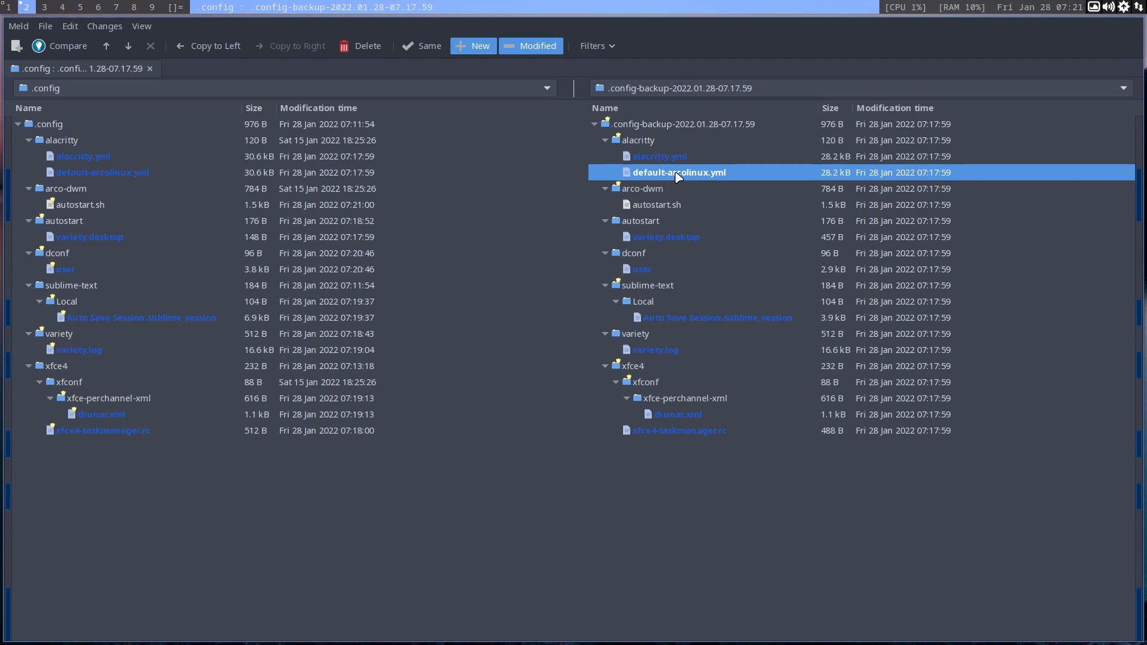
{"action": "mouse_move", "coordinate": [646, 172]}
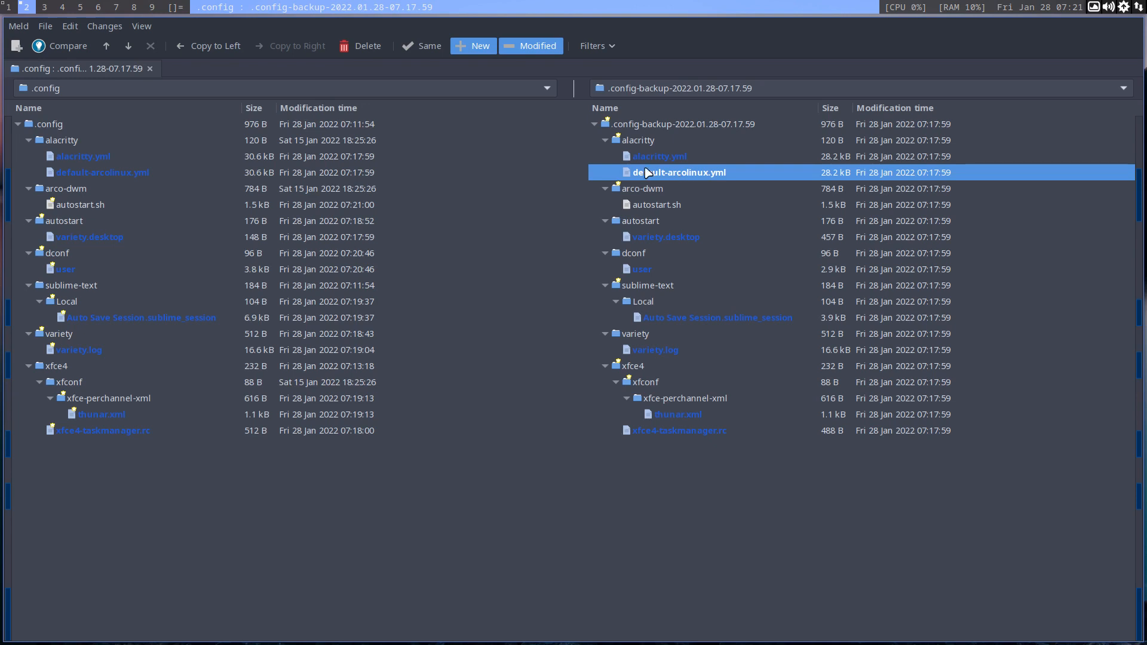
{"action": "left_click", "coordinate": [660, 156]}
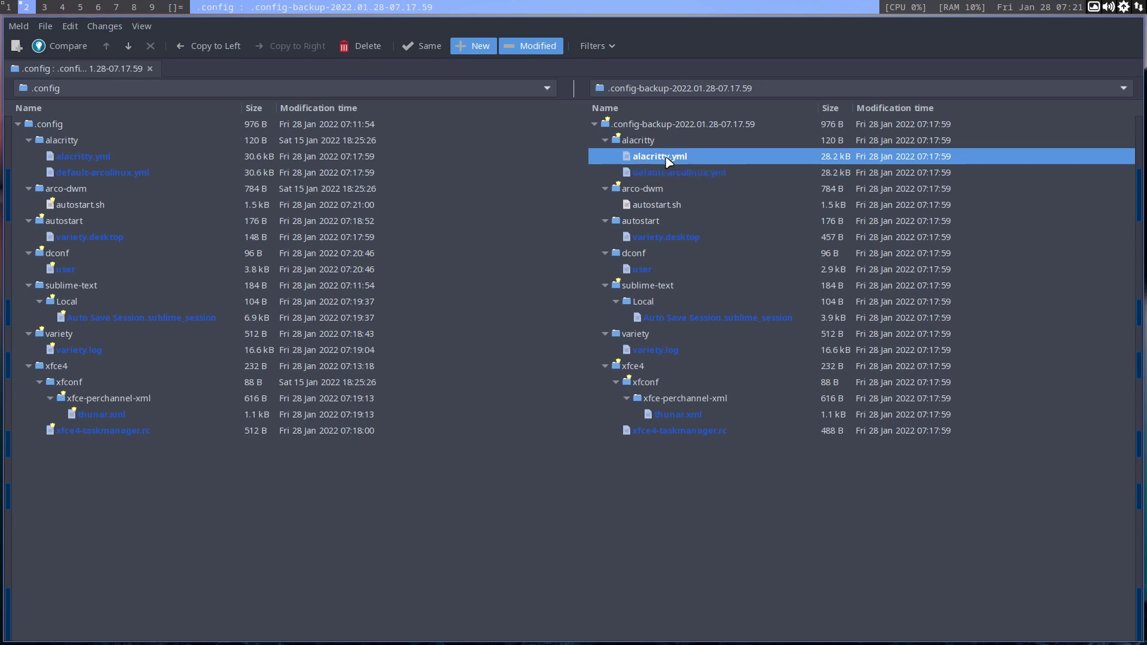
{"action": "mouse_move", "coordinate": [651, 170]}
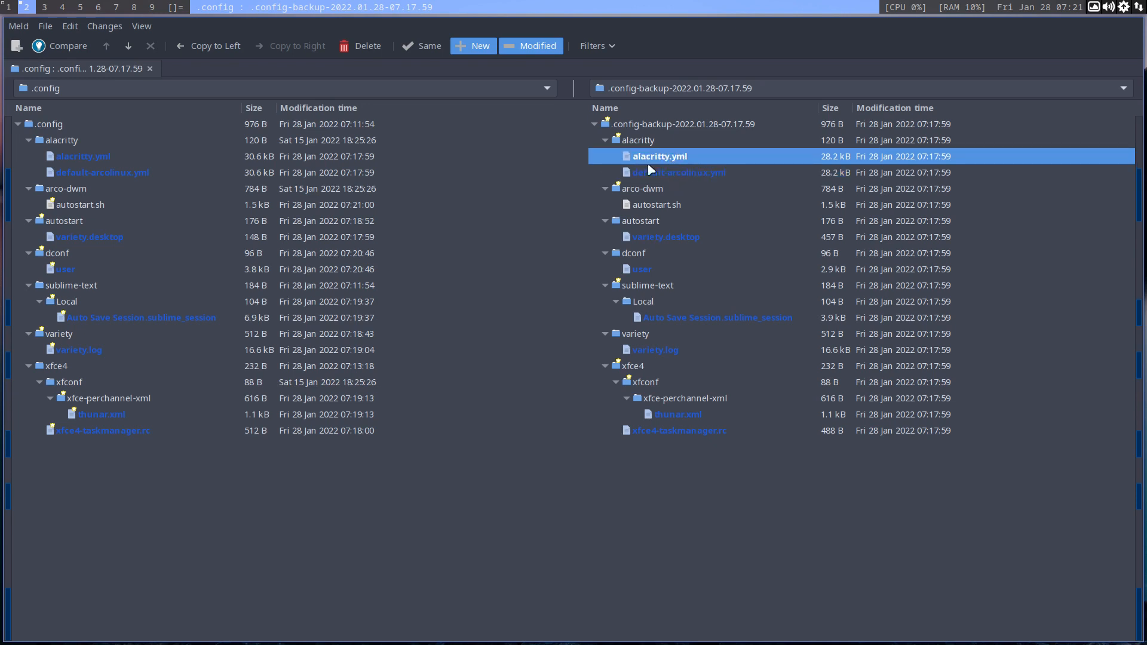
{"action": "mouse_move", "coordinate": [672, 270]}
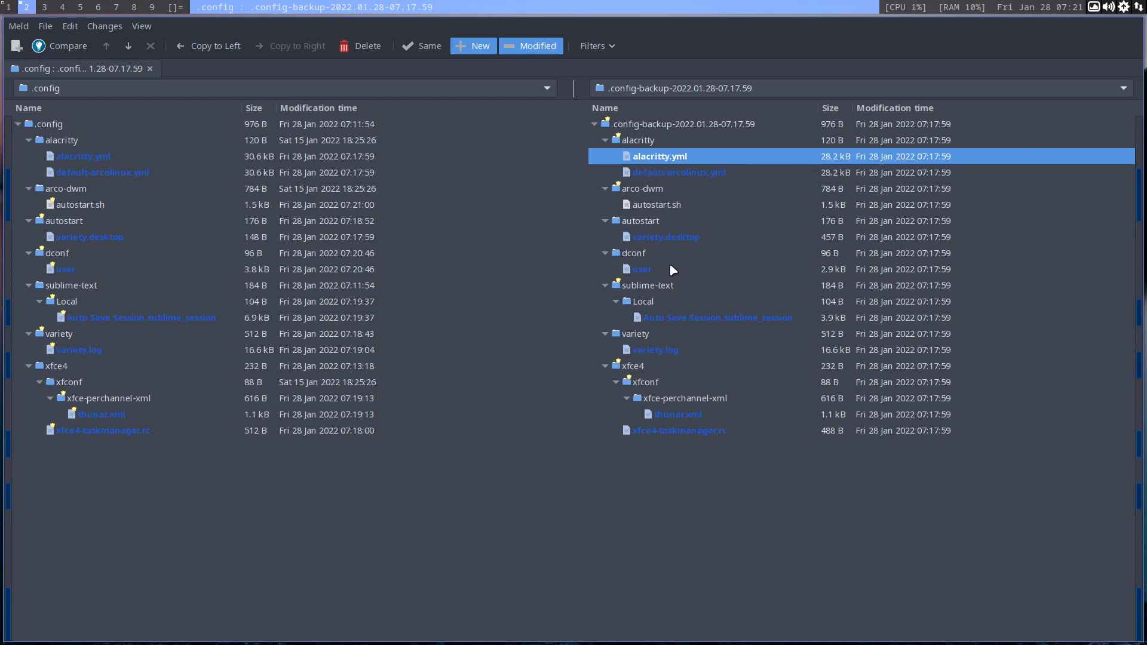
{"action": "mouse_move", "coordinate": [527, 254]}
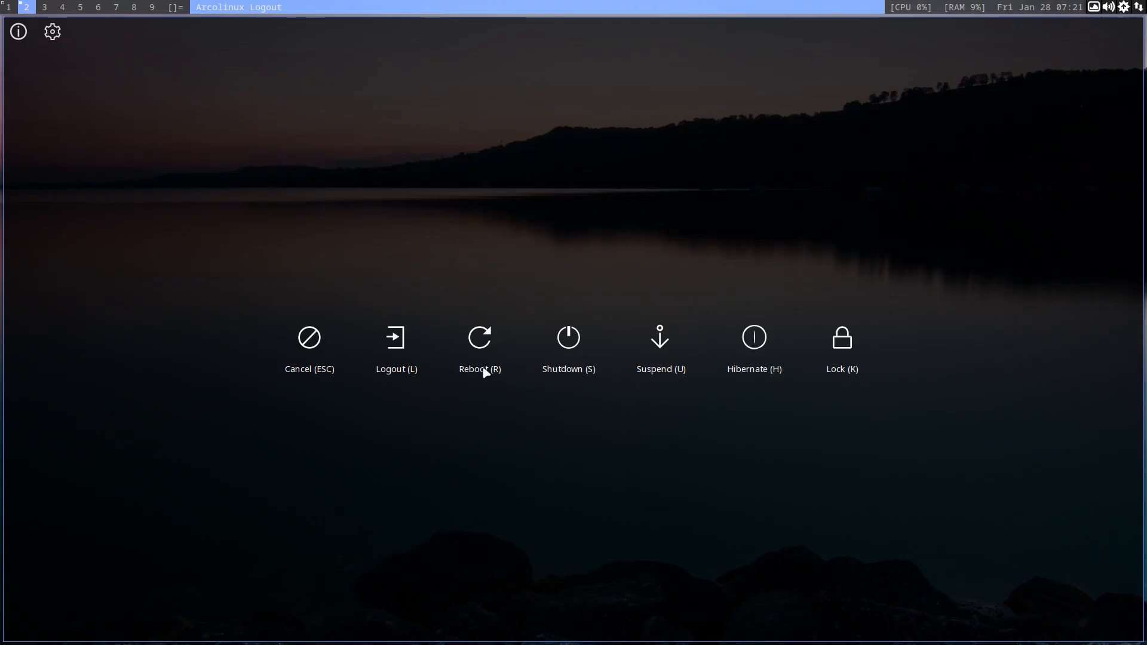
Log out via Logout (L), enter the password and sign back in to the DWM session
{"action": "left_click", "coordinate": [395, 337]}
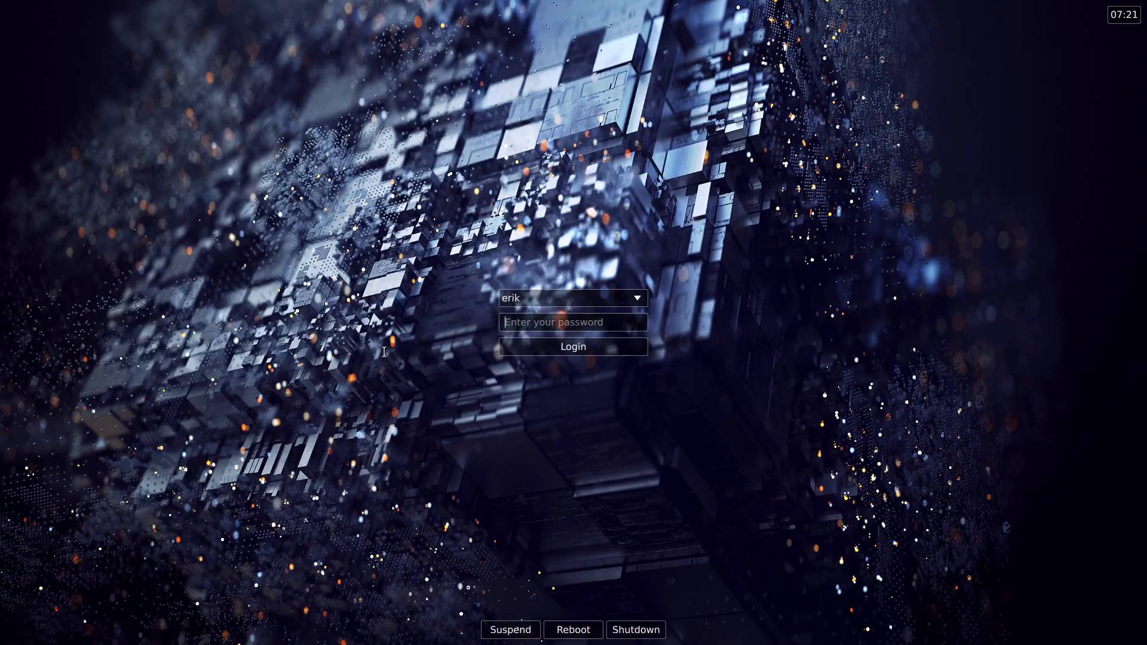
{"action": "type", "text": "••••"}
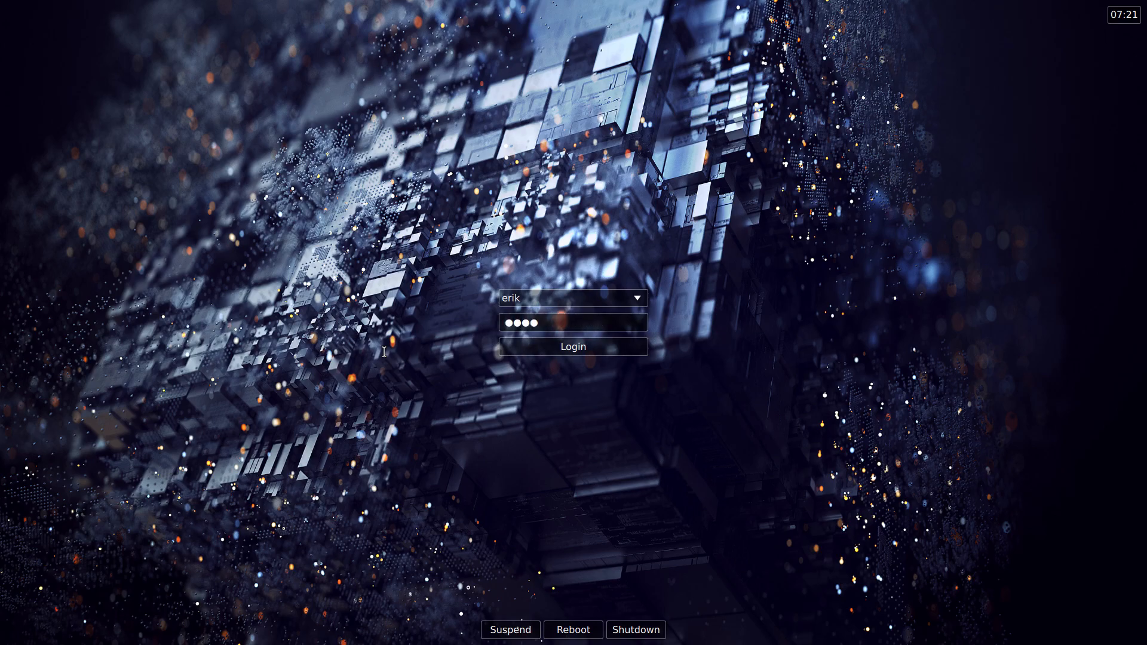
{"action": "left_click", "coordinate": [574, 347]}
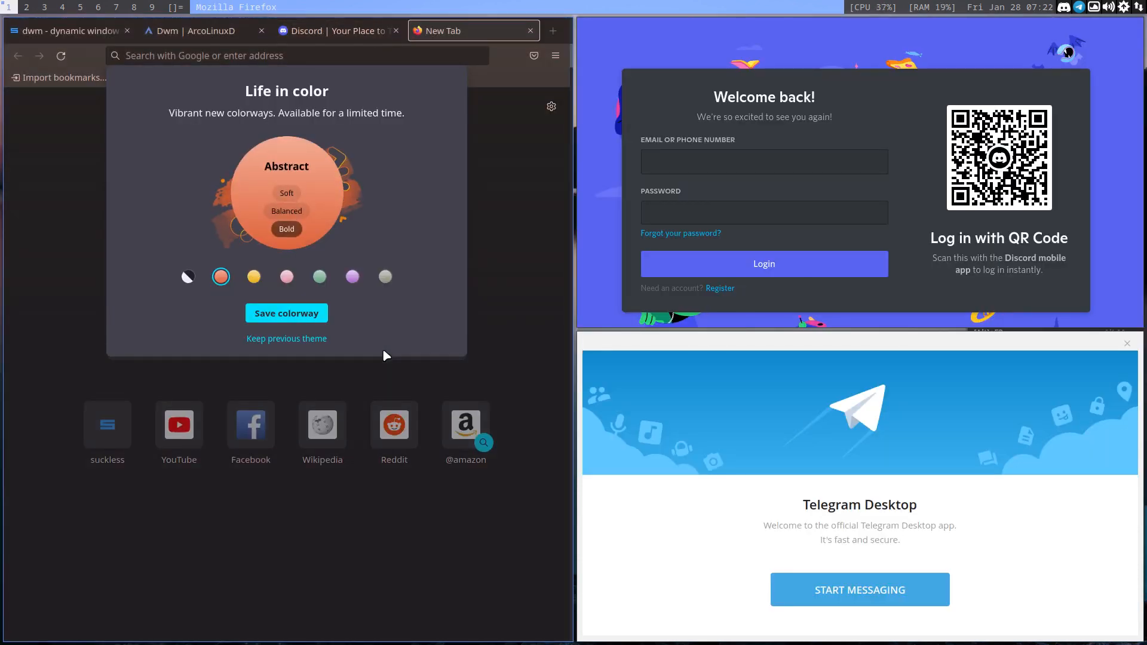
Dismiss Firefox's colourway and welcome dialogs and show the 'Dwm | ArcoLinuxD' tab
{"action": "left_click", "coordinate": [287, 339]}
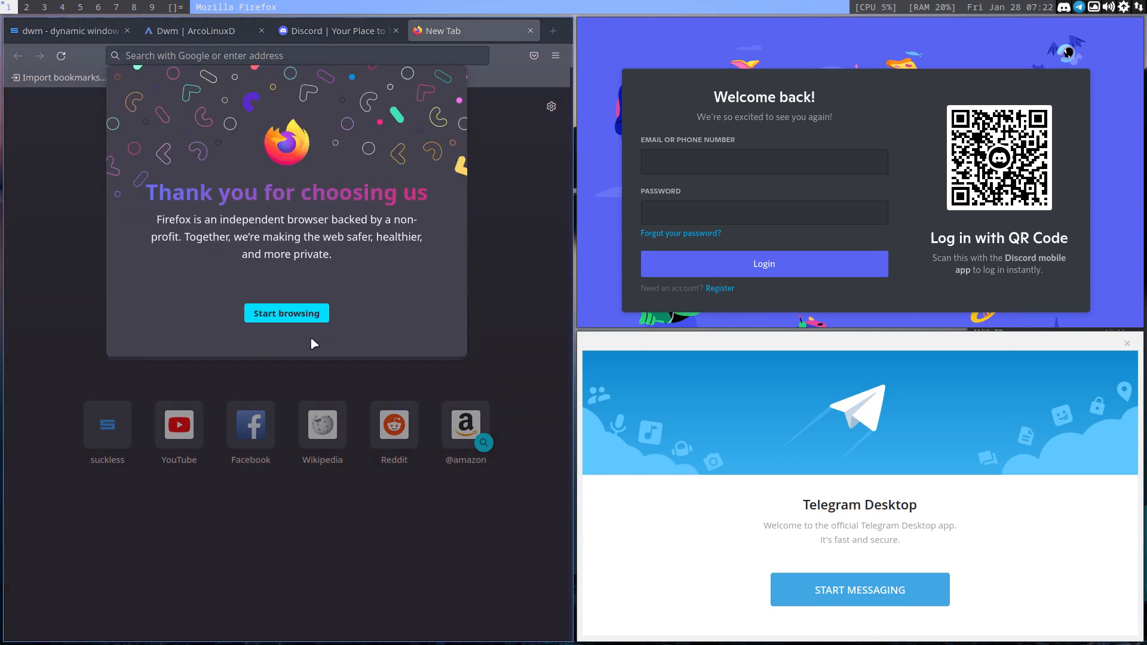
{"action": "left_click", "coordinate": [287, 313]}
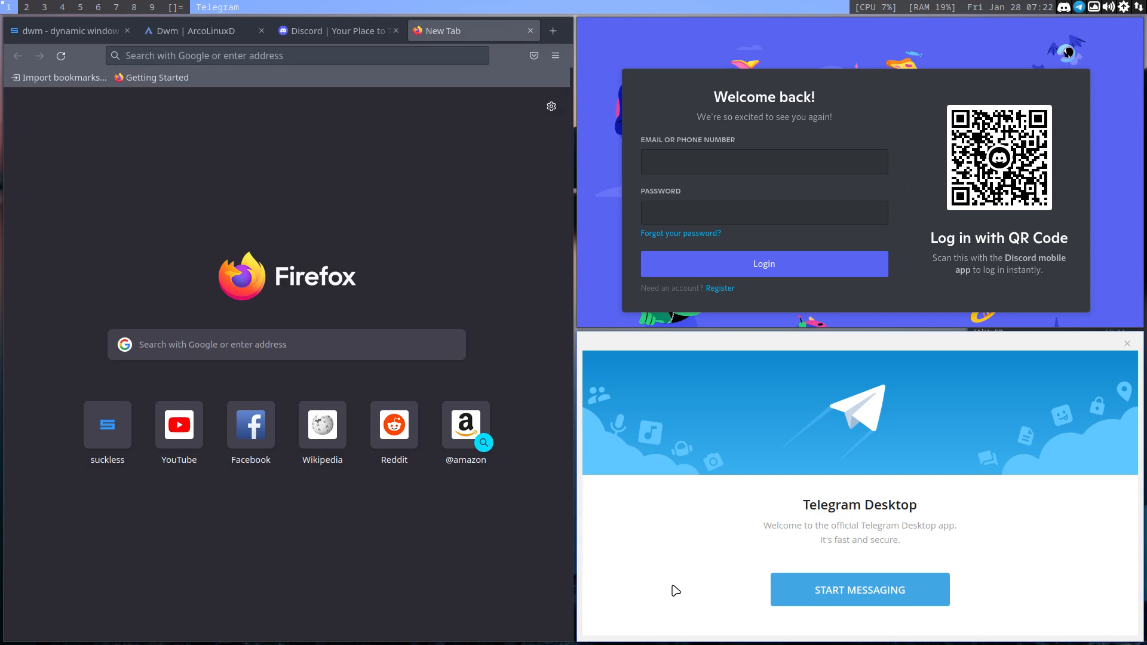
{"action": "mouse_move", "coordinate": [678, 529]}
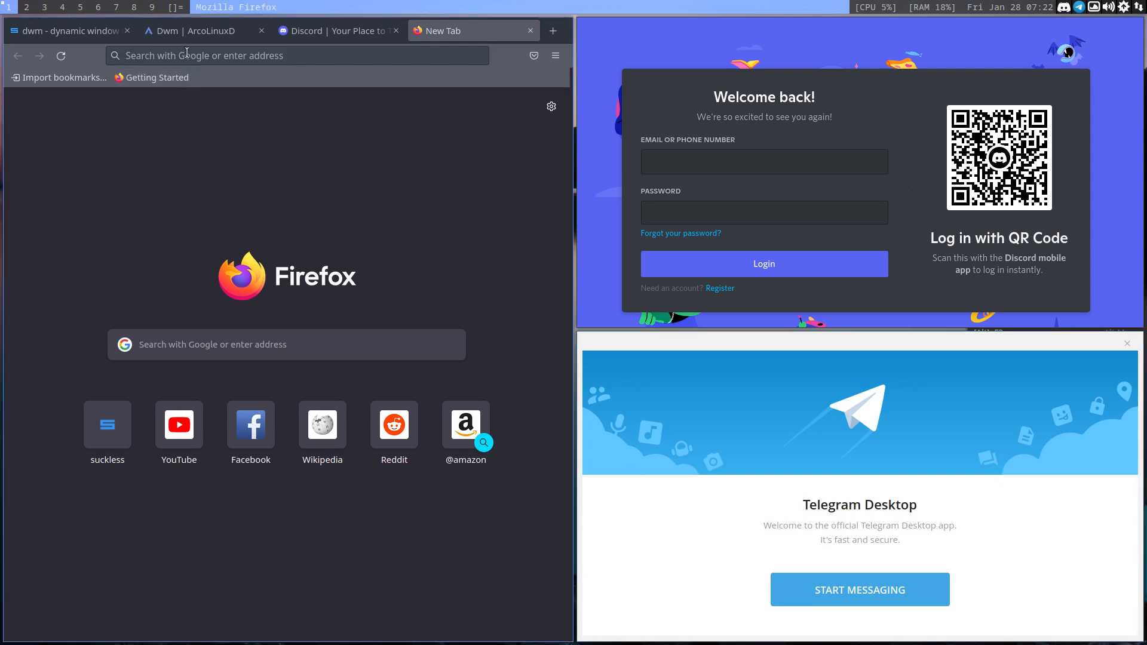
{"action": "left_click", "coordinate": [197, 31]}
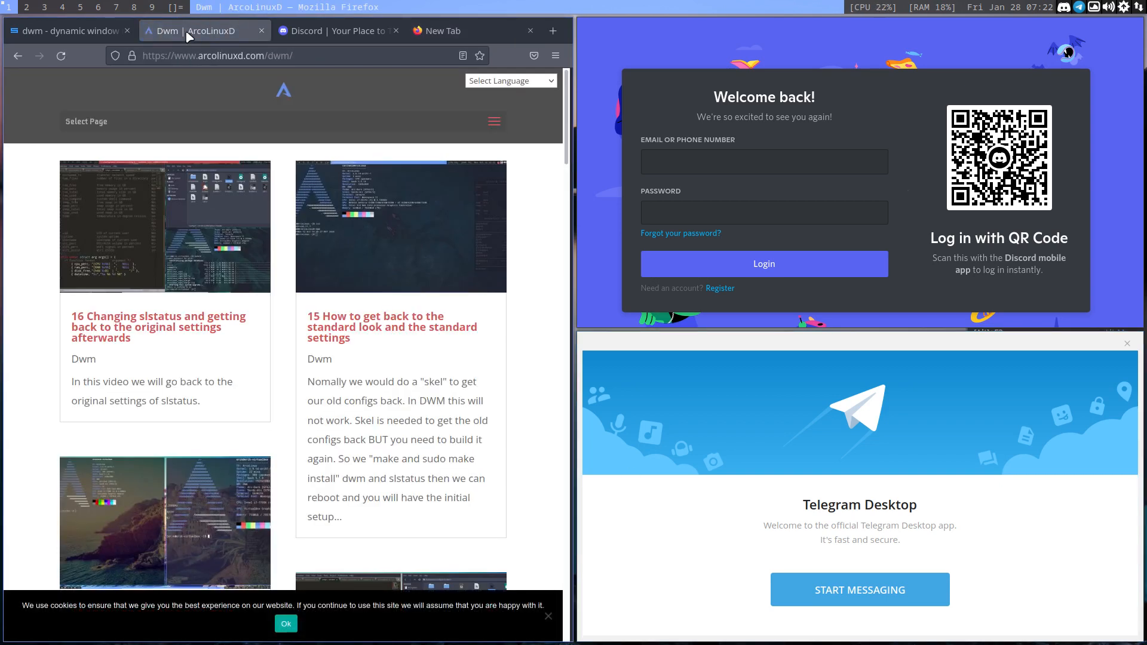
{"action": "mouse_move", "coordinate": [213, 323]}
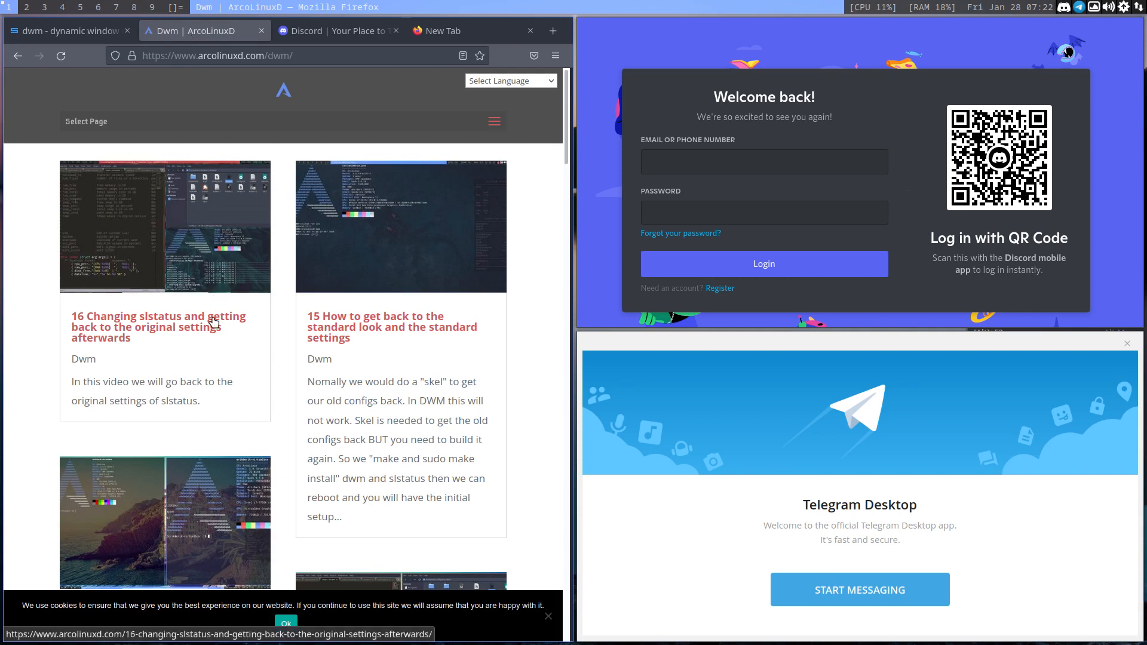